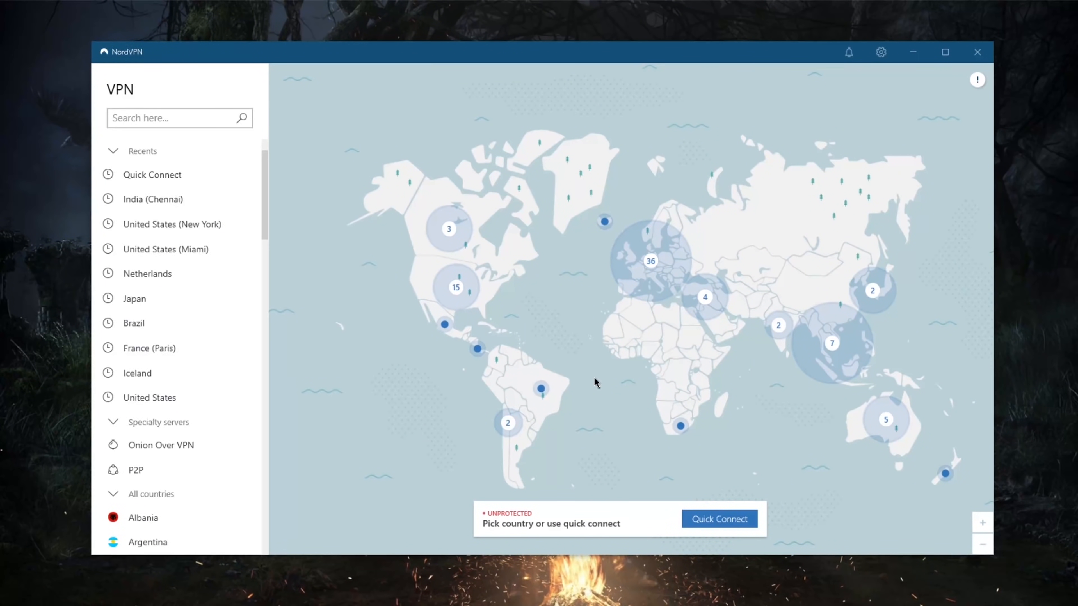
mouse_move(569, 361)
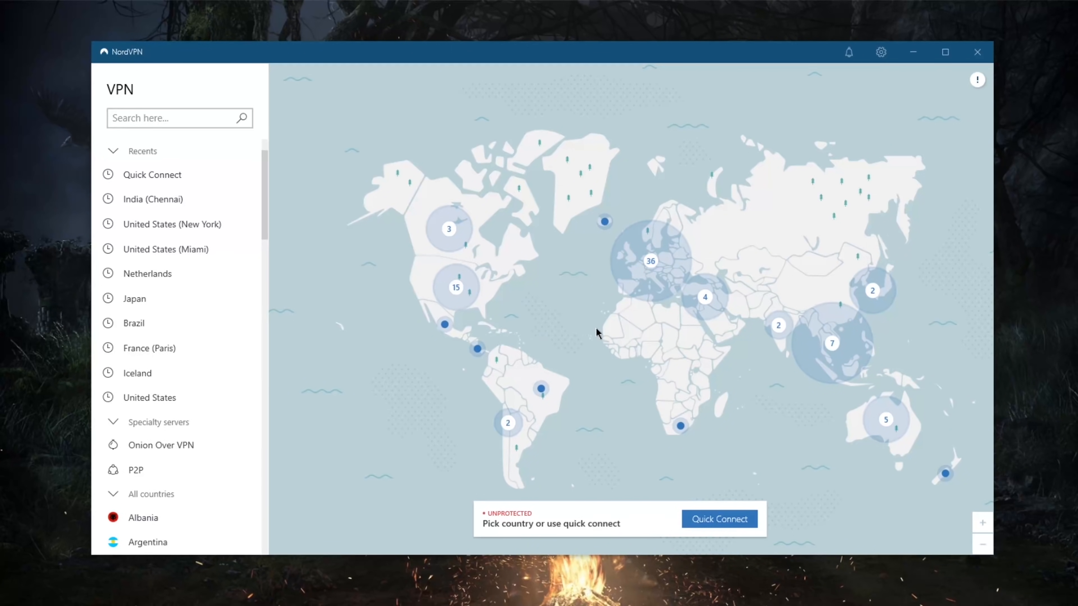
mouse_move(599, 276)
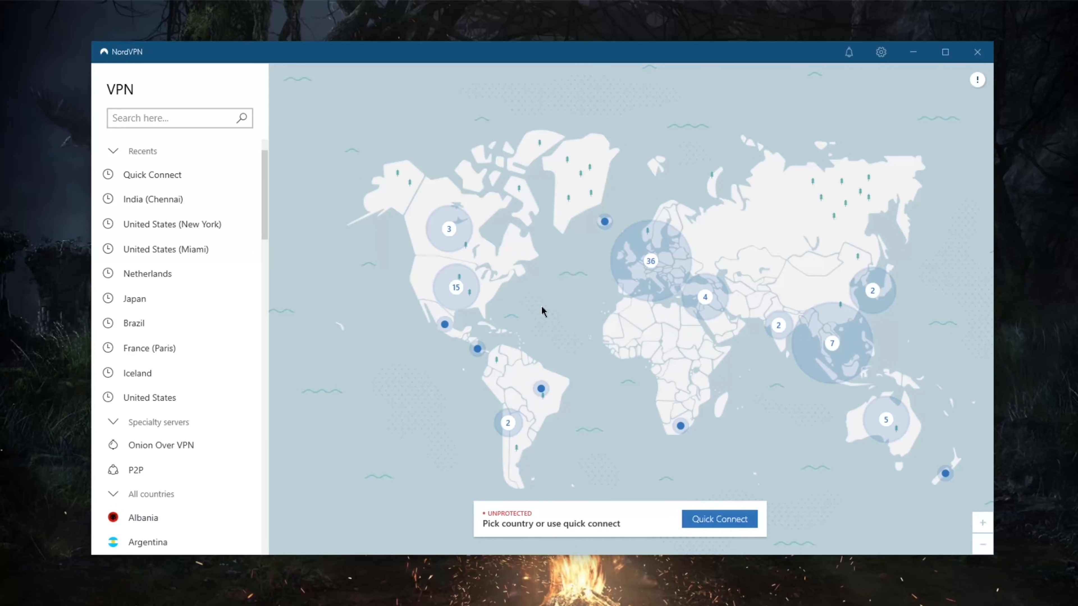
mouse_move(593, 311)
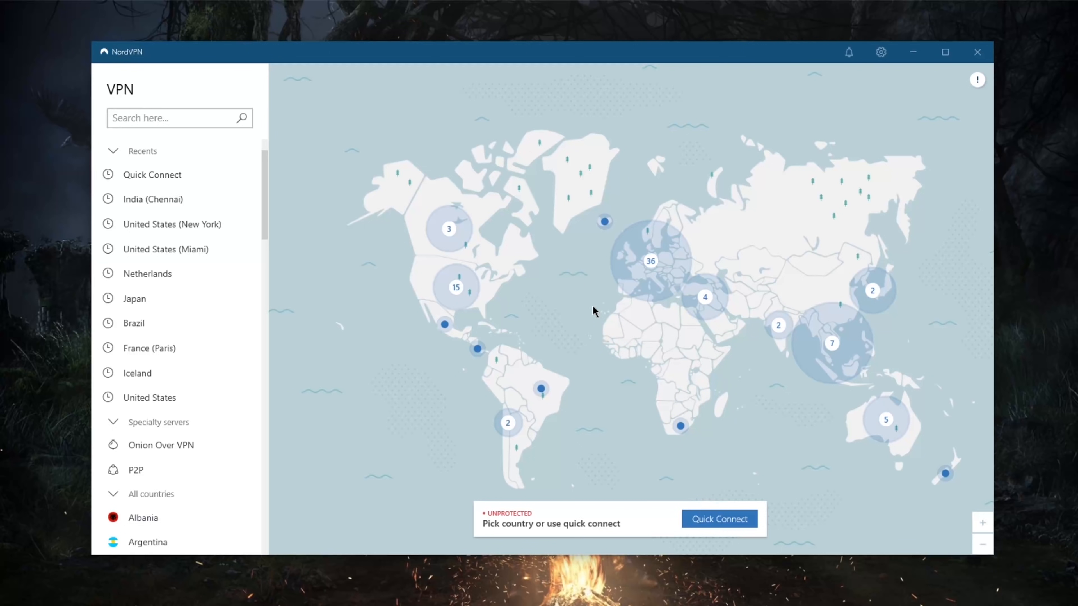
mouse_move(605, 308)
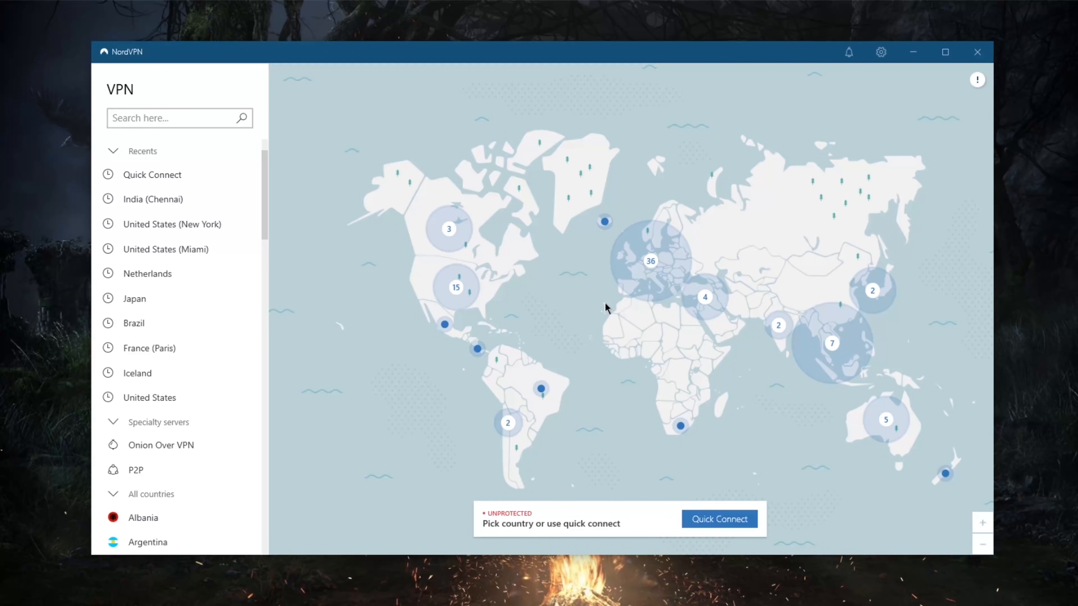
mouse_move(595, 301)
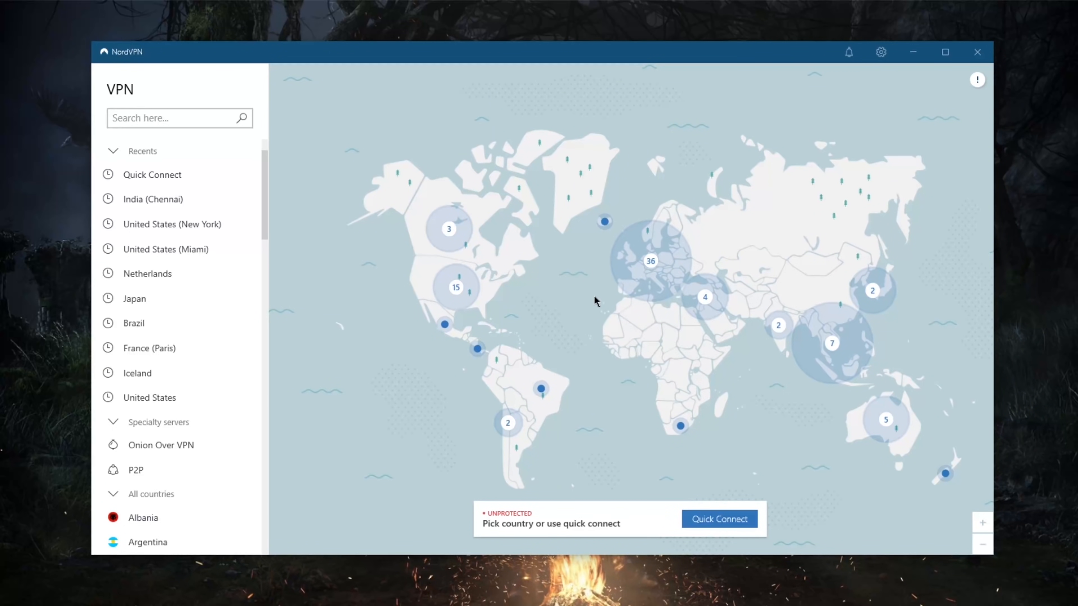
mouse_move(605, 298)
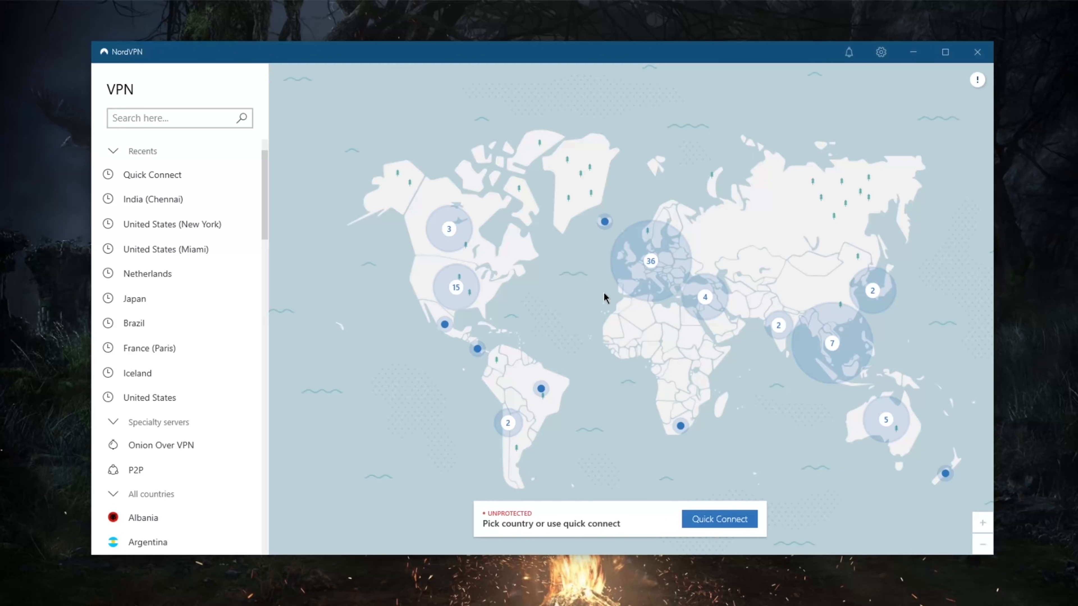
mouse_move(627, 328)
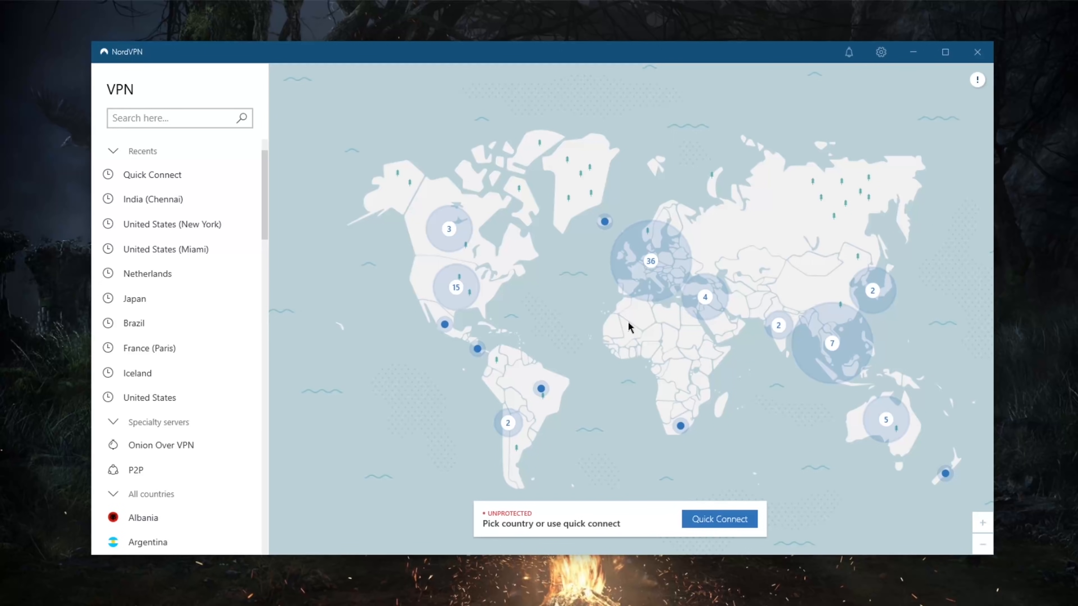
mouse_move(564, 349)
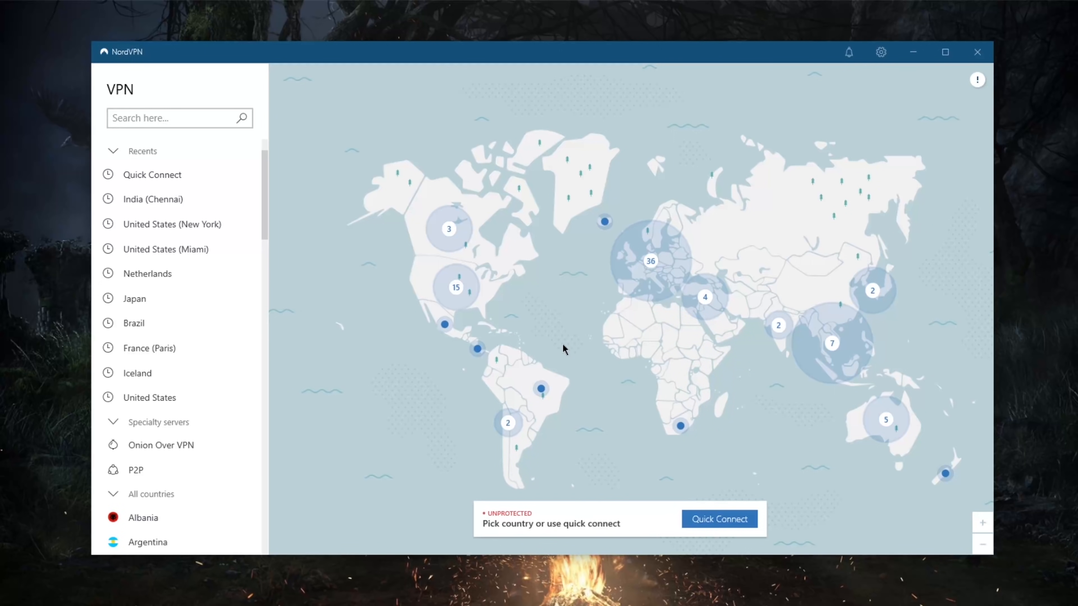
mouse_move(663, 432)
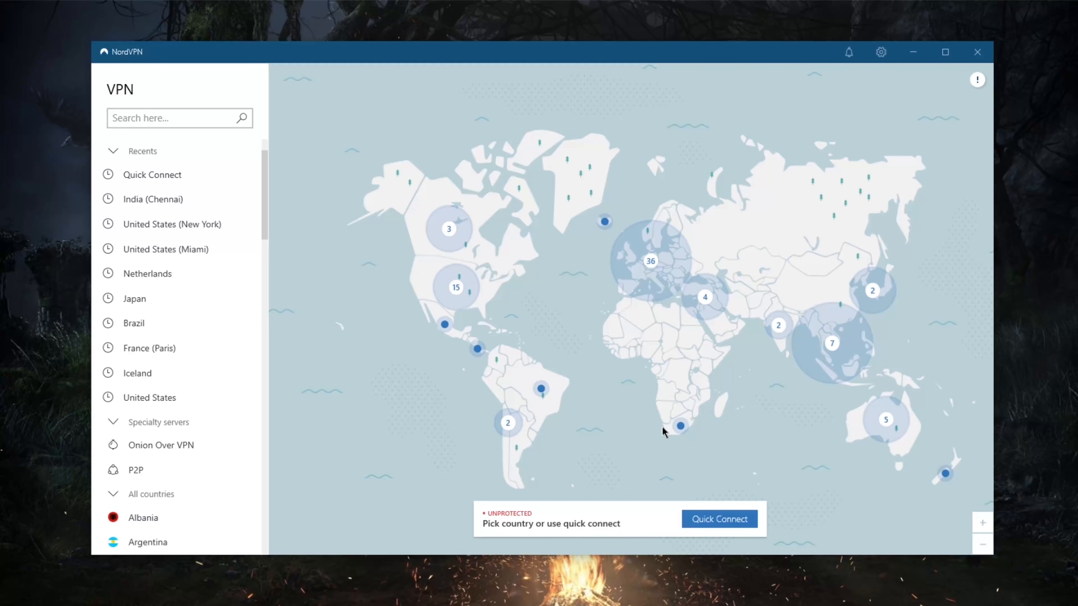
mouse_move(622, 445)
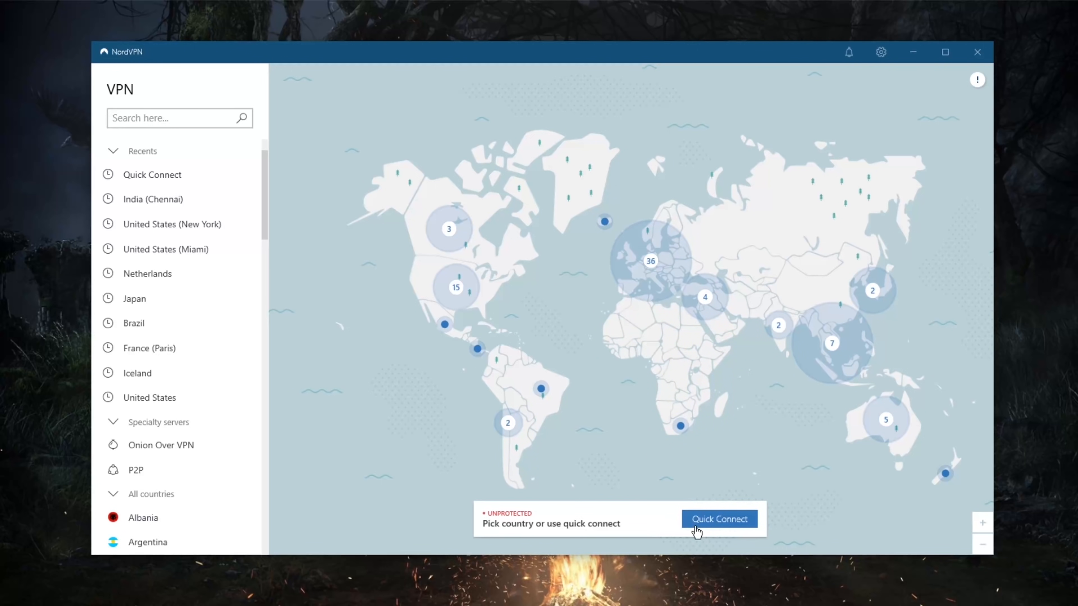
Connect to a recommended server, disconnect from Israel #51, and pause protection for one hour
click(719, 518)
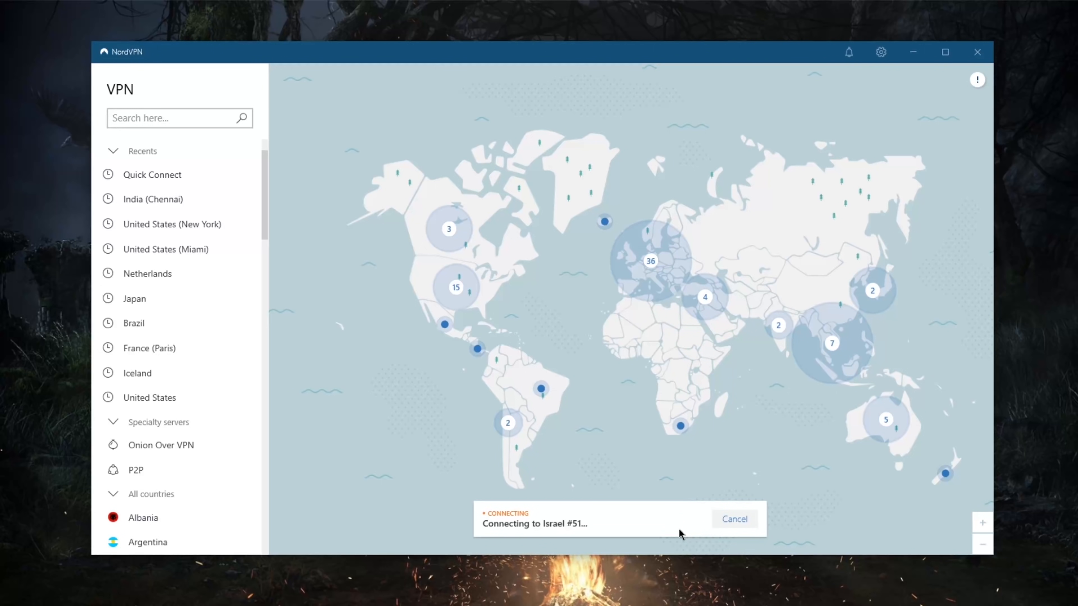
mouse_move(672, 527)
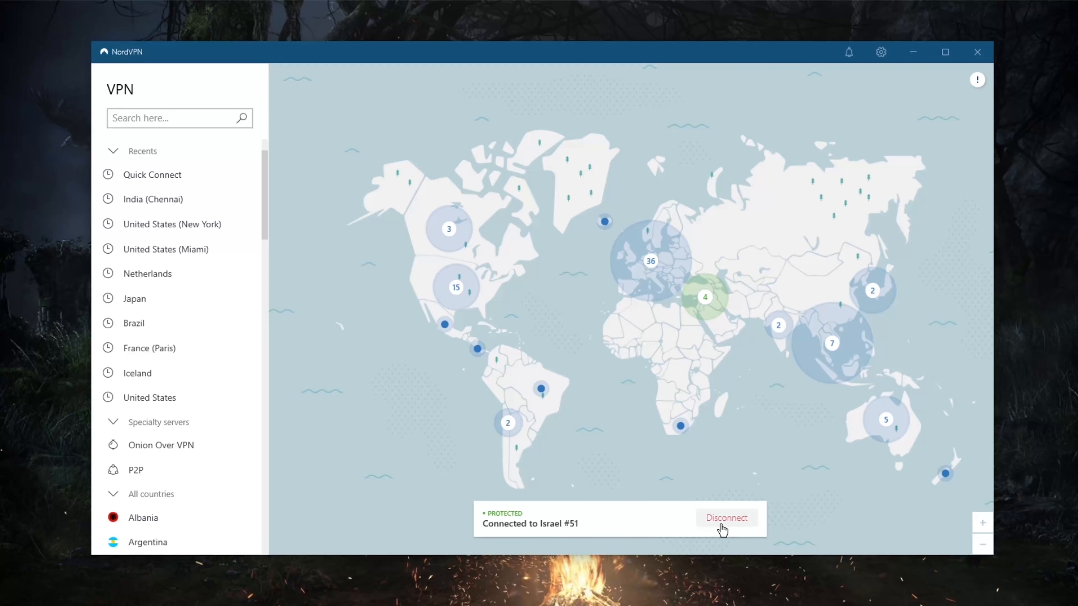
click(726, 517)
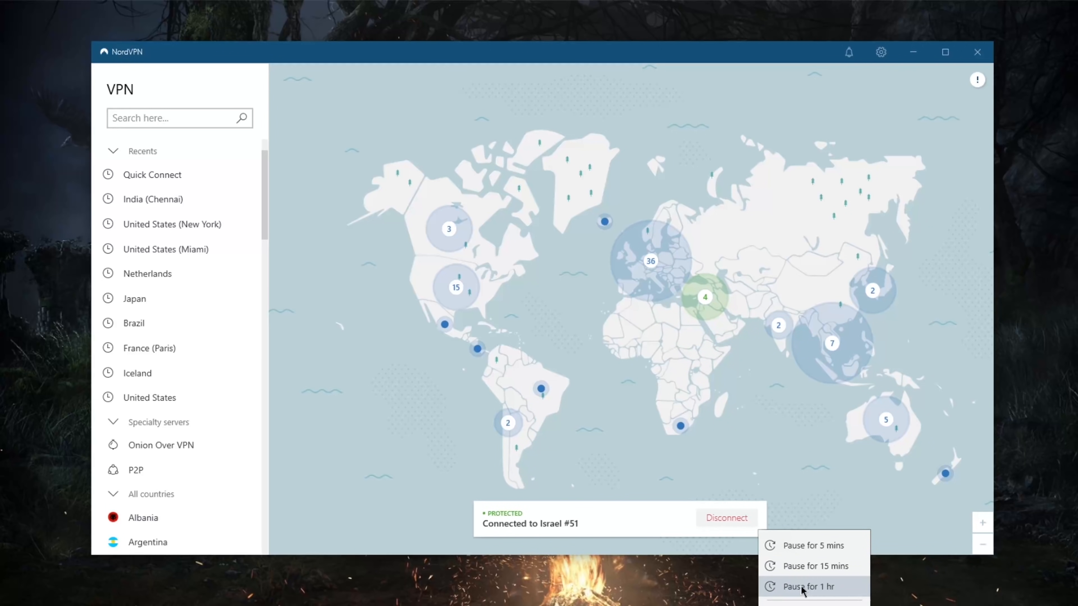
click(809, 586)
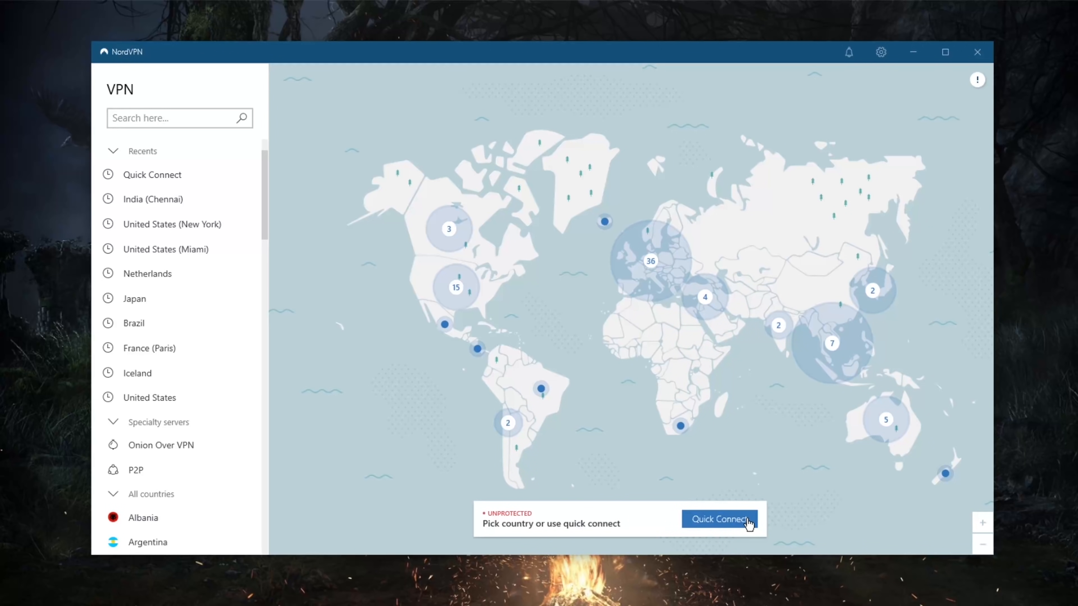
mouse_move(715, 484)
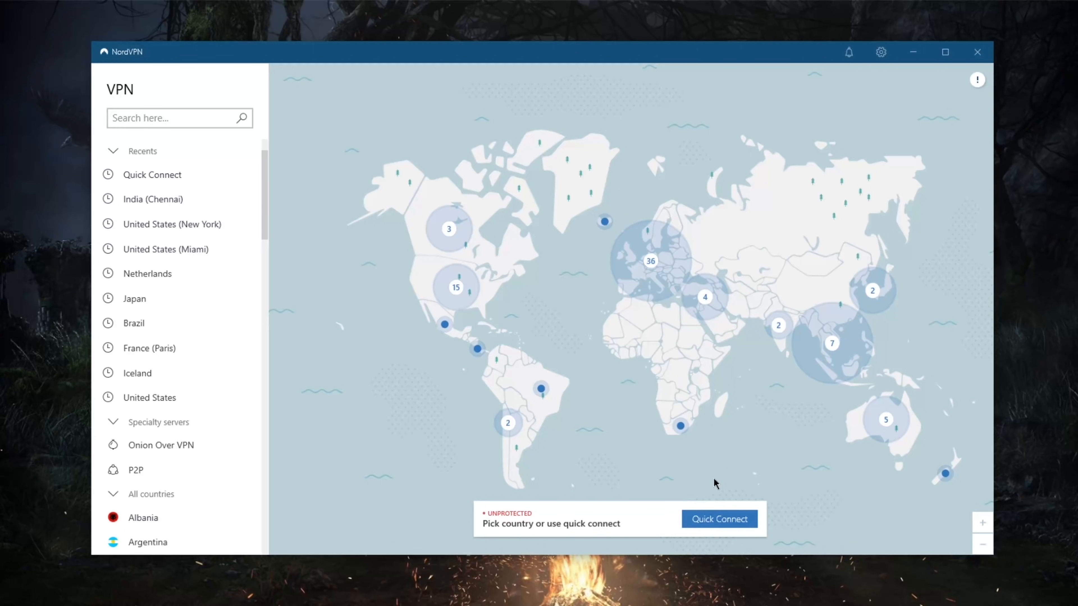
mouse_move(572, 410)
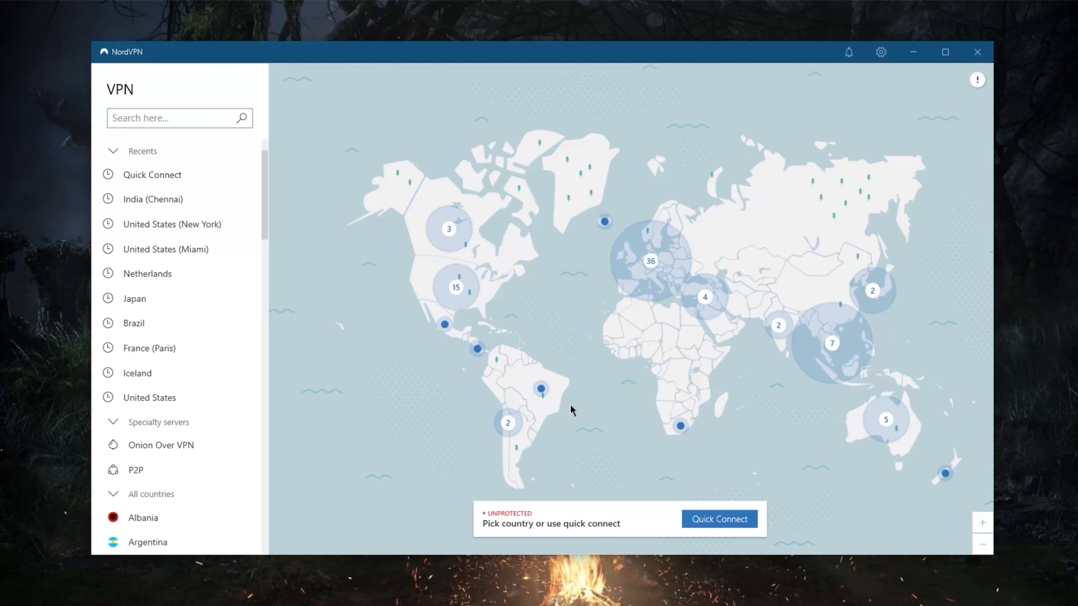
mouse_move(422, 275)
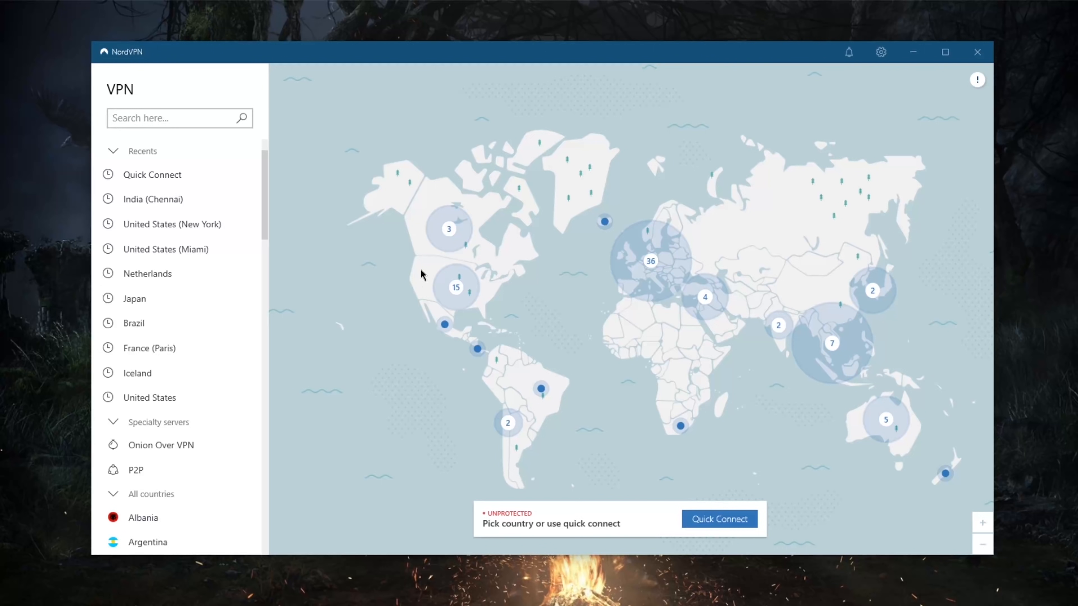
mouse_move(838, 148)
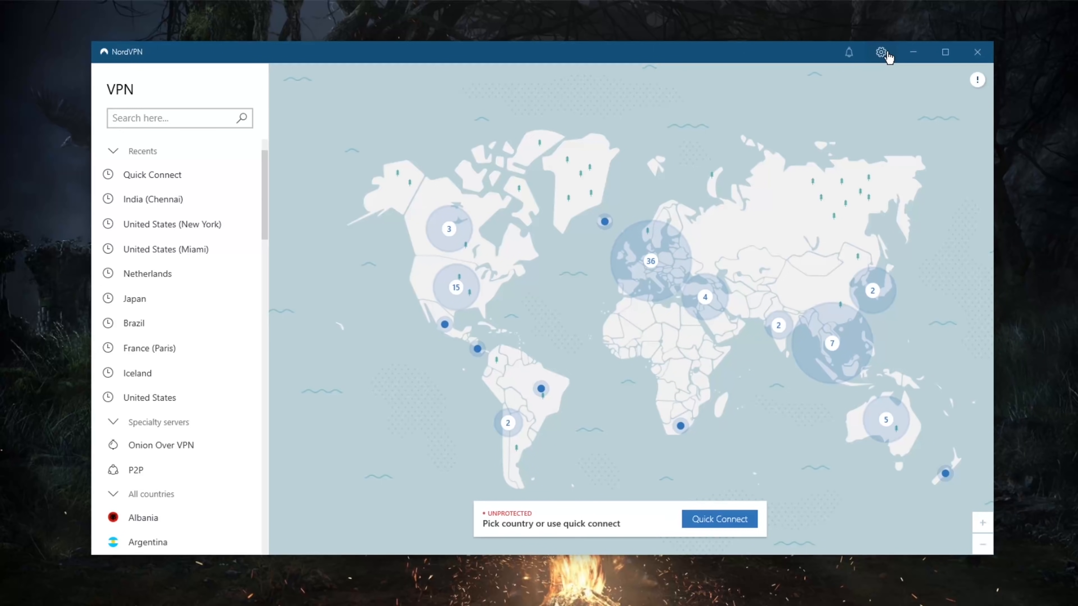
Go to the app's General settings page via the gear icon
click(881, 52)
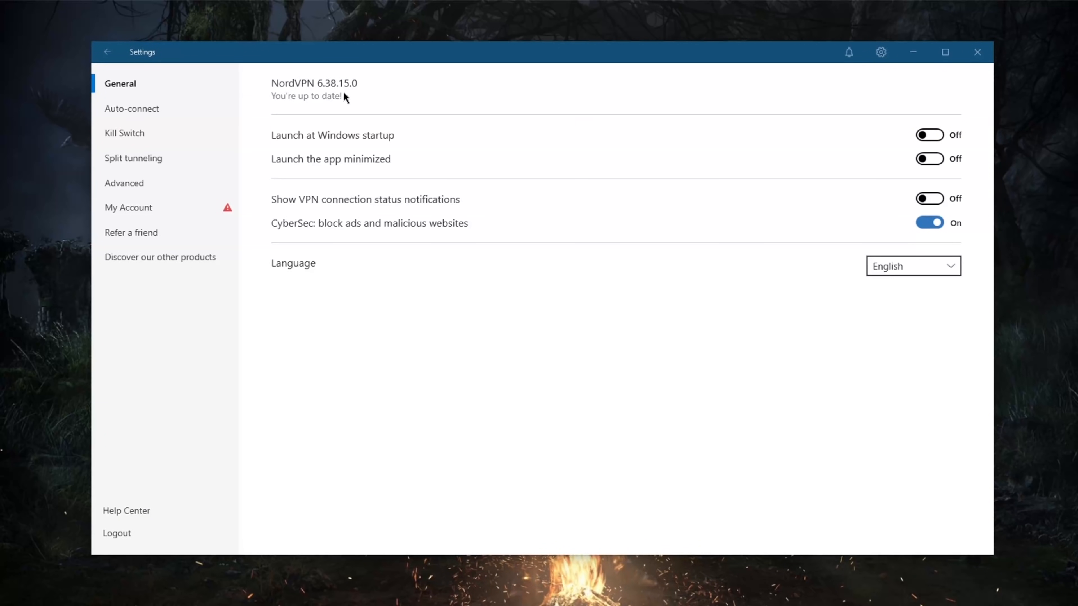
mouse_move(344, 239)
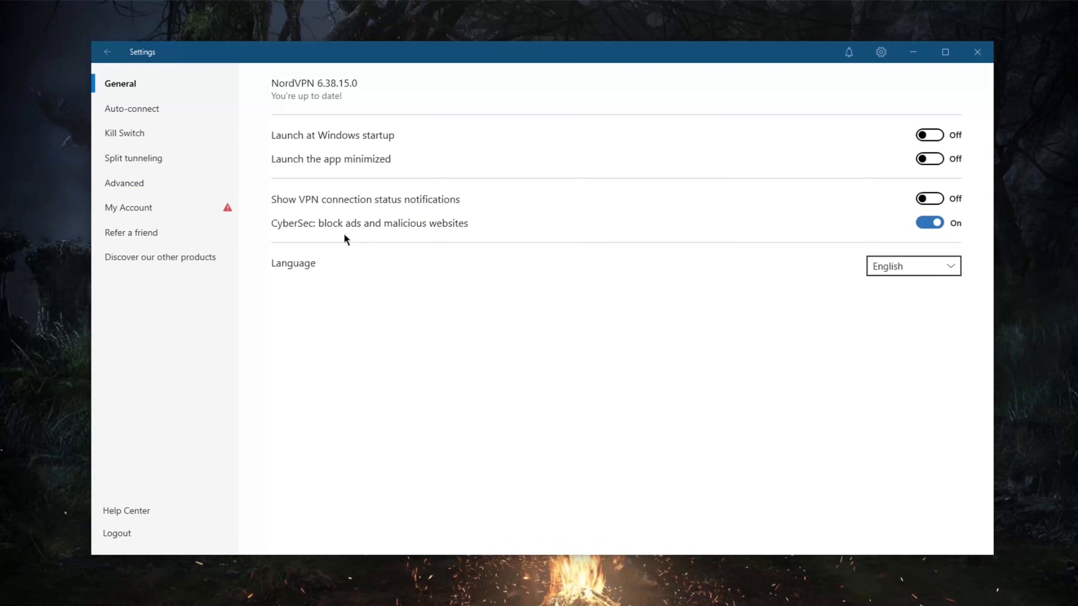
mouse_move(548, 238)
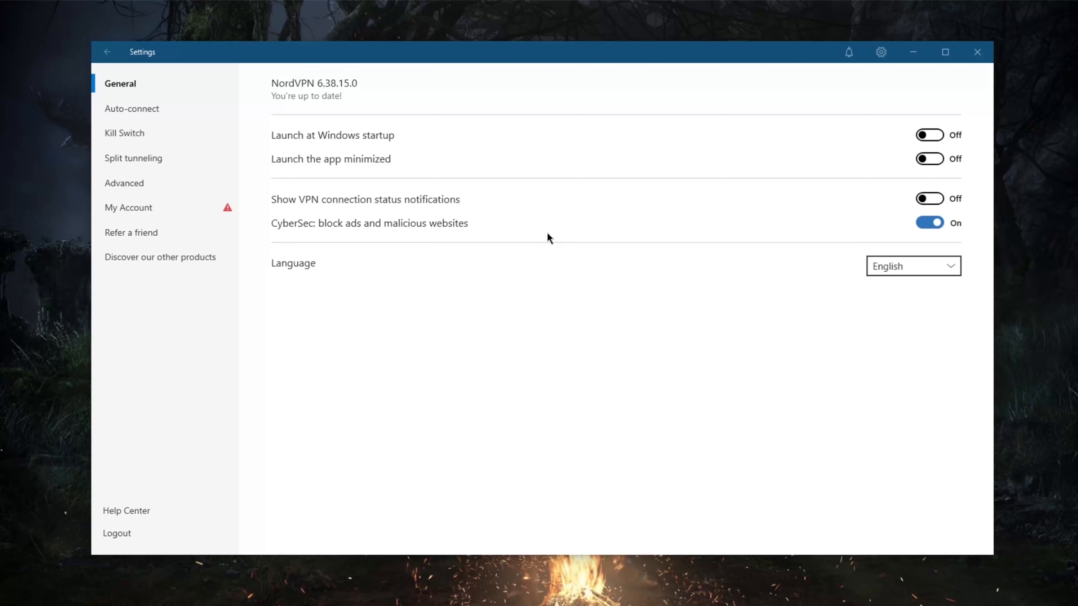
mouse_move(387, 237)
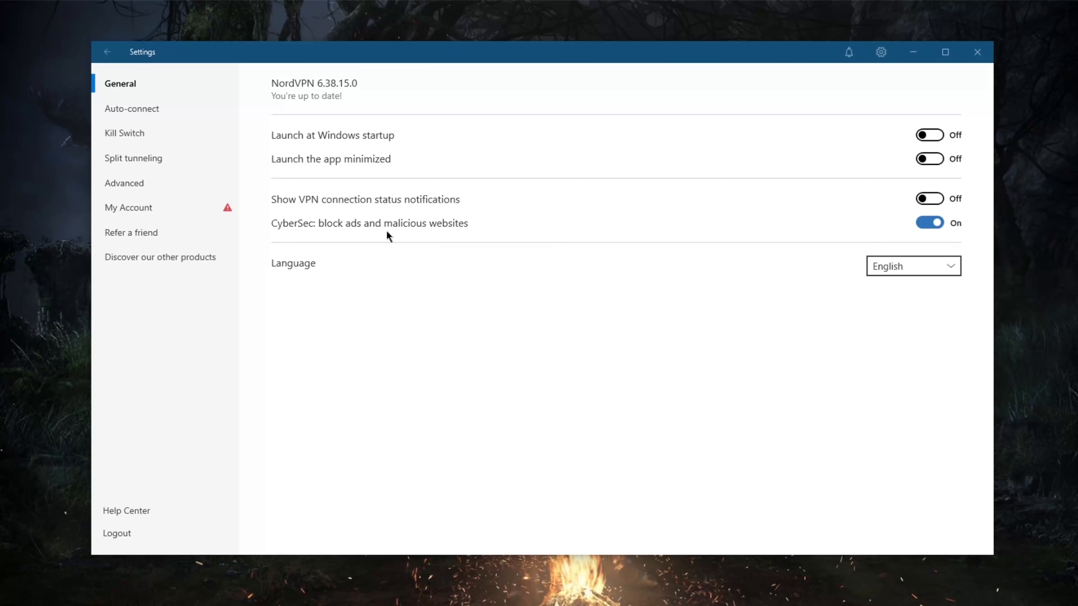
mouse_move(49, 174)
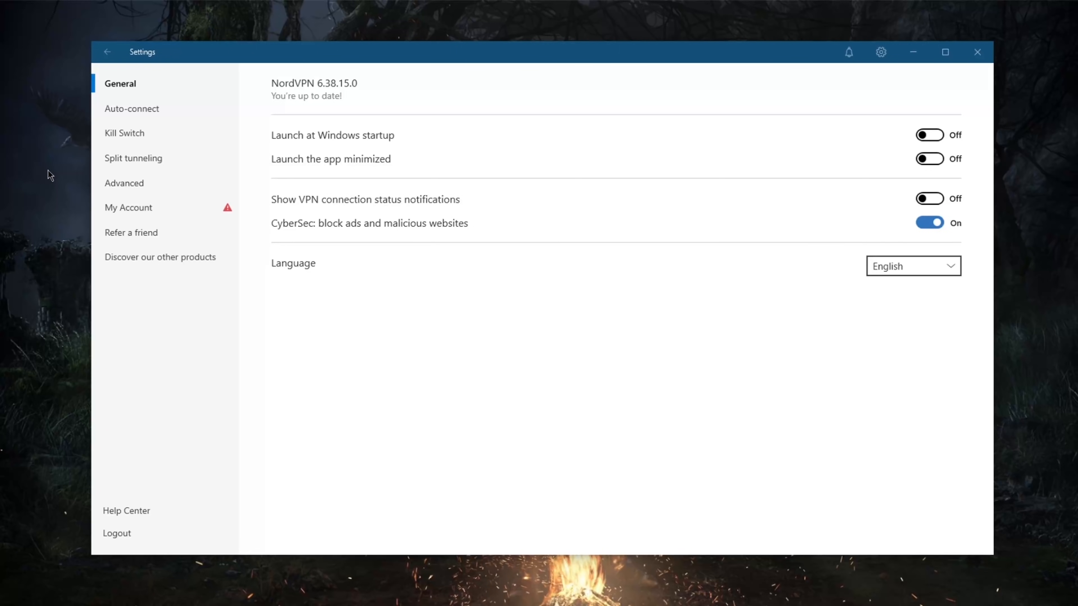
Show the Auto-connect settings and list the VPN protocol choices (OpenVPN UDP/TCP, NordLynx)
click(132, 108)
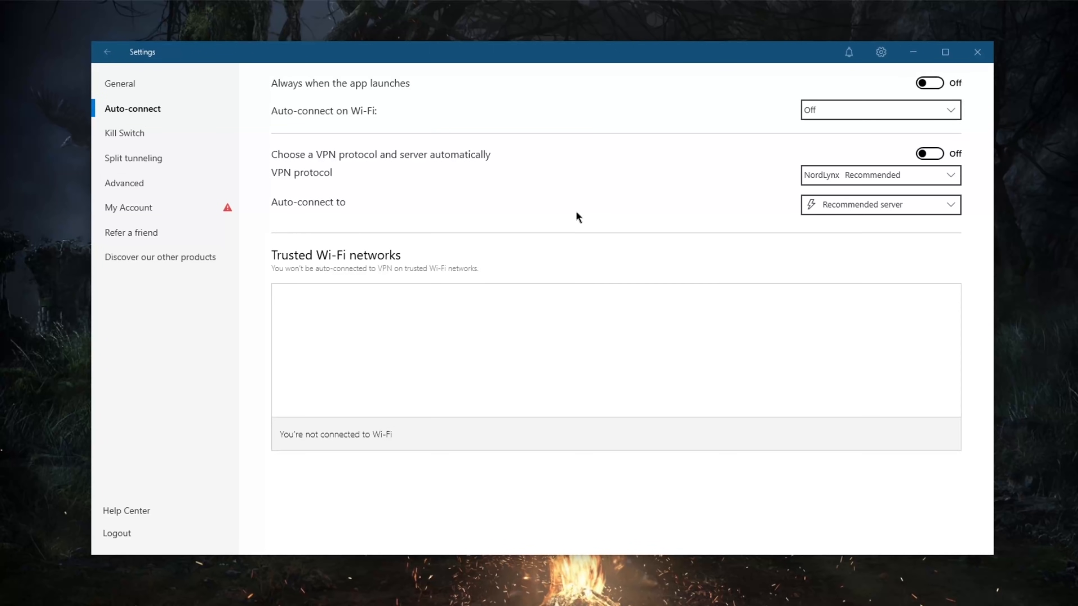
click(878, 174)
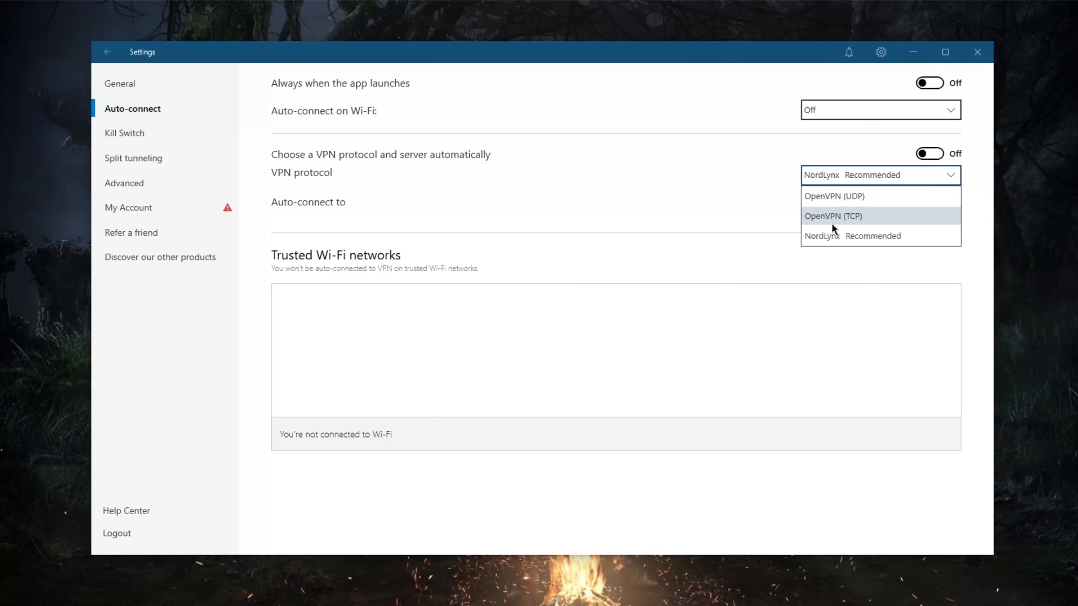
mouse_move(855, 212)
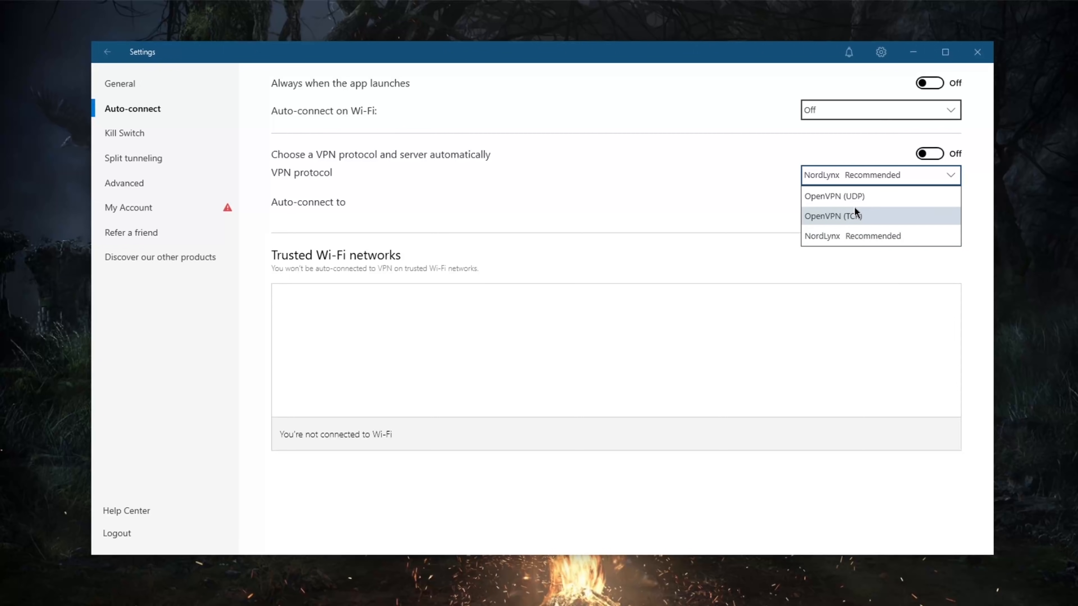
mouse_move(751, 212)
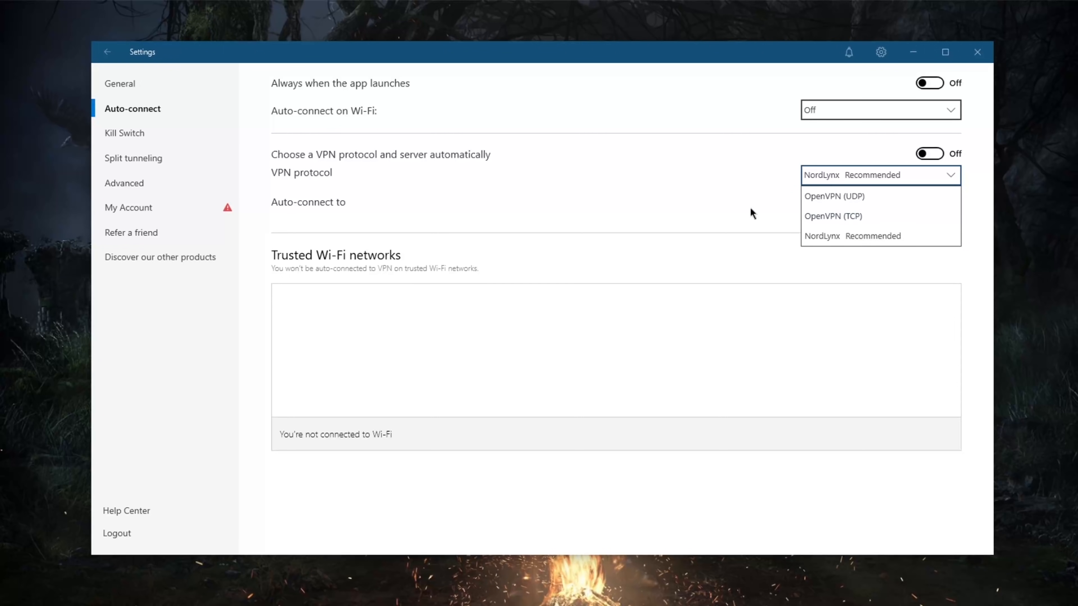
mouse_move(658, 196)
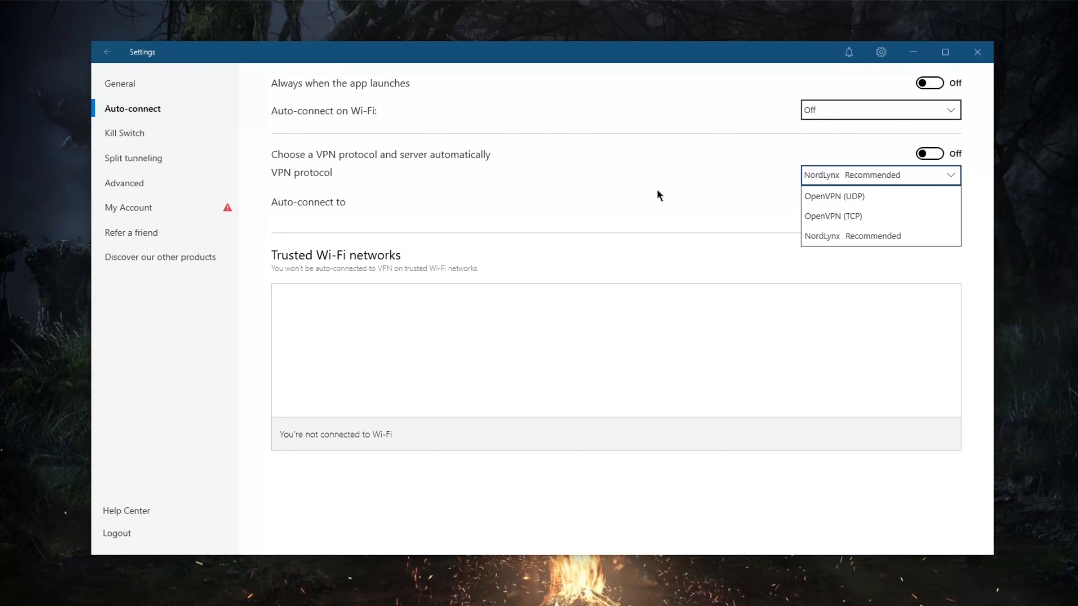
mouse_move(852, 236)
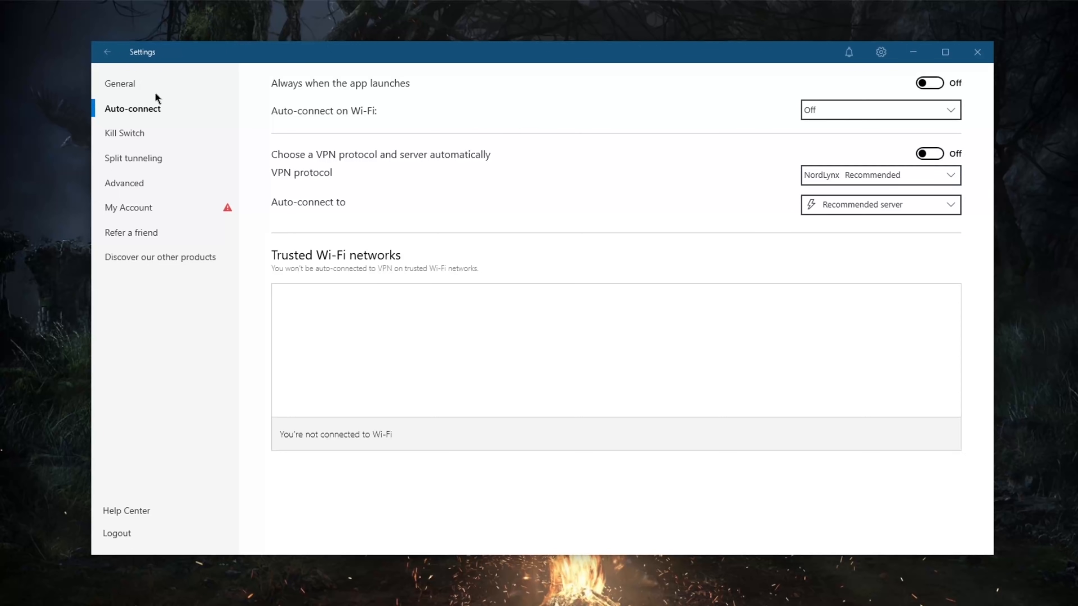
mouse_move(375, 159)
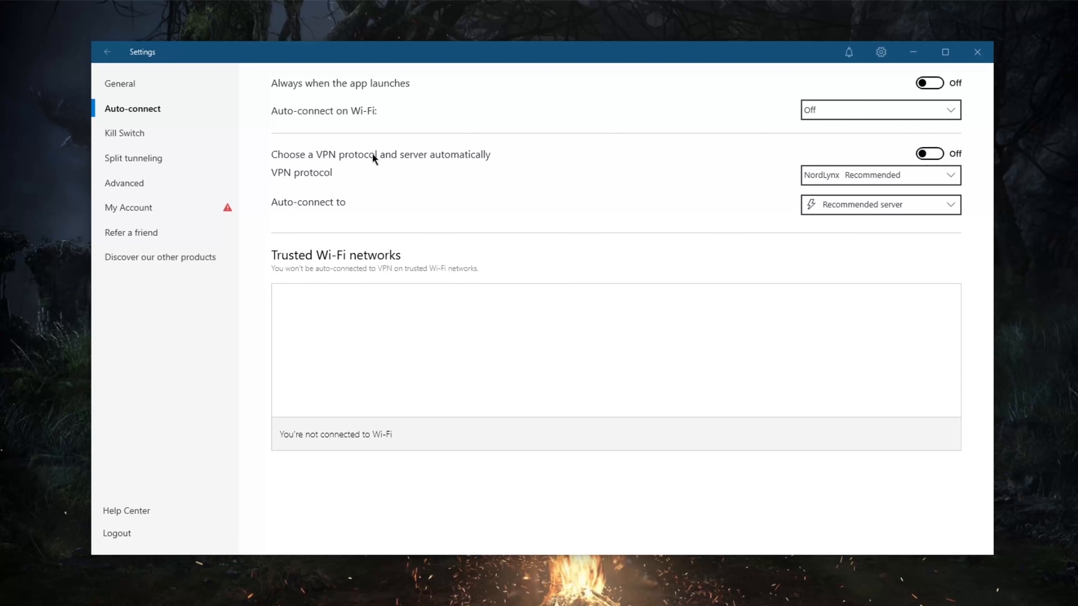
mouse_move(411, 183)
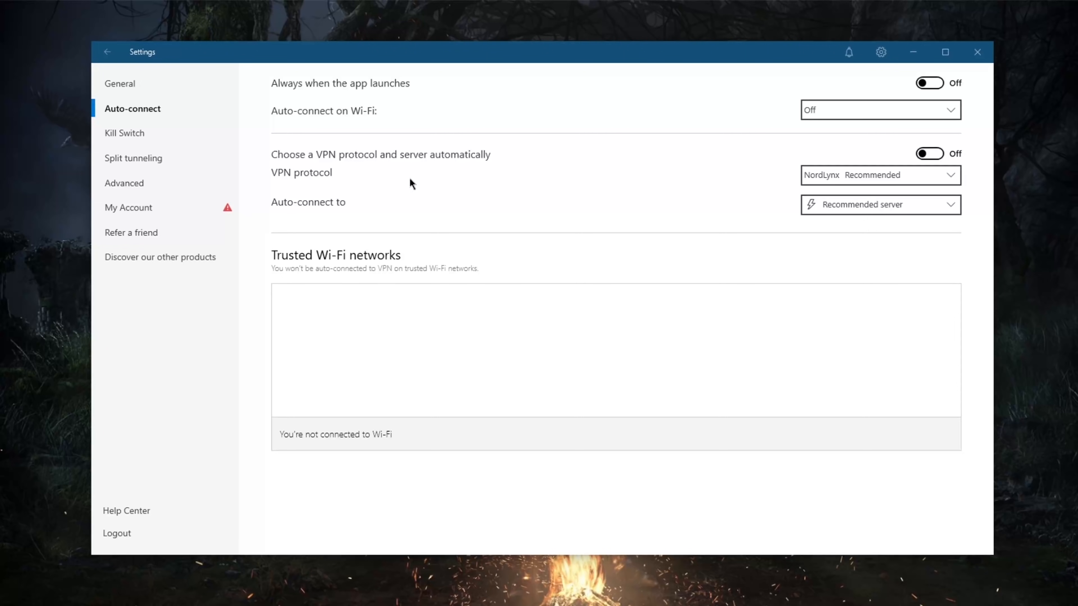
mouse_move(143, 135)
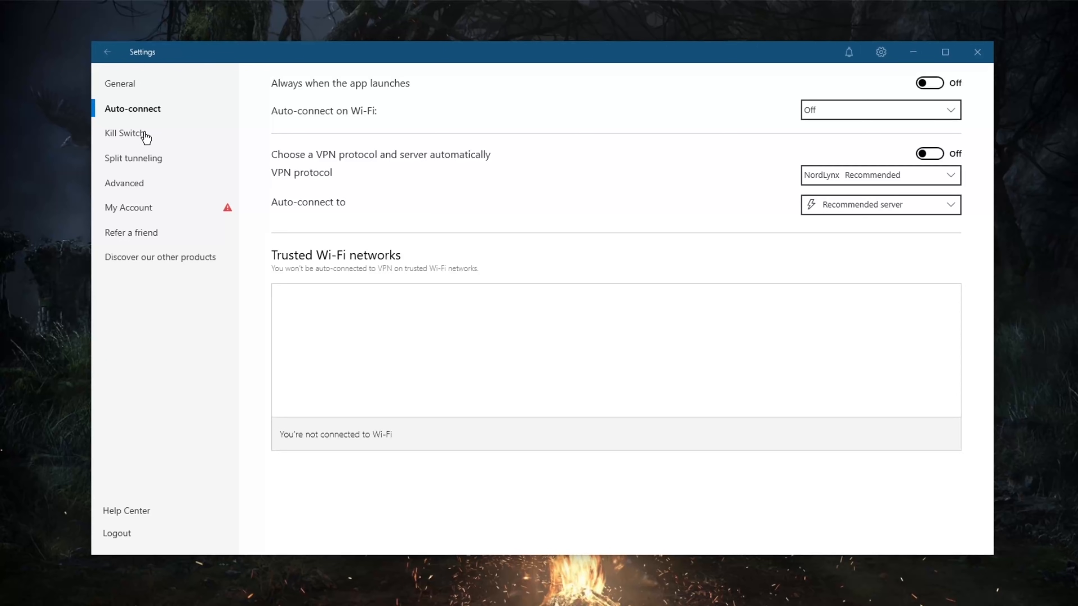
Show the Kill Switch settings and decline enabling the Internet Kill Switch
click(125, 132)
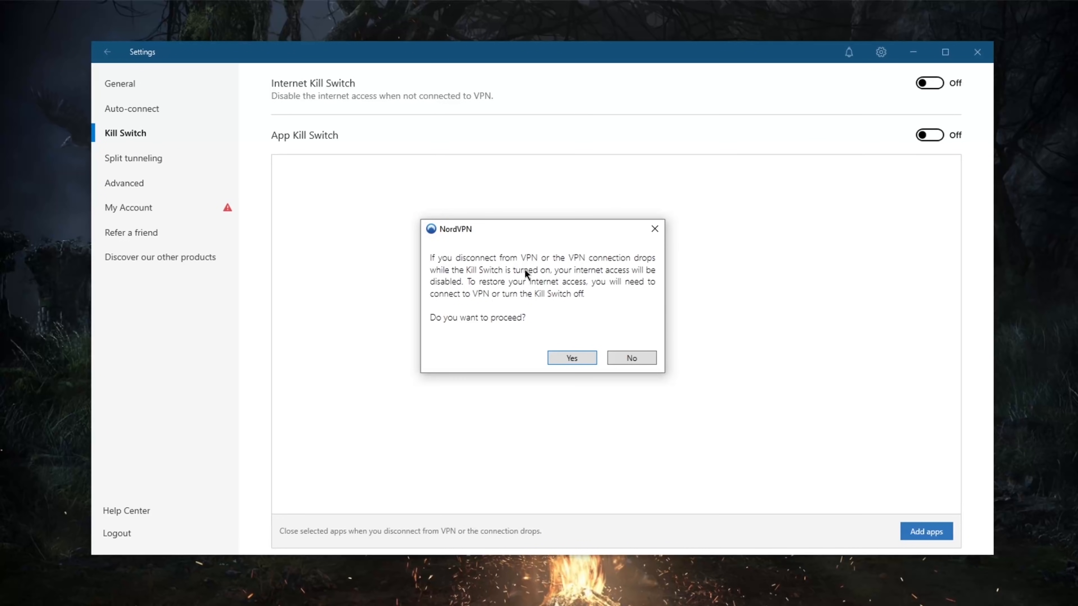
mouse_move(451, 268)
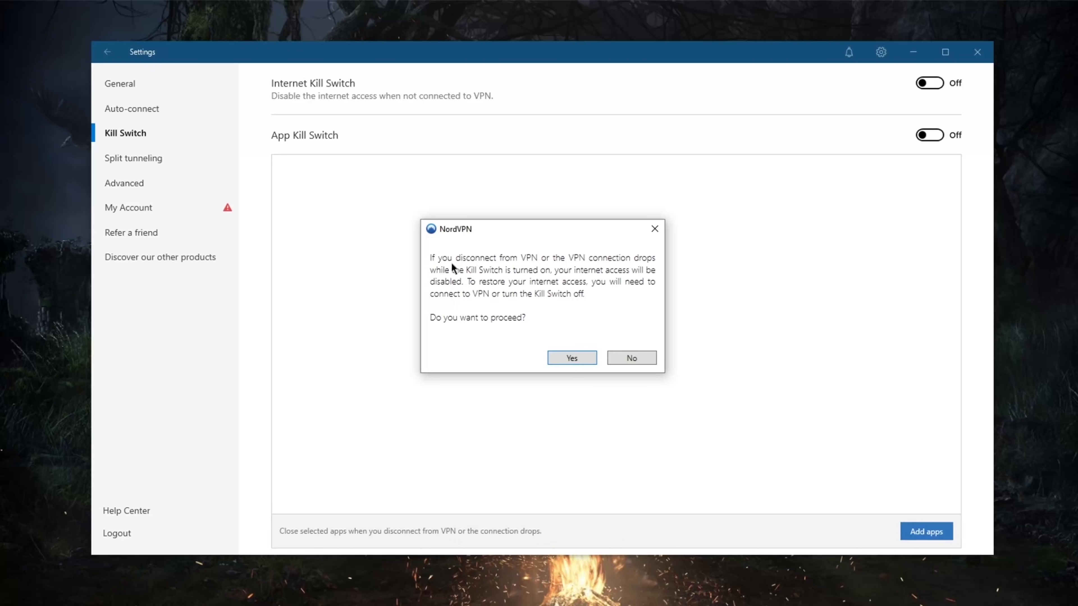
mouse_move(557, 266)
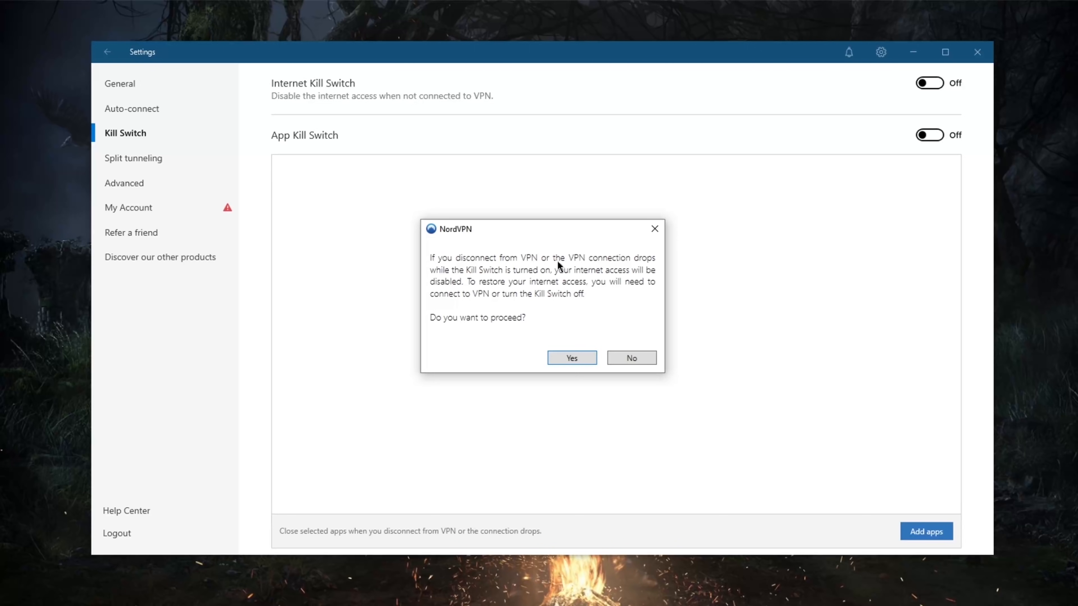
mouse_move(502, 283)
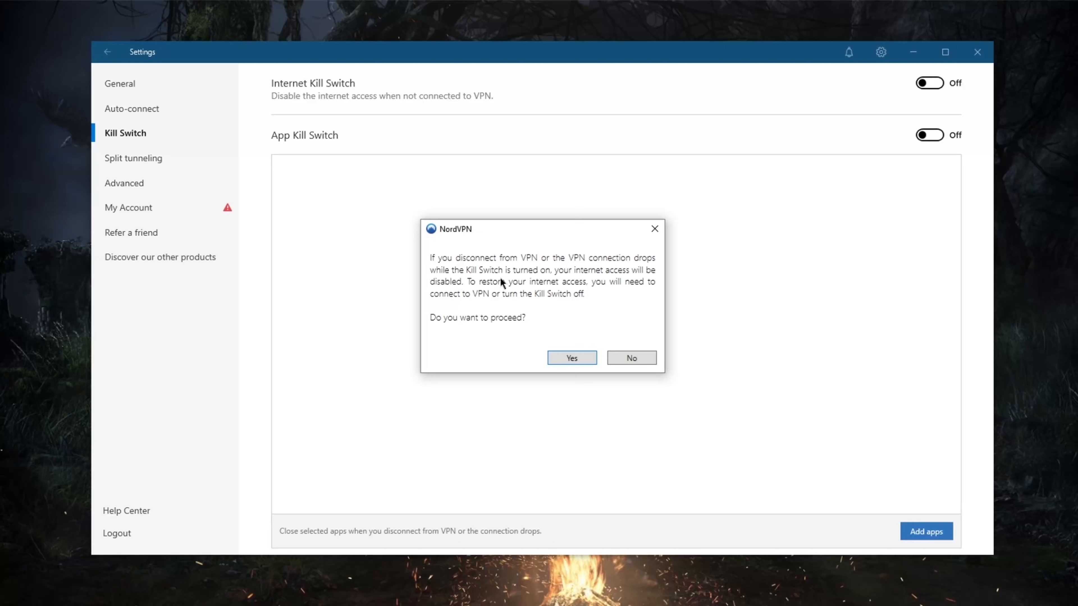
mouse_move(611, 291)
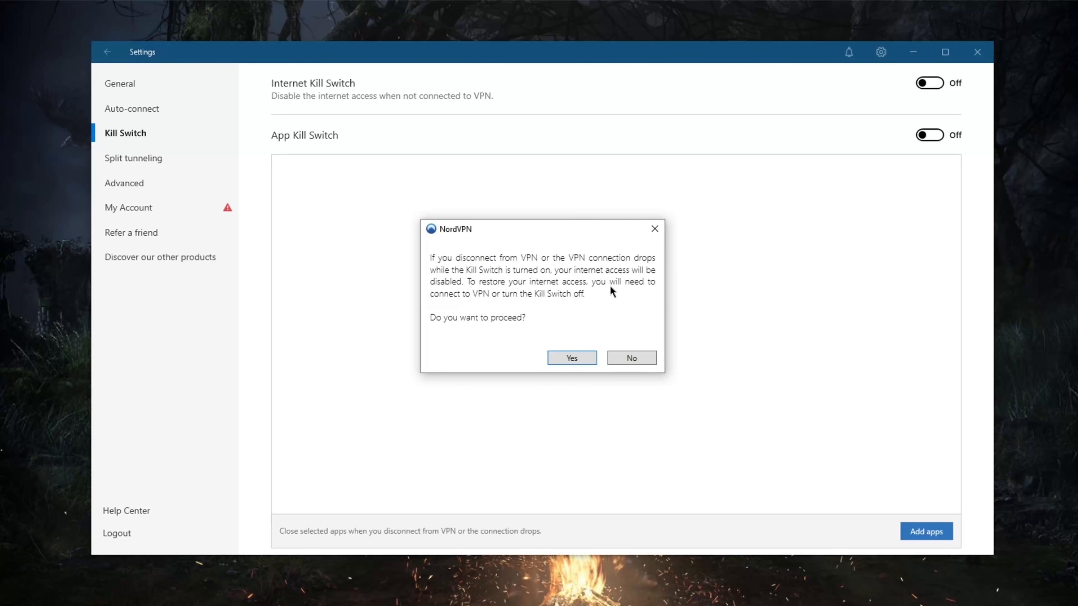
mouse_move(530, 284)
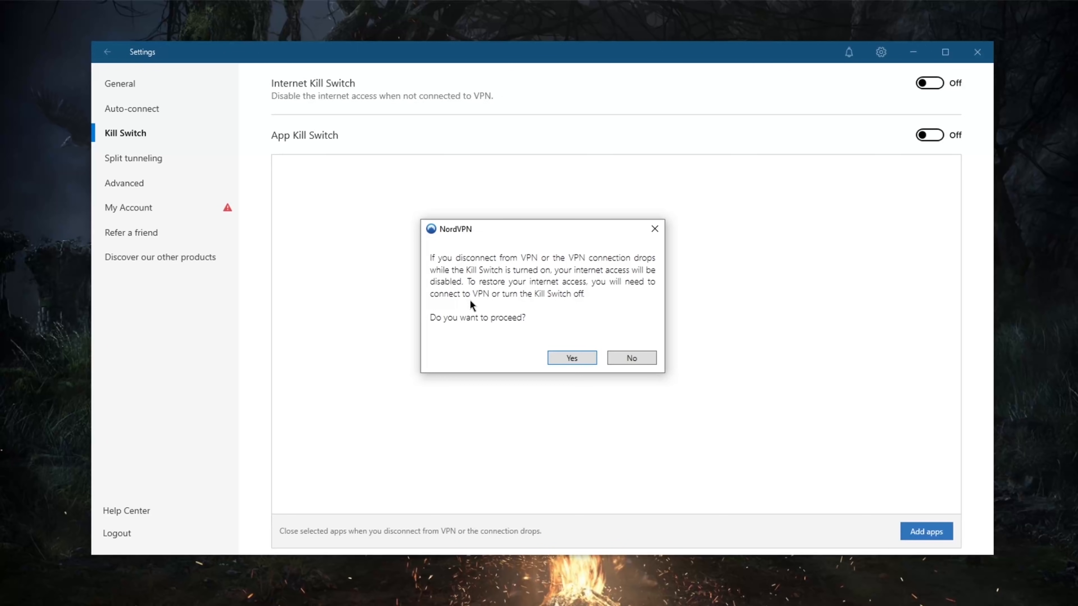
mouse_move(543, 302)
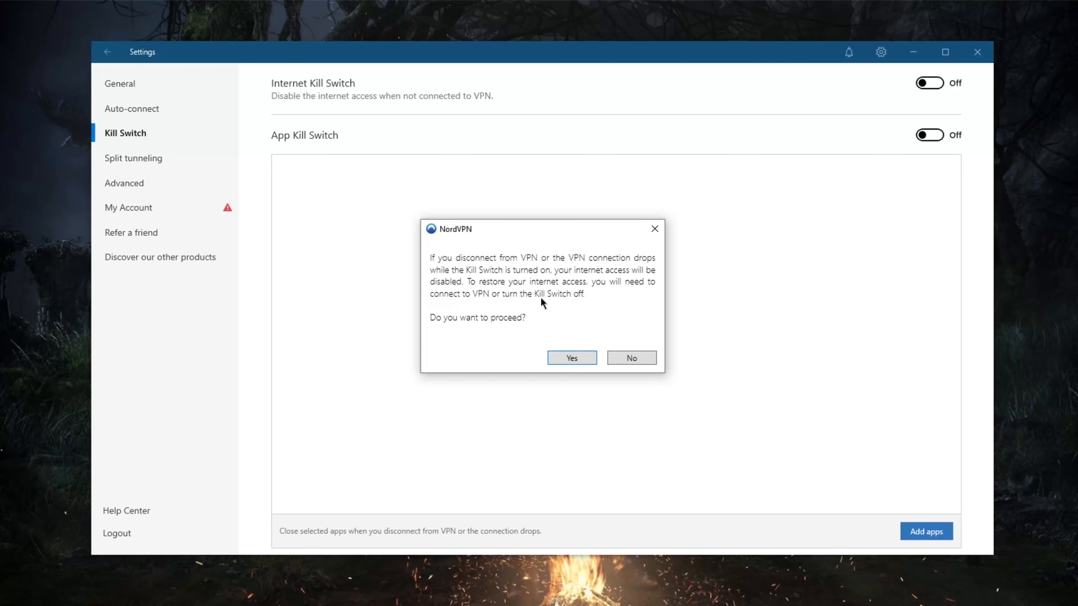
mouse_move(631, 358)
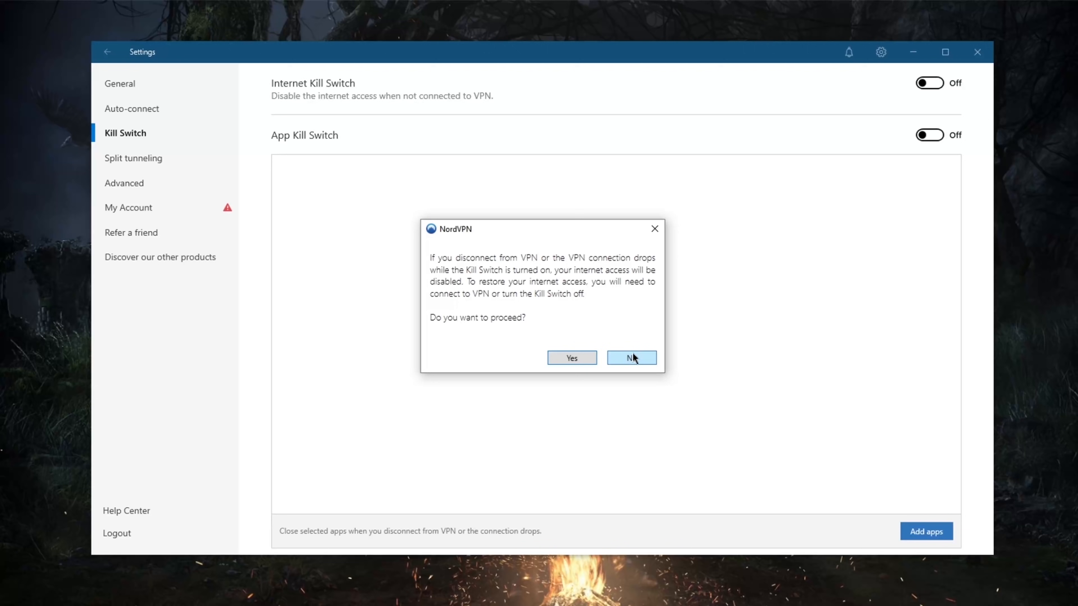
click(630, 358)
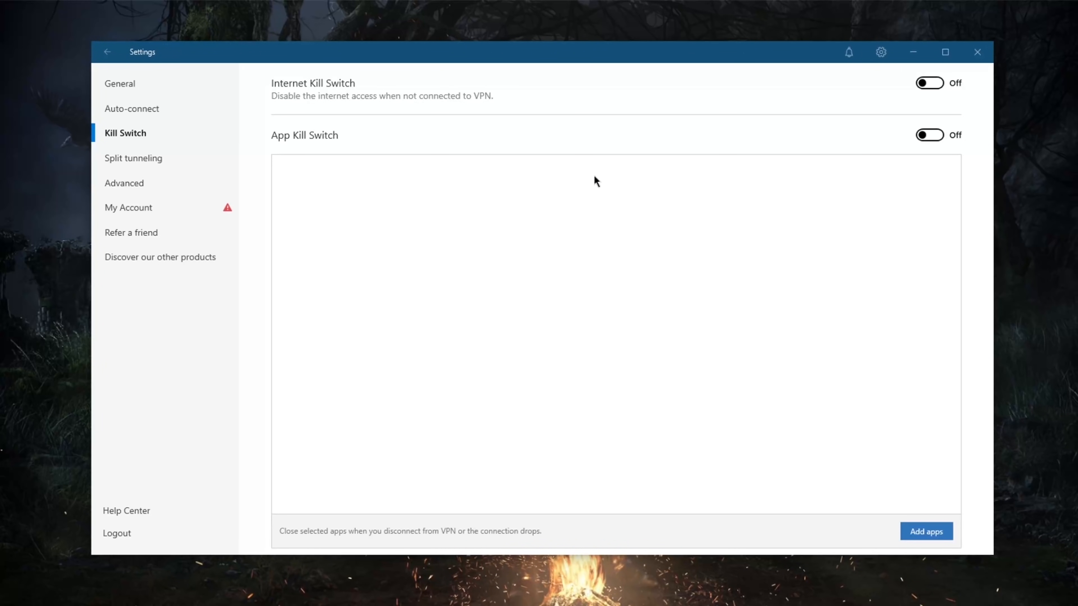
mouse_move(648, 131)
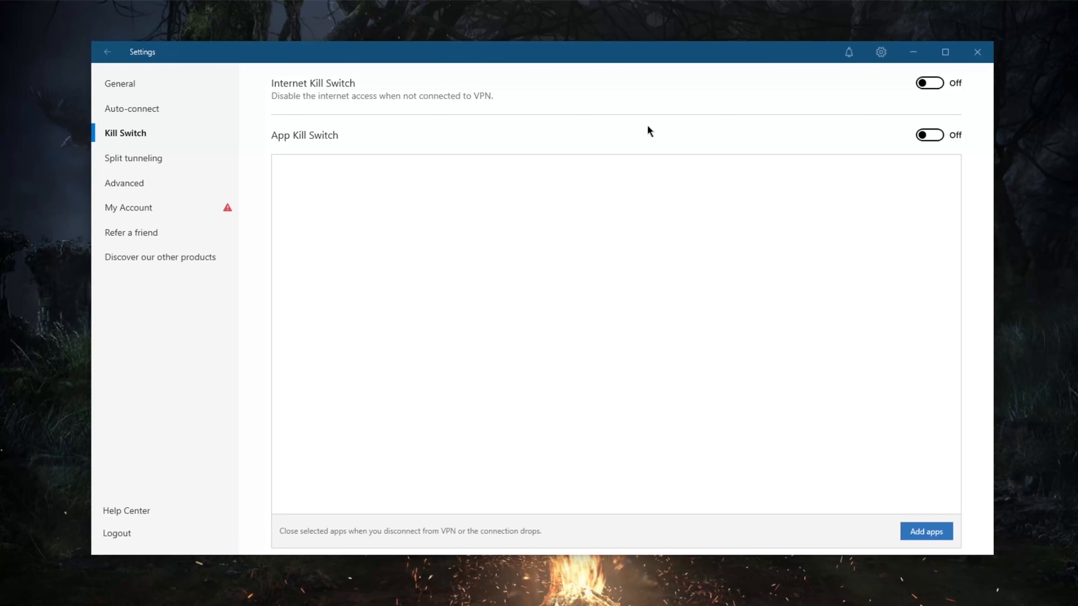
mouse_move(485, 65)
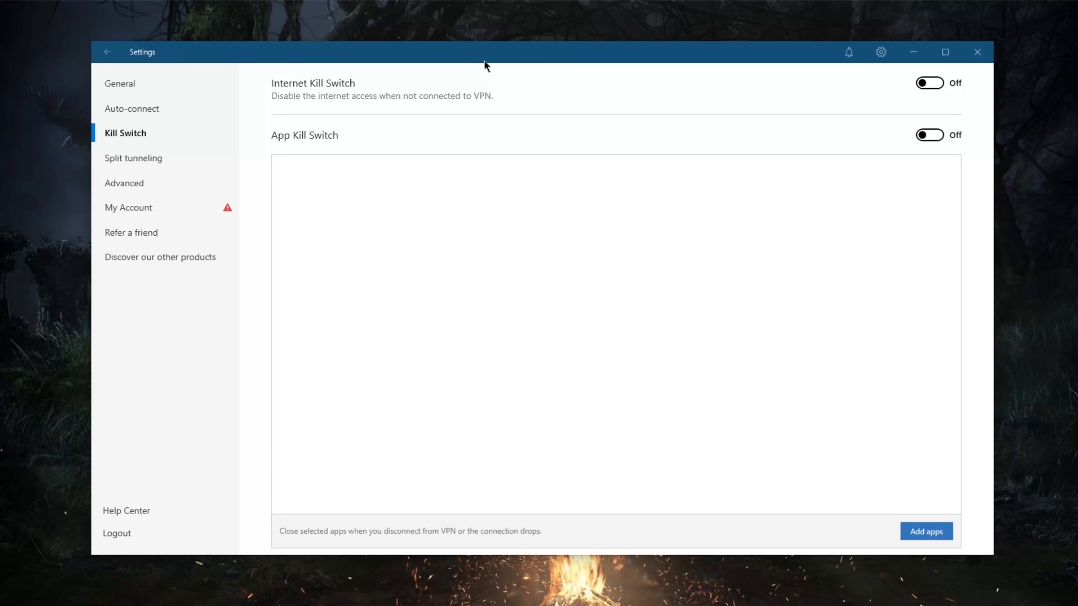
mouse_move(683, 119)
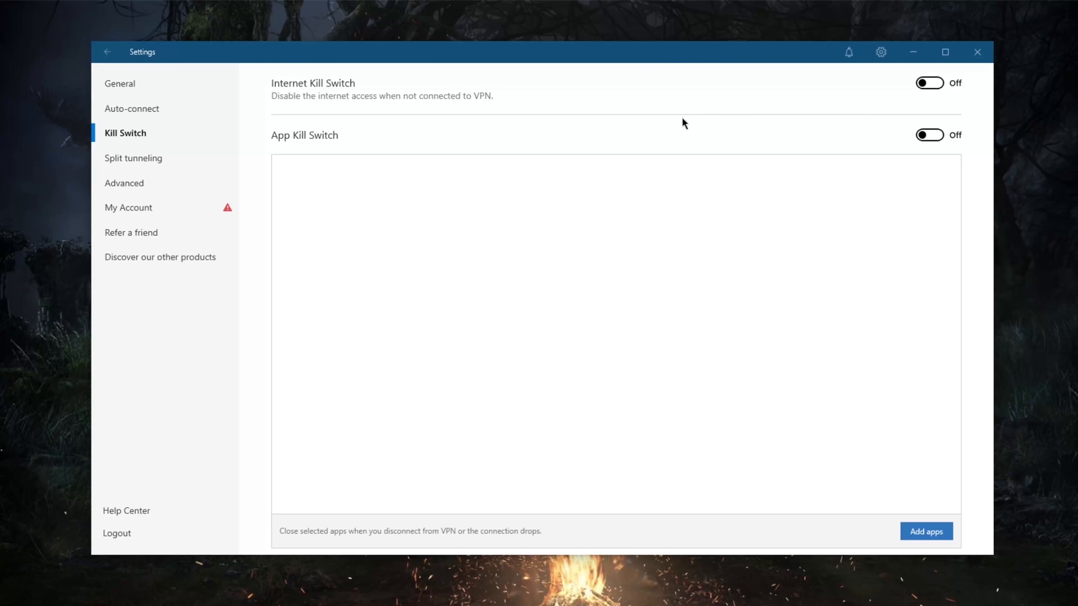
mouse_move(319, 140)
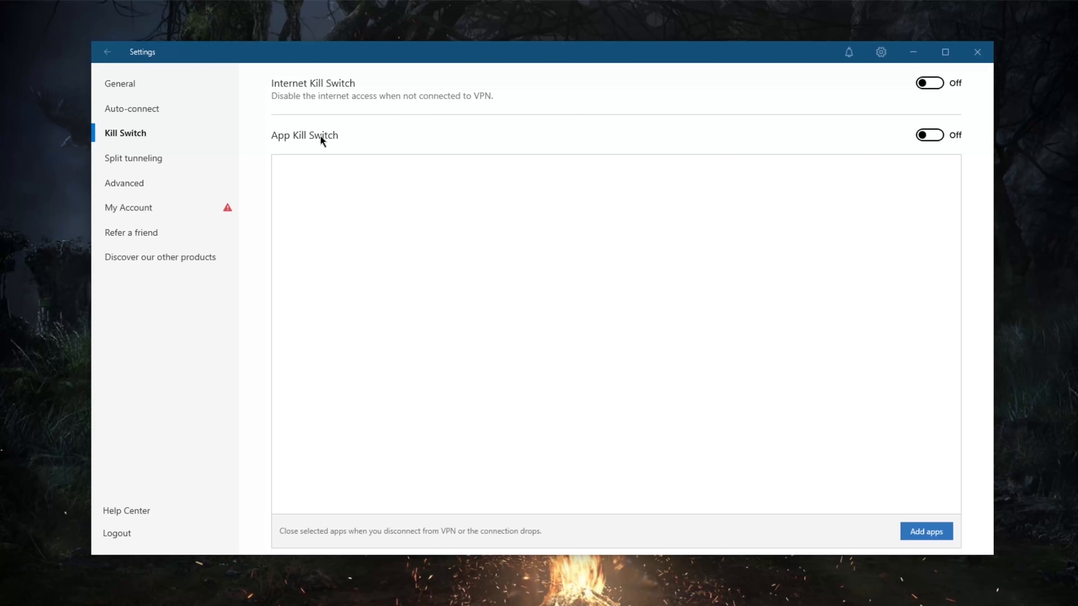
mouse_move(287, 160)
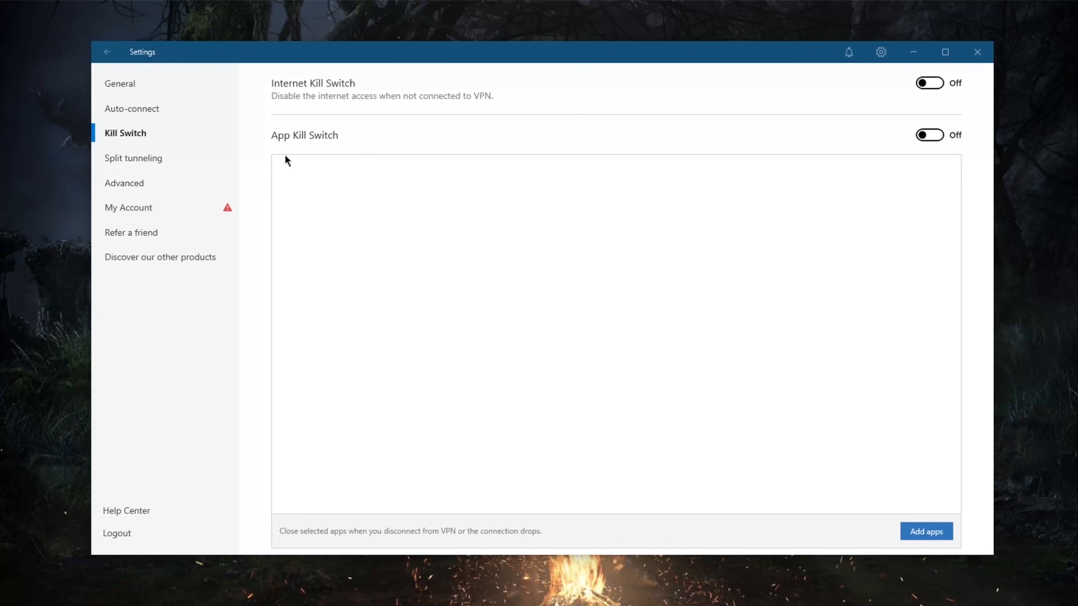
mouse_move(318, 164)
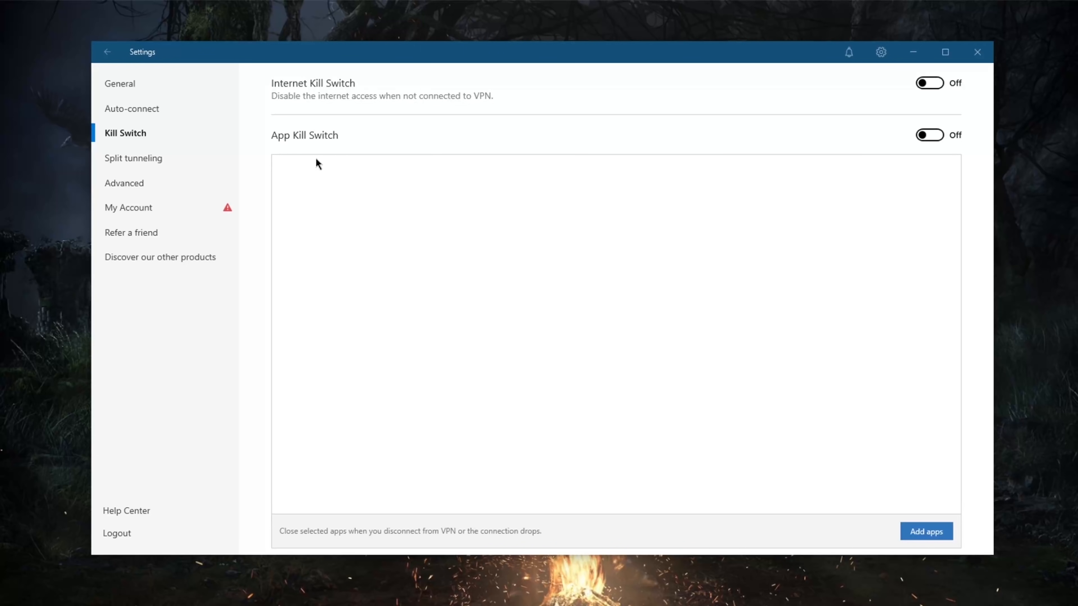
mouse_move(288, 129)
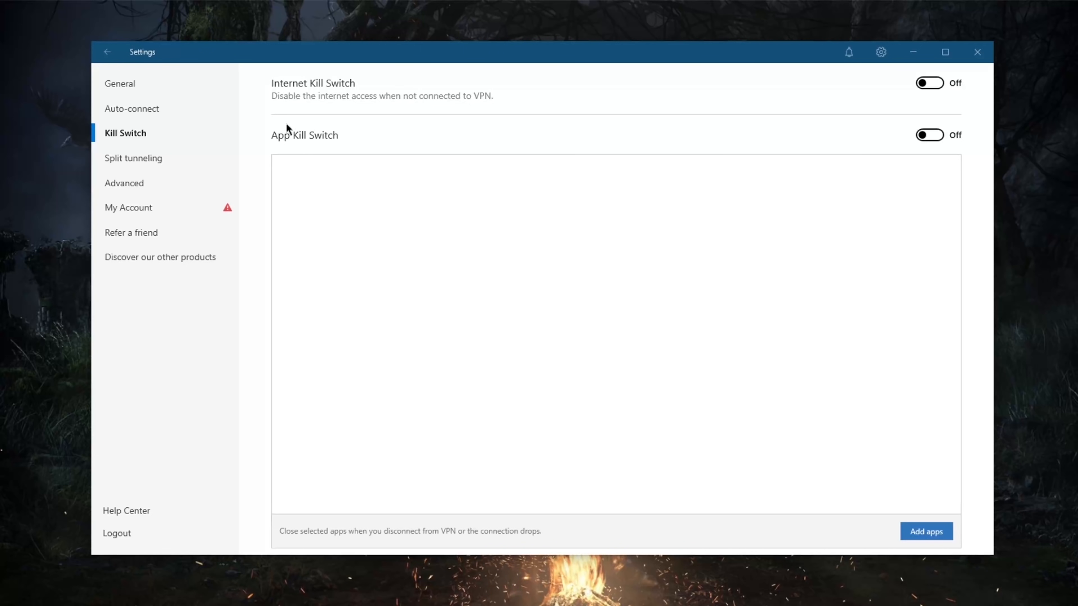
mouse_move(510, 122)
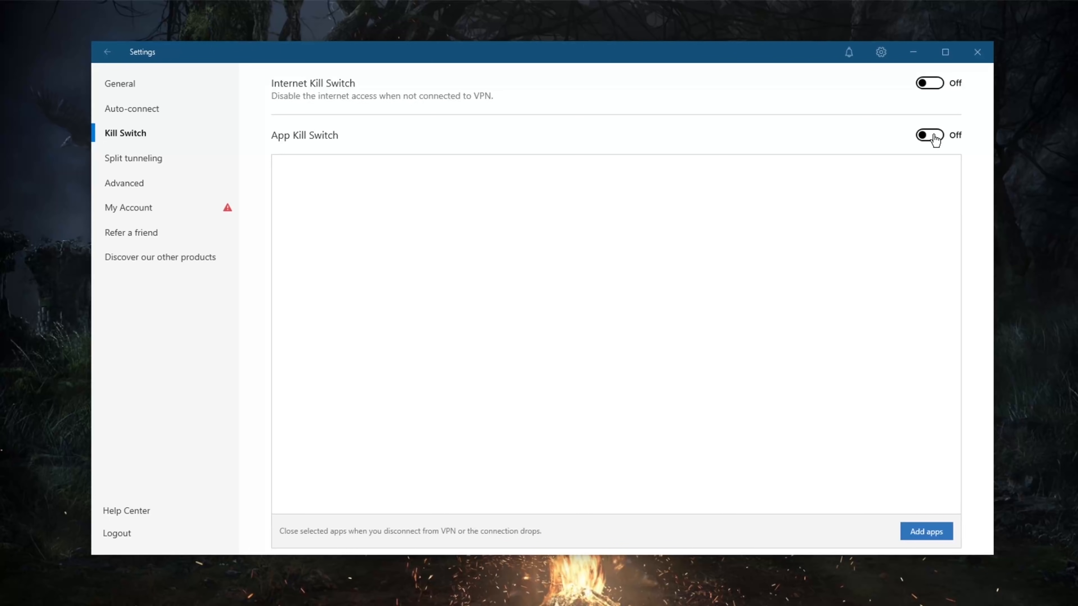
Toggle the App Kill Switch on and back off, leaving both kill switches off
click(928, 135)
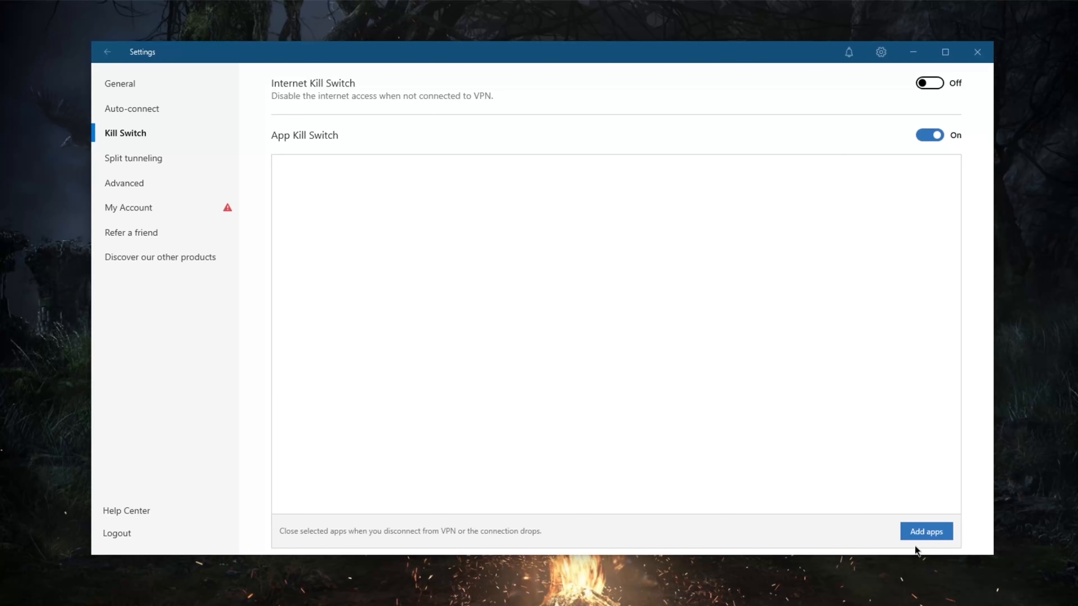
mouse_move(573, 306)
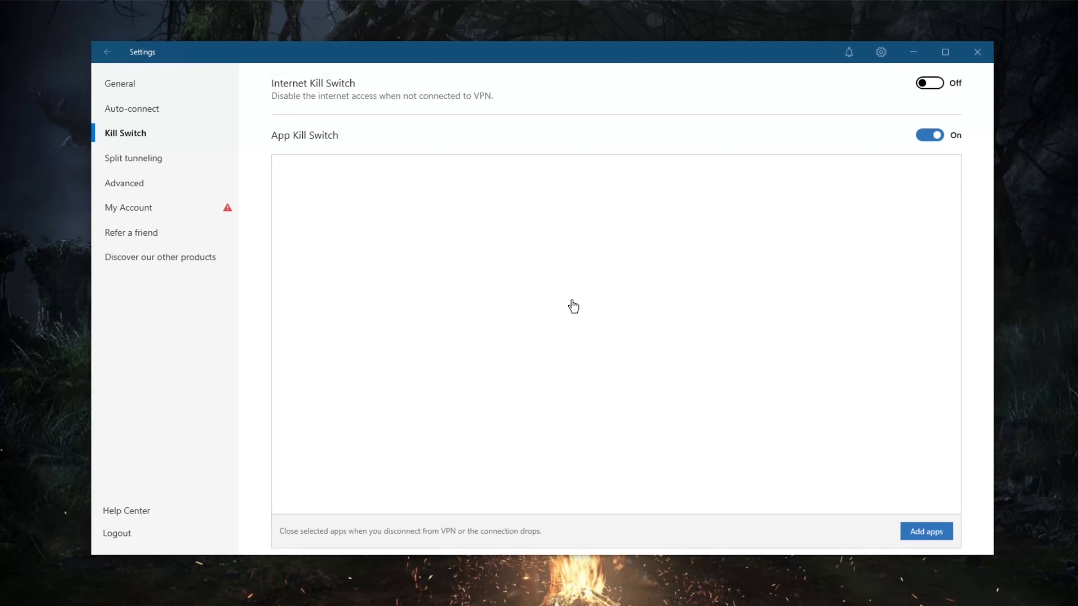
click(925, 531)
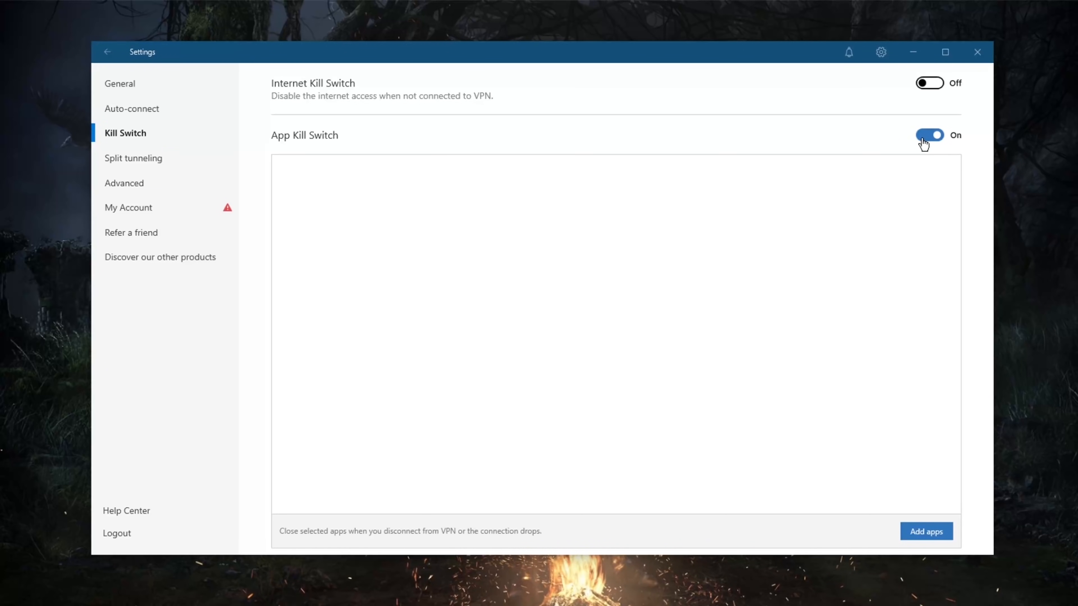
click(929, 135)
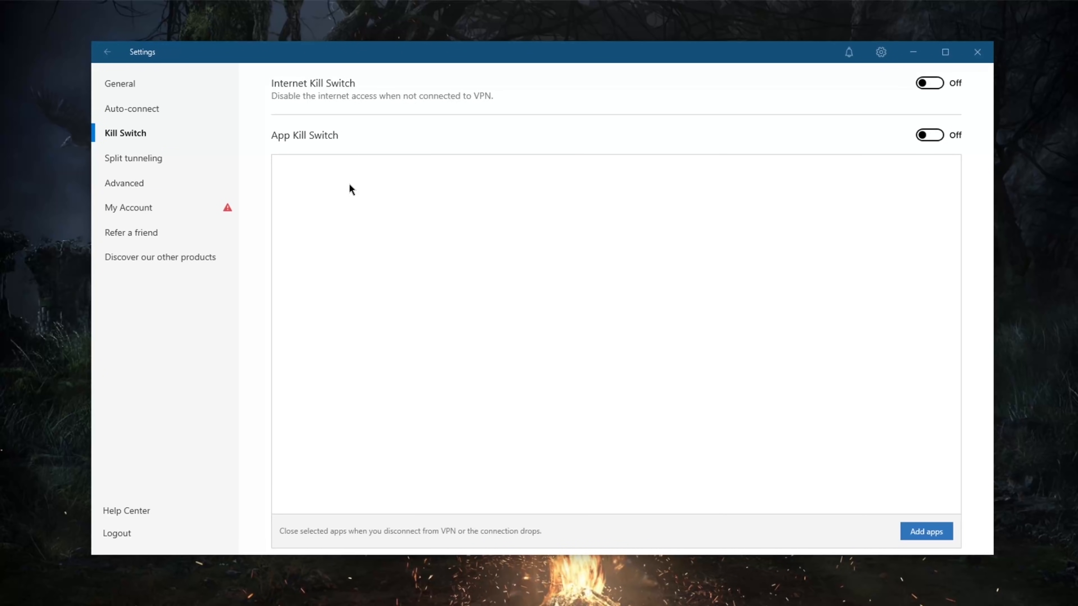
mouse_move(276, 169)
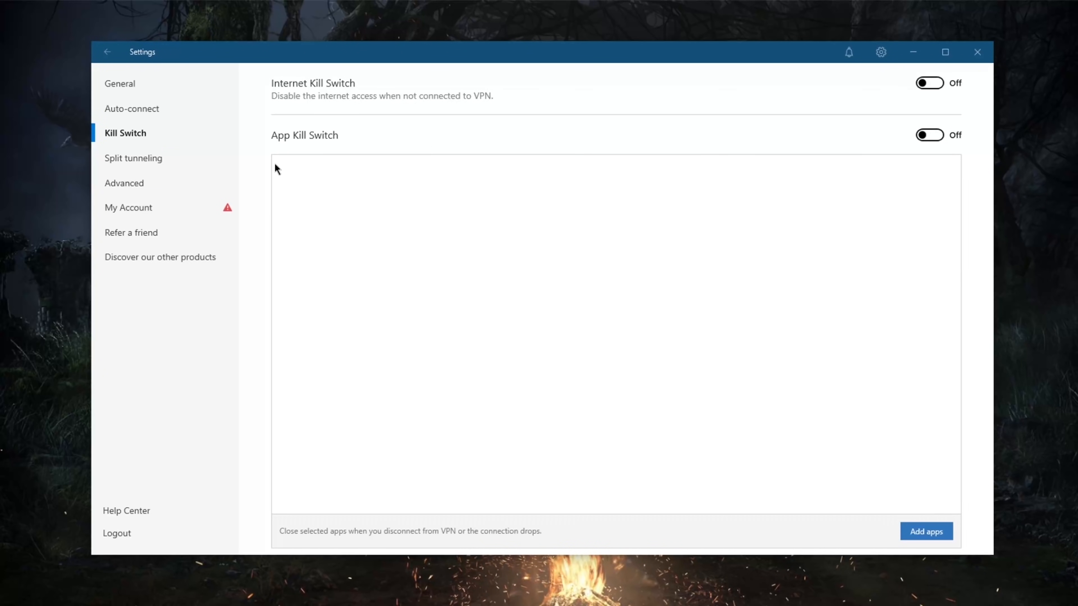
Turn split tunneling on and set it to enable VPN for selected apps only
click(134, 157)
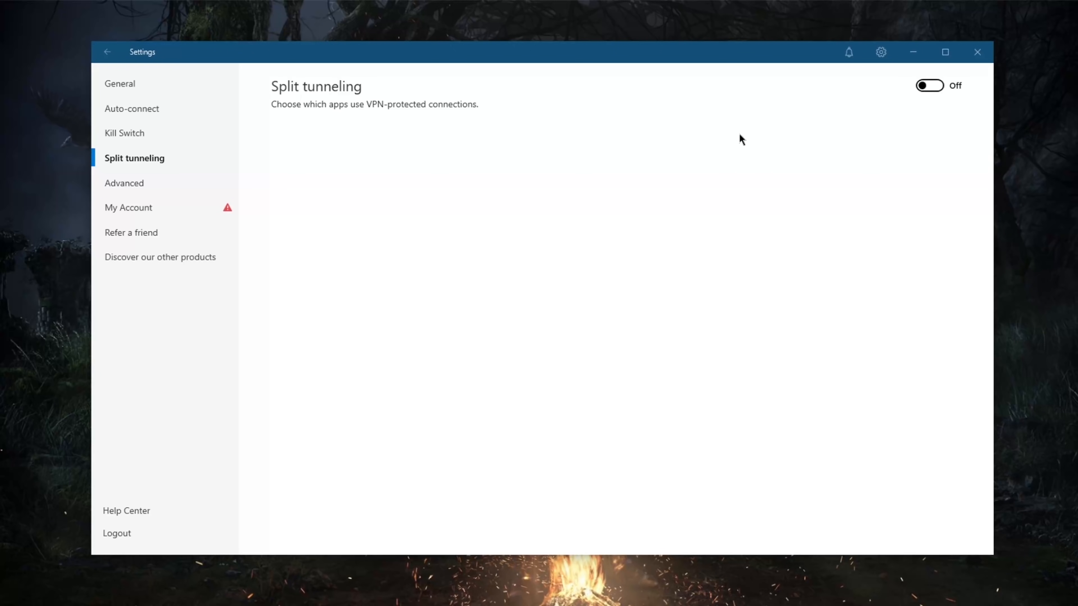
click(928, 85)
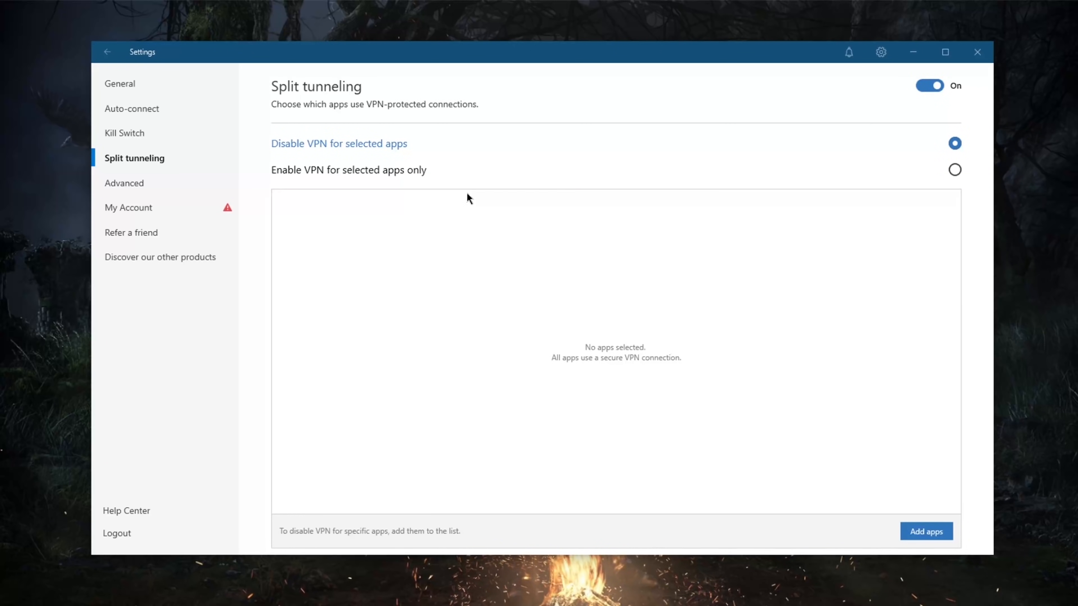
mouse_move(928, 177)
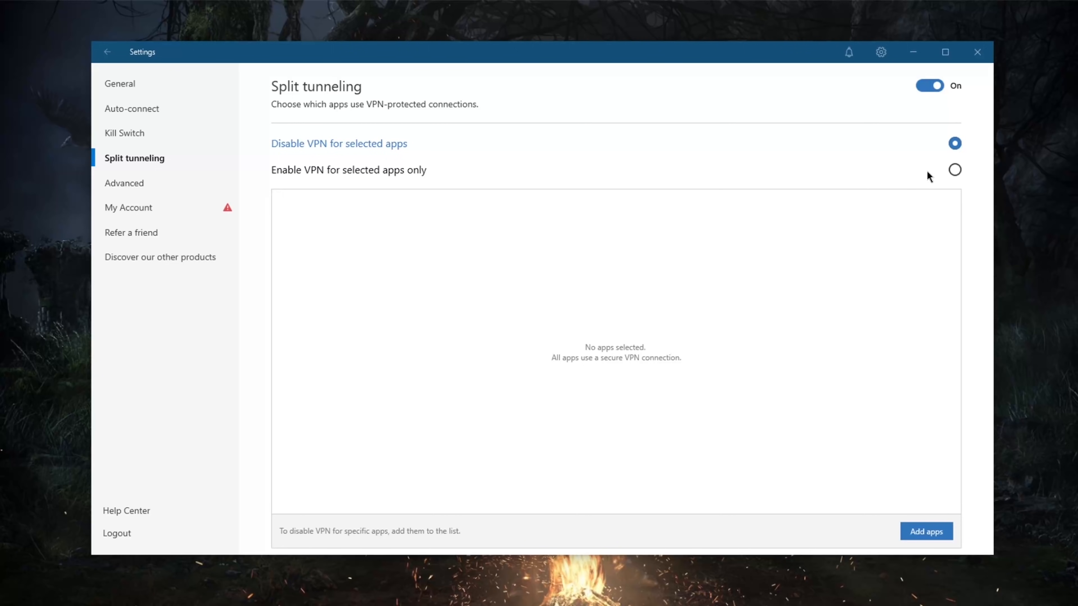
click(955, 170)
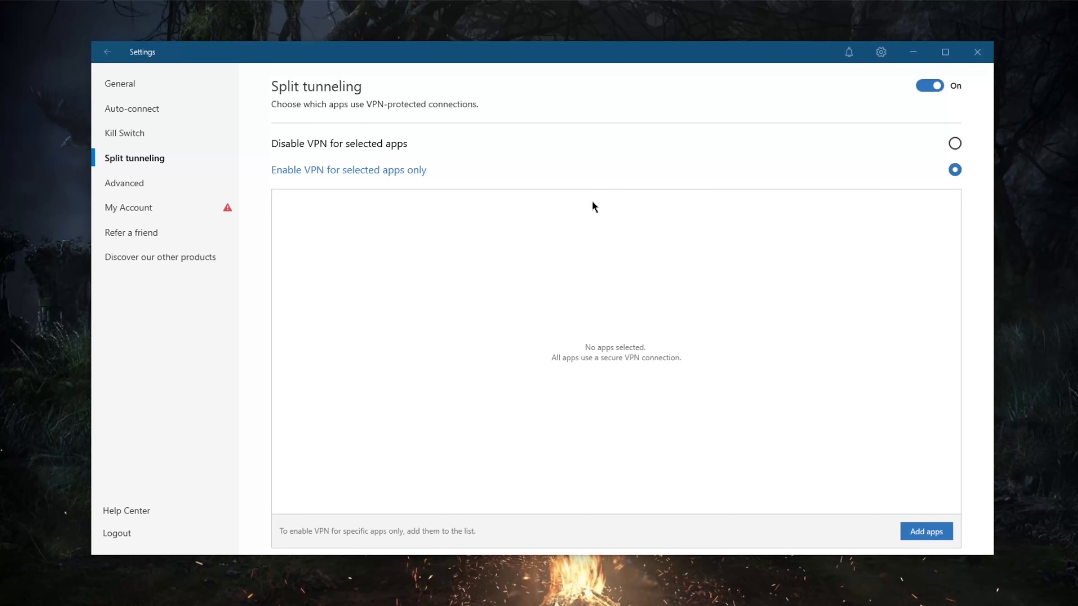
click(955, 143)
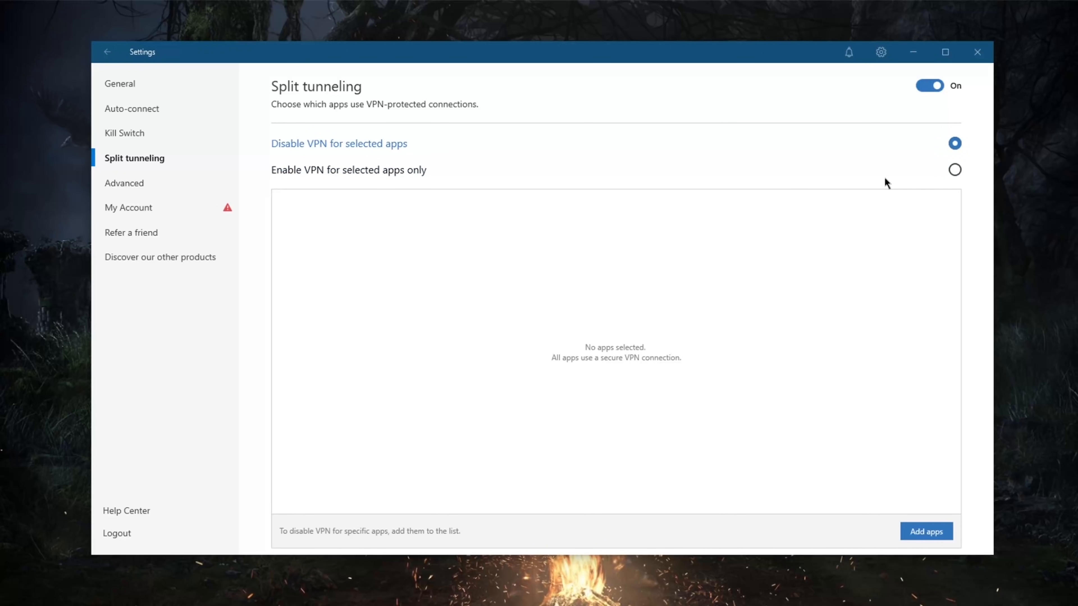
mouse_move(749, 332)
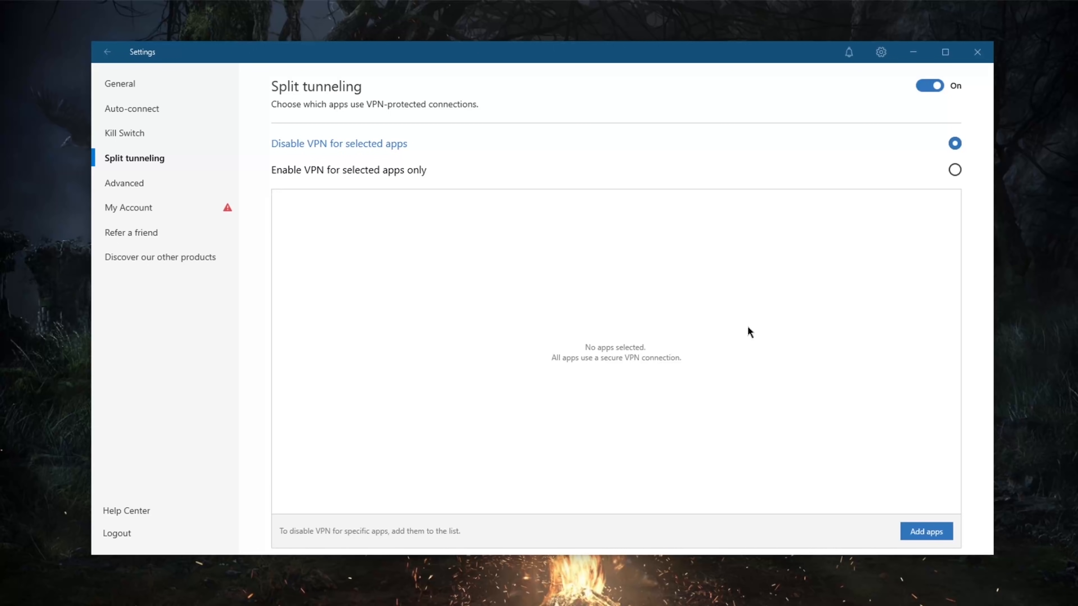
mouse_move(849, 184)
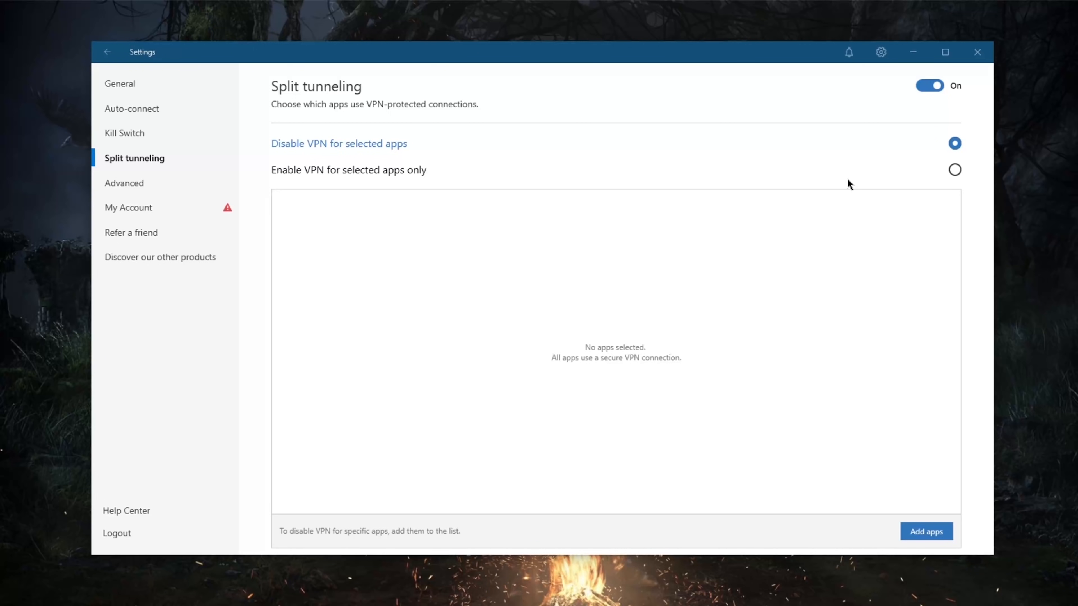
mouse_move(955, 170)
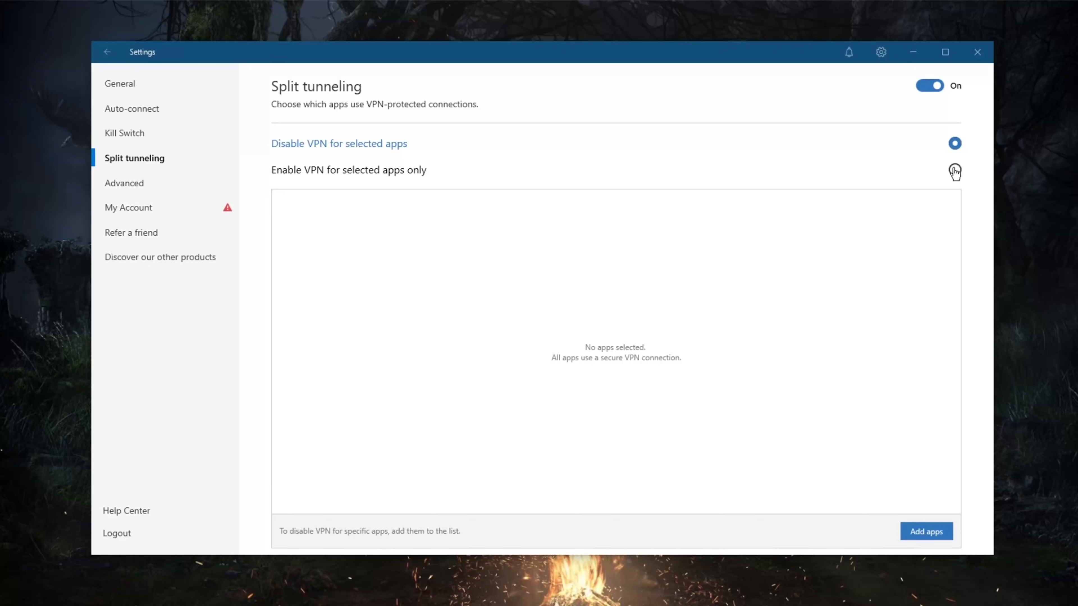
click(955, 169)
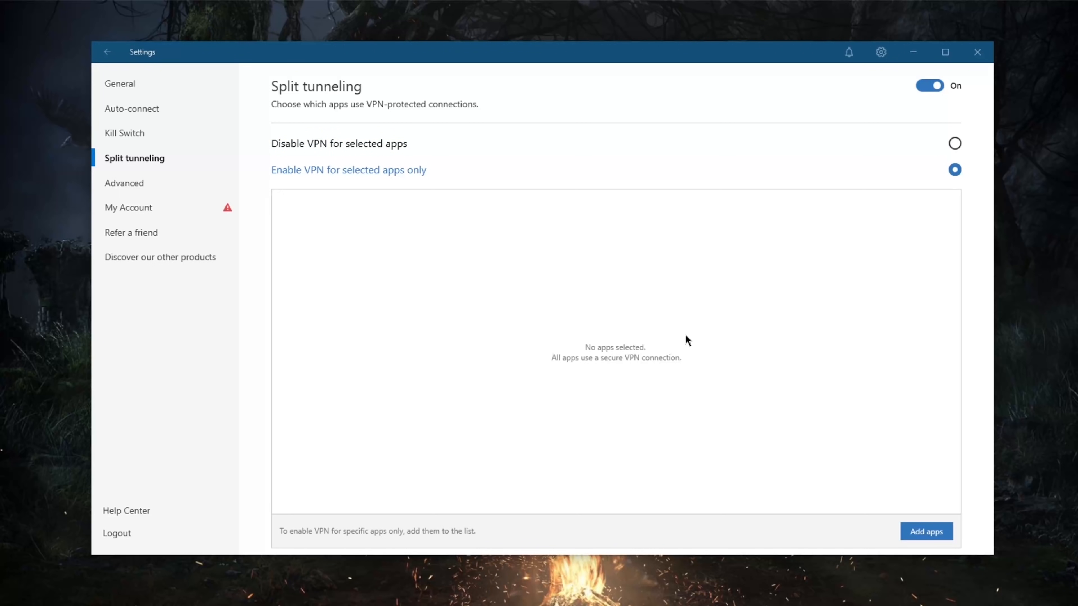
mouse_move(676, 382)
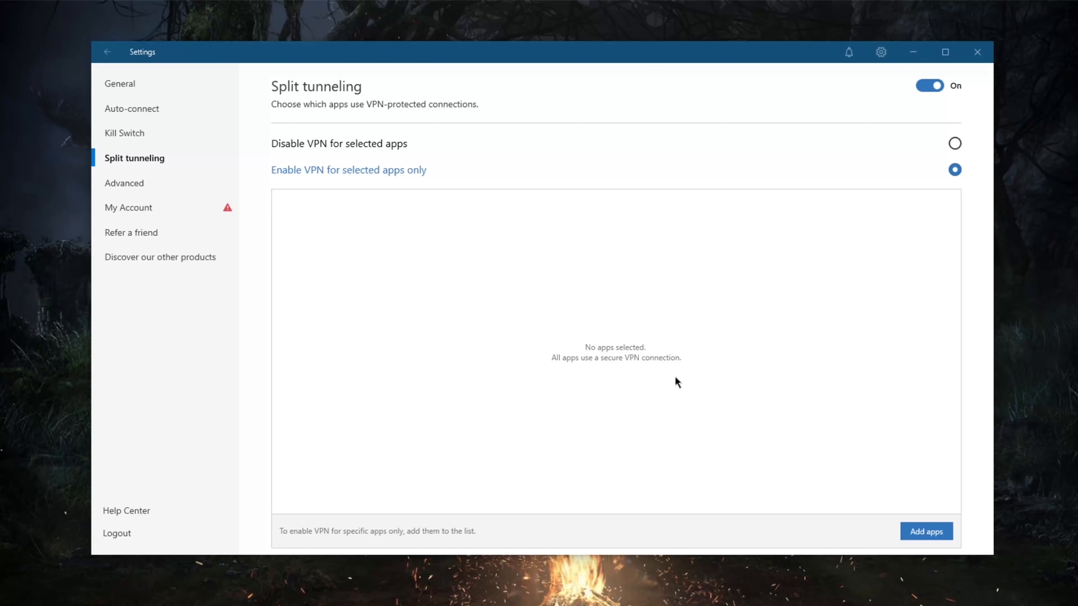
Add qbittorrent.exe from Program Files\qBittorrent to the split tunneling app list
click(925, 530)
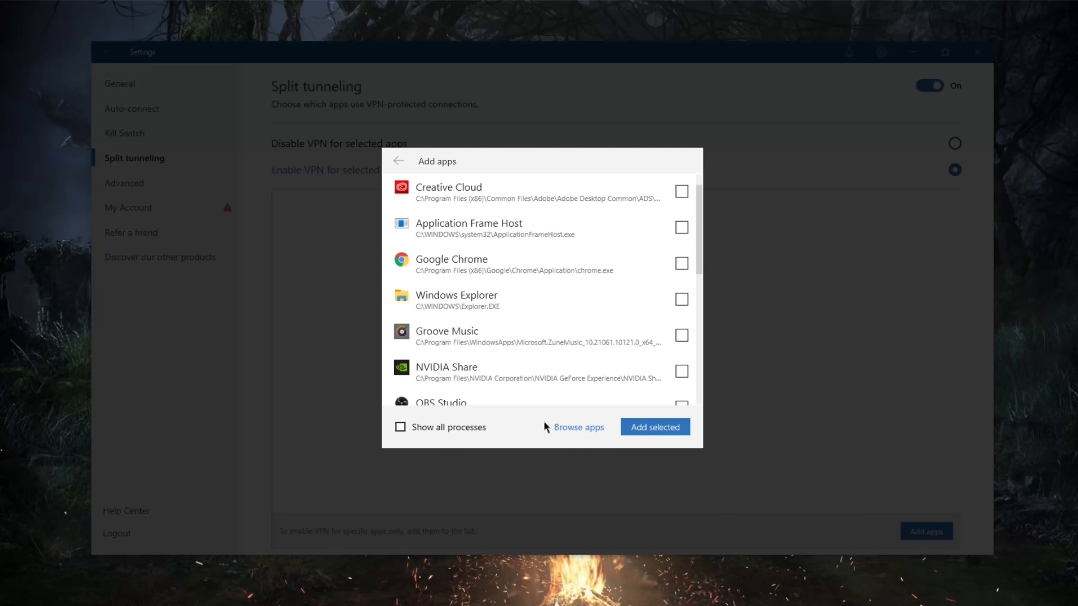
mouse_move(584, 349)
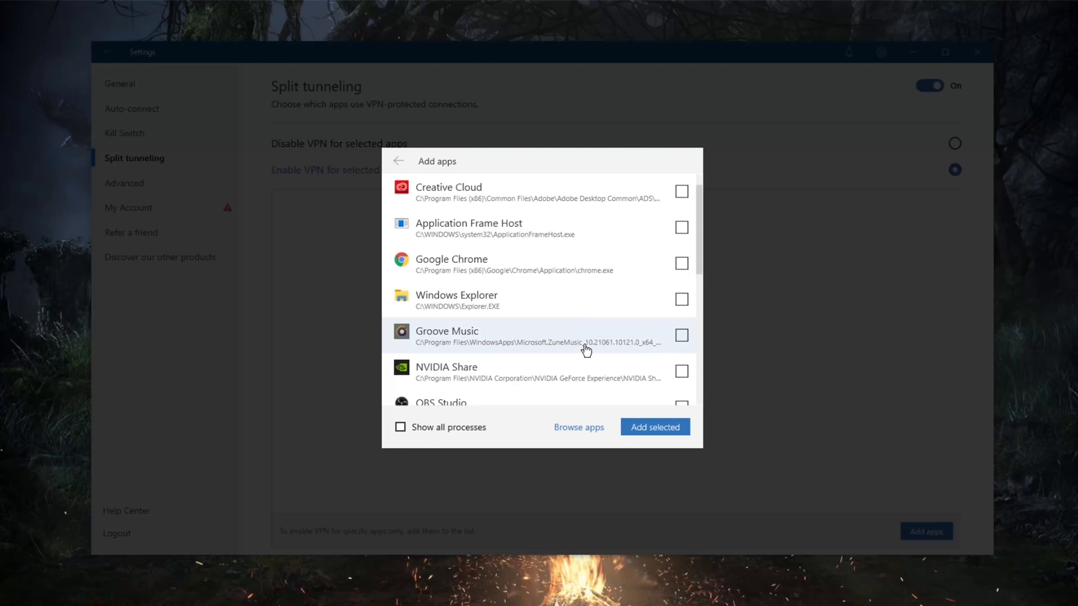
click(578, 427)
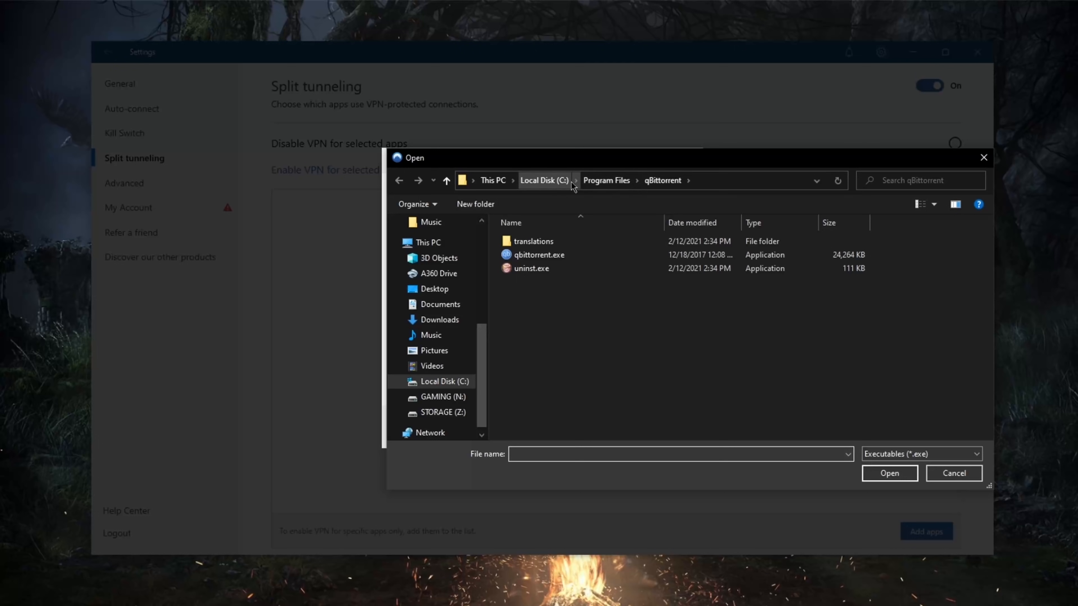
mouse_move(539, 254)
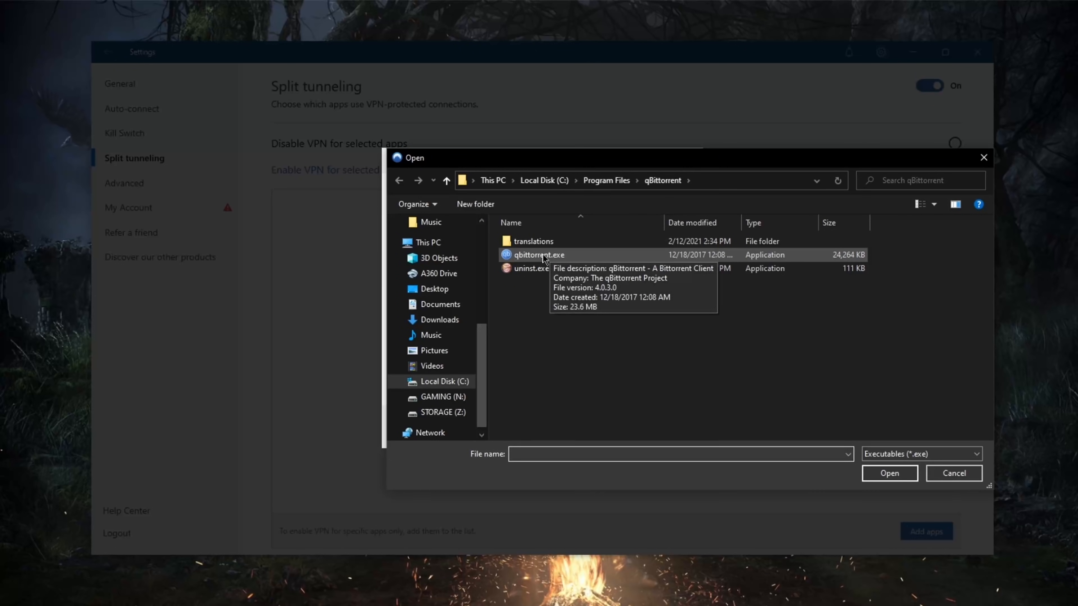
click(539, 255)
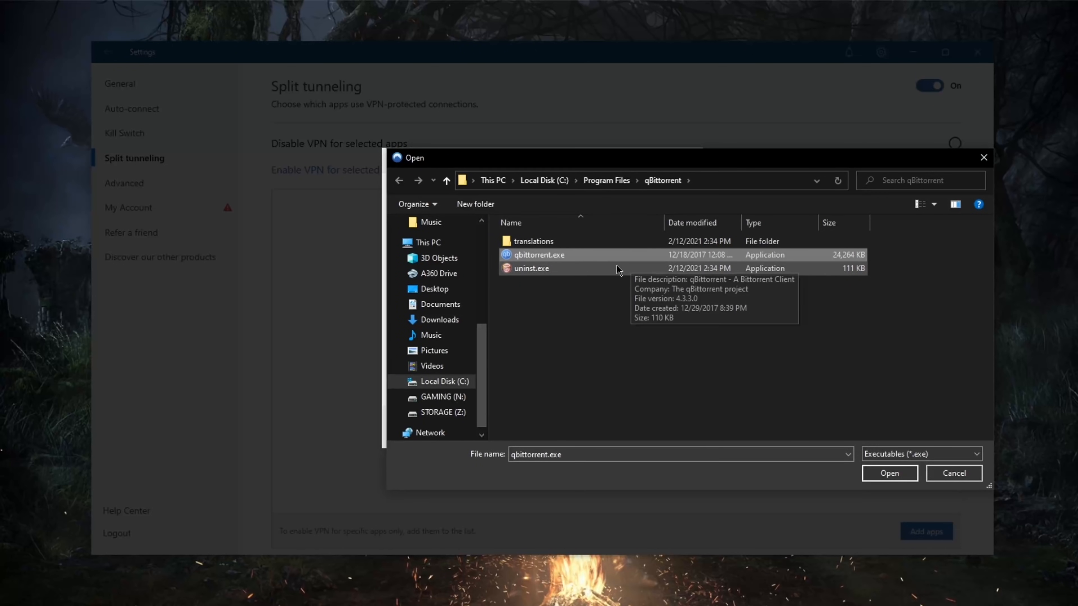
click(888, 473)
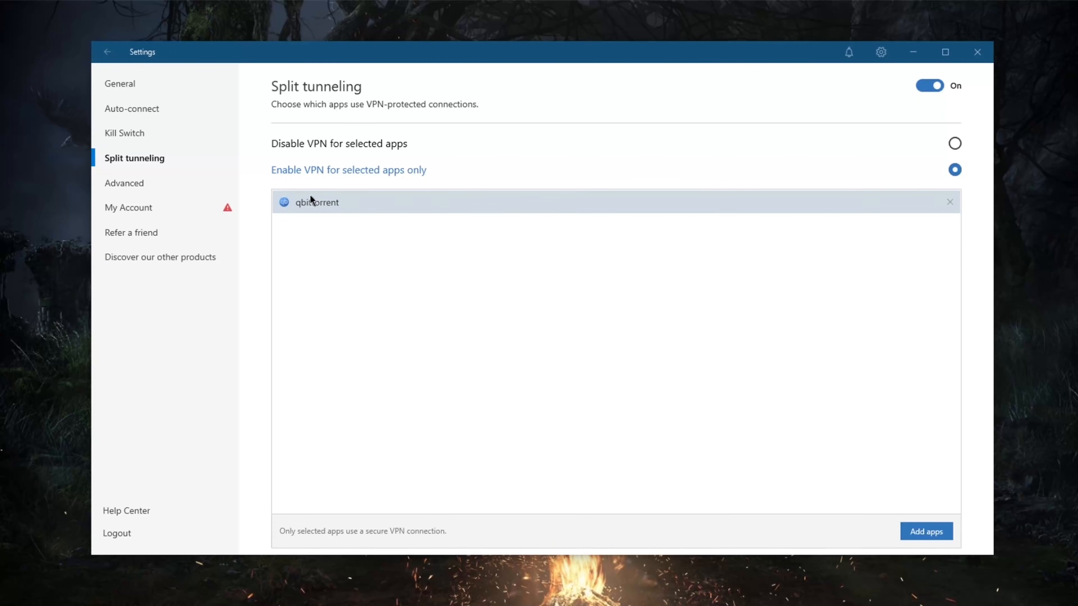
mouse_move(871, 478)
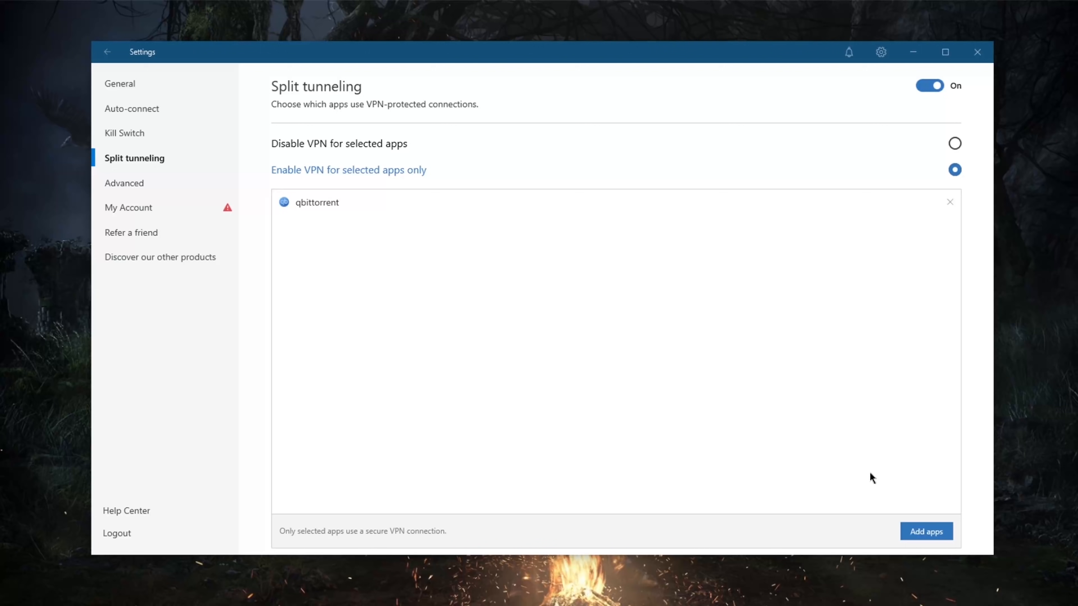
mouse_move(516, 190)
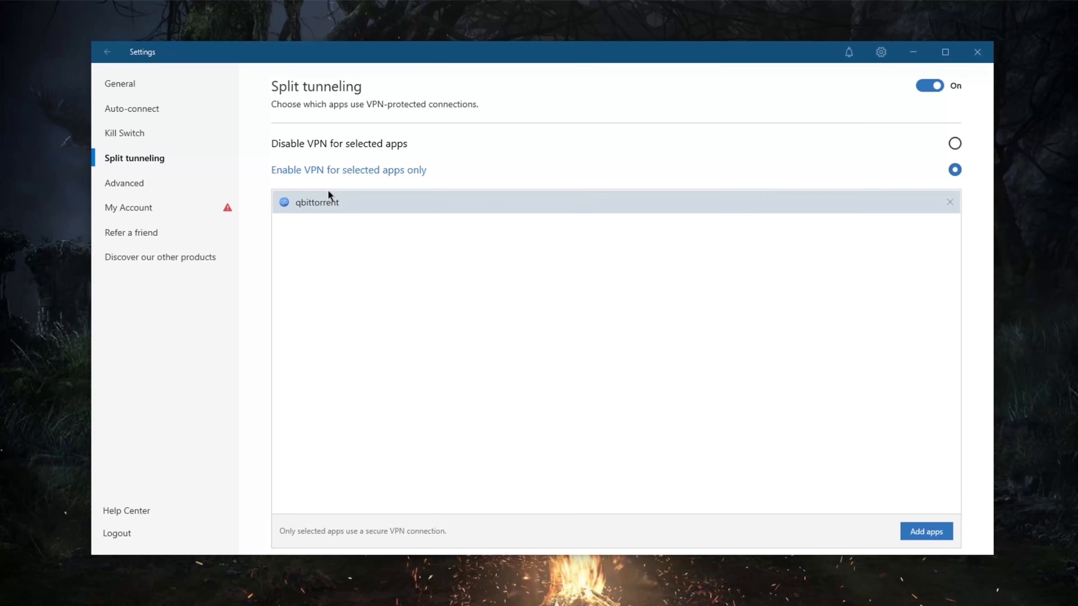
mouse_move(291, 181)
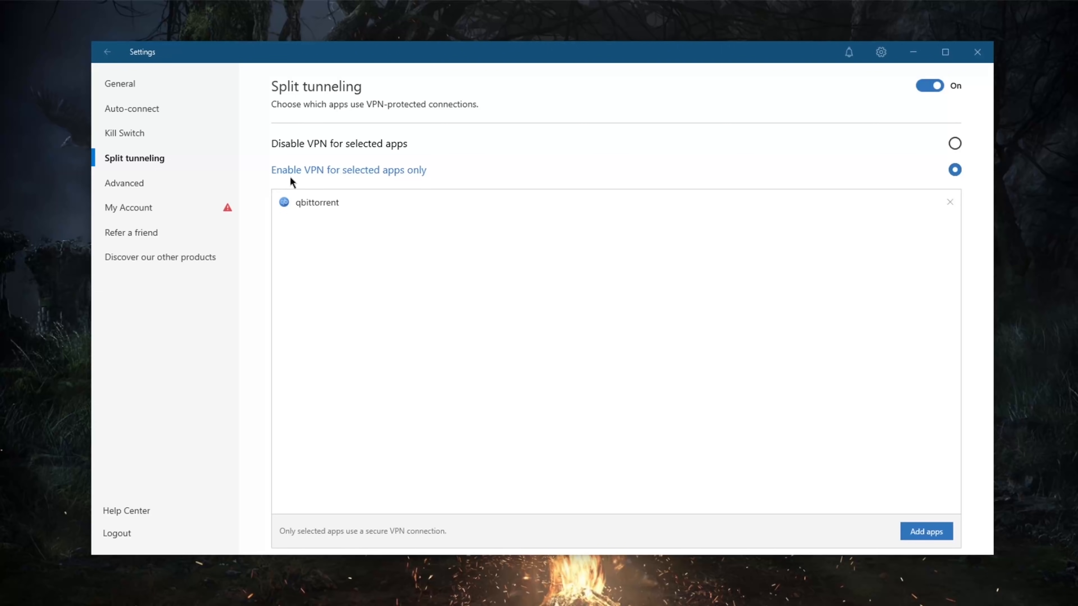
mouse_move(459, 193)
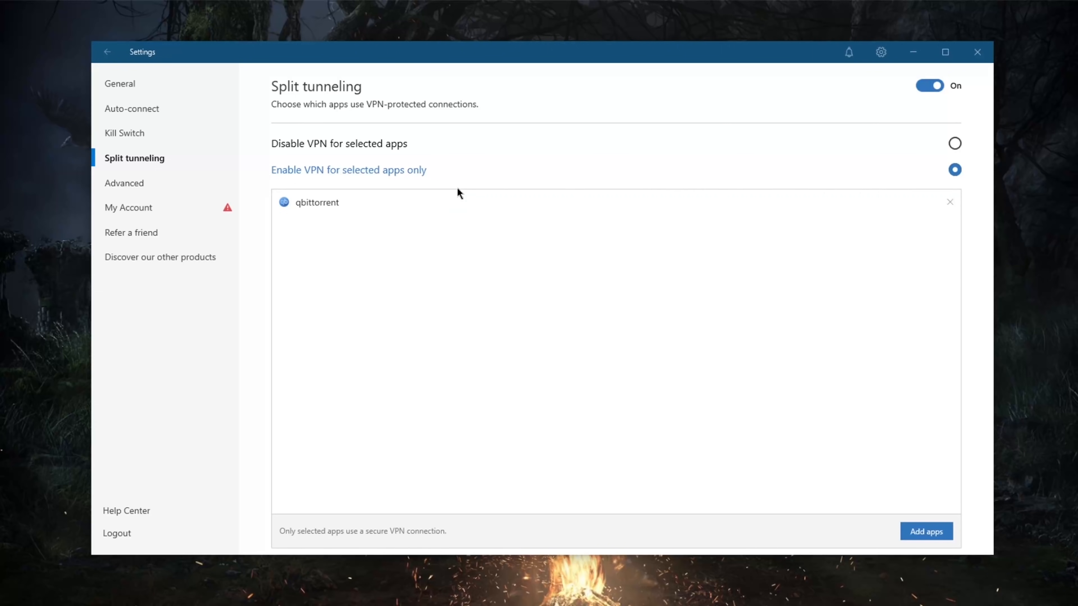
mouse_move(549, 209)
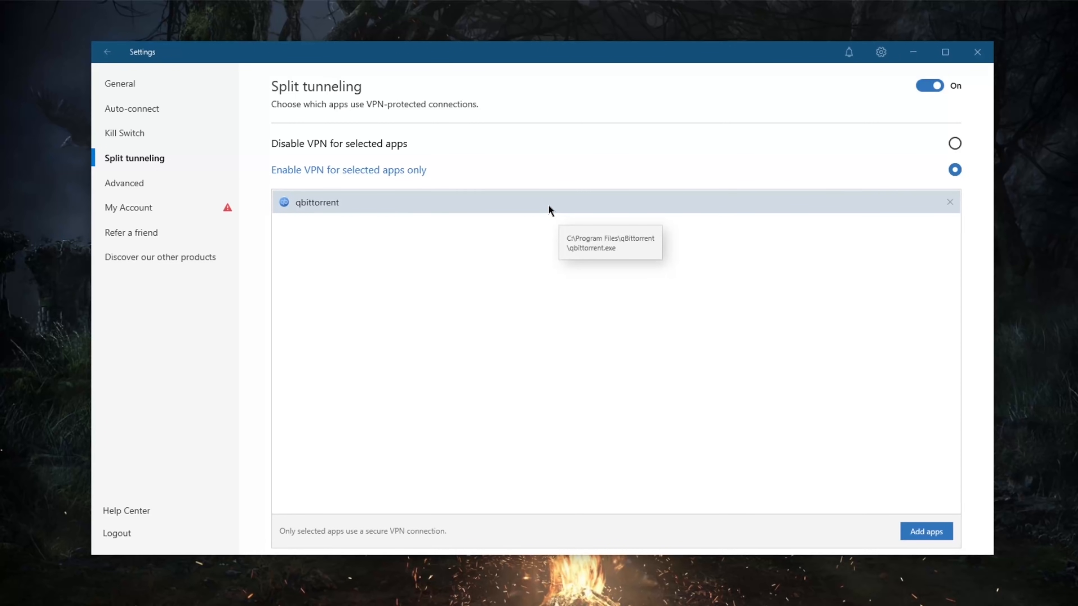
mouse_move(385, 189)
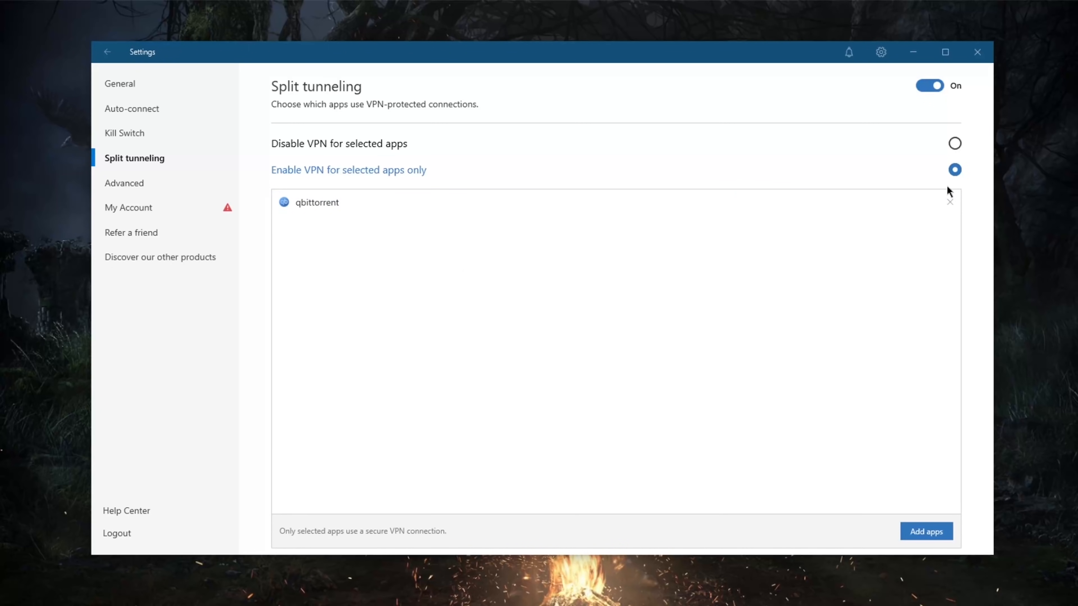
mouse_move(954, 143)
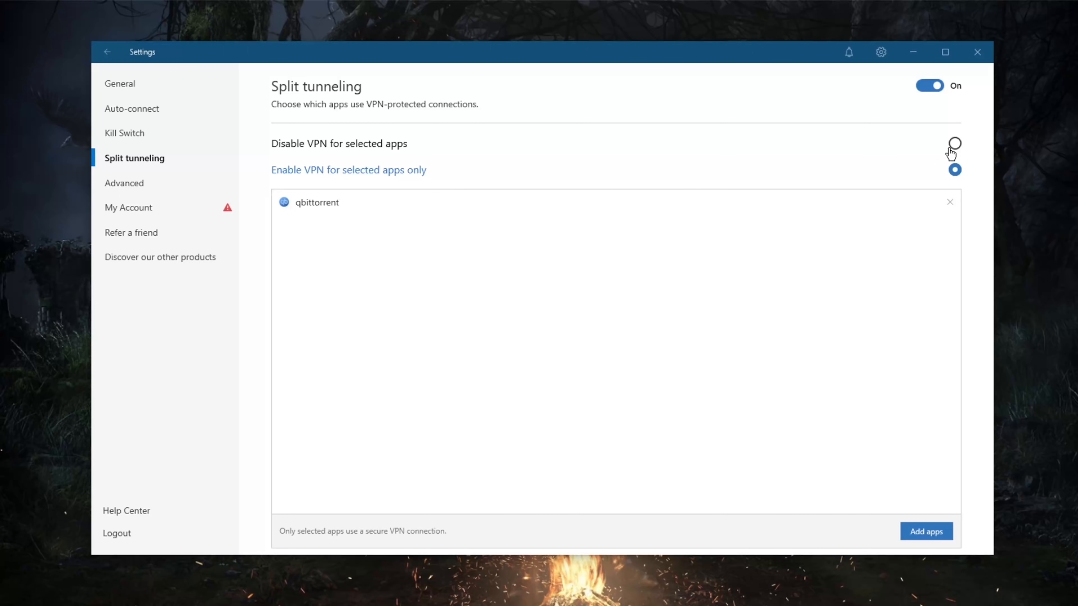
Switch to excluding listed apps from the VPN, then turn split tunneling off
click(955, 143)
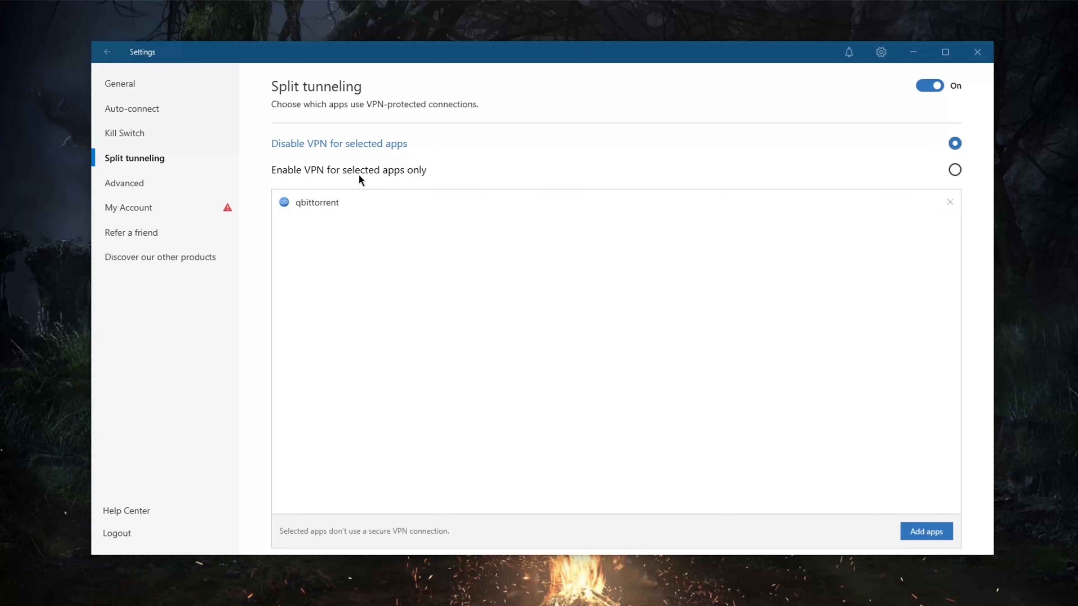
mouse_move(288, 156)
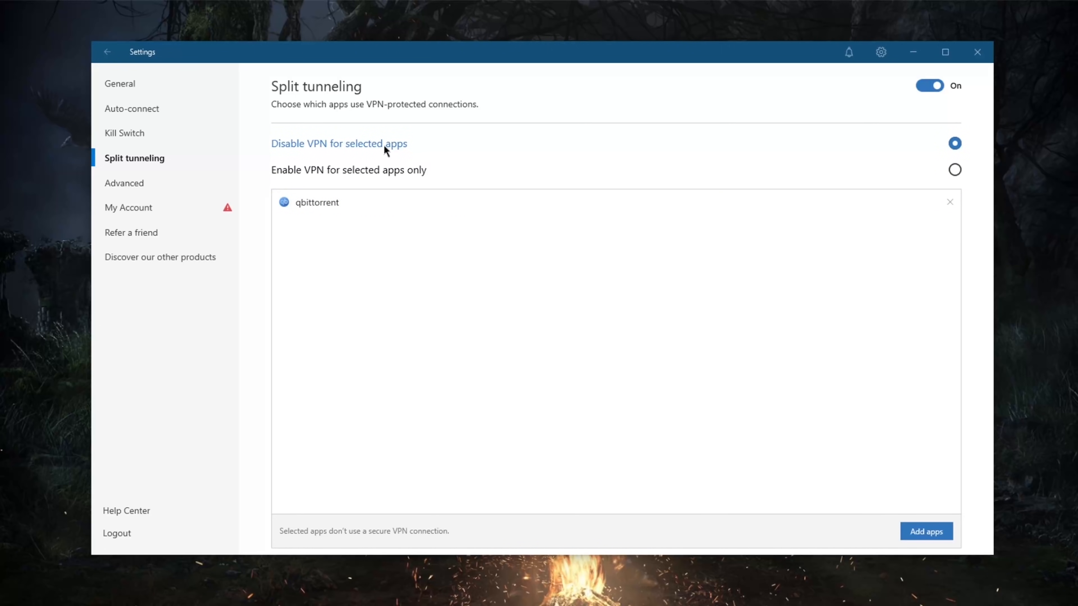
click(929, 85)
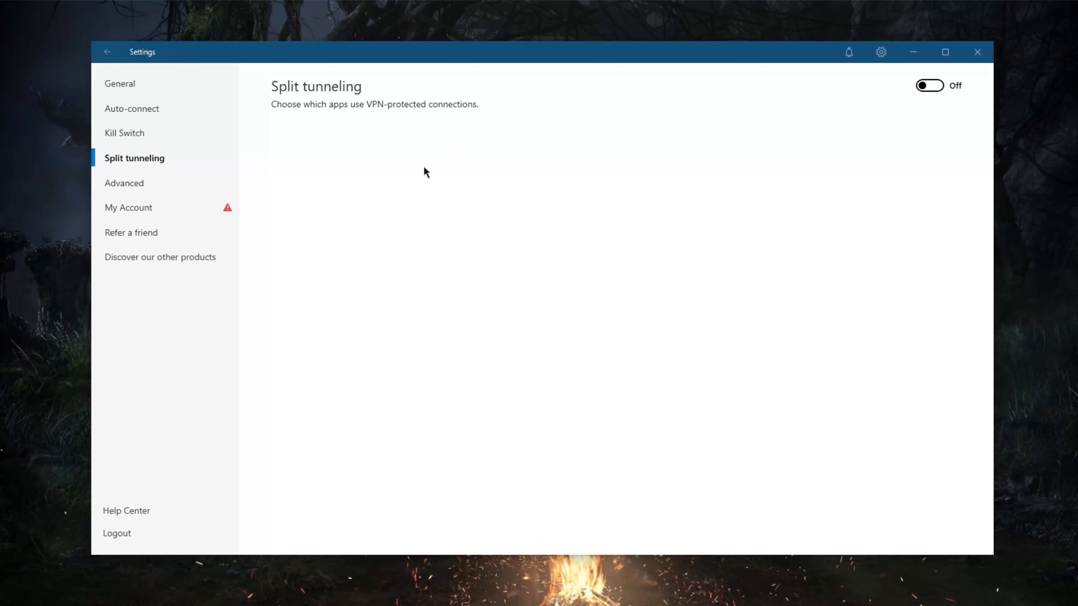
mouse_move(137, 190)
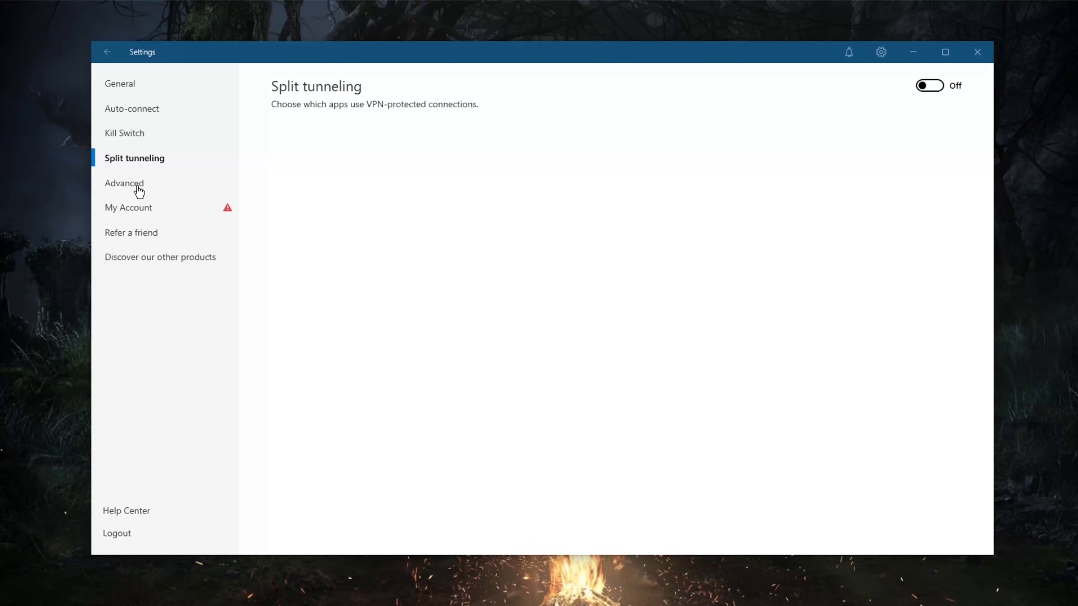
click(124, 182)
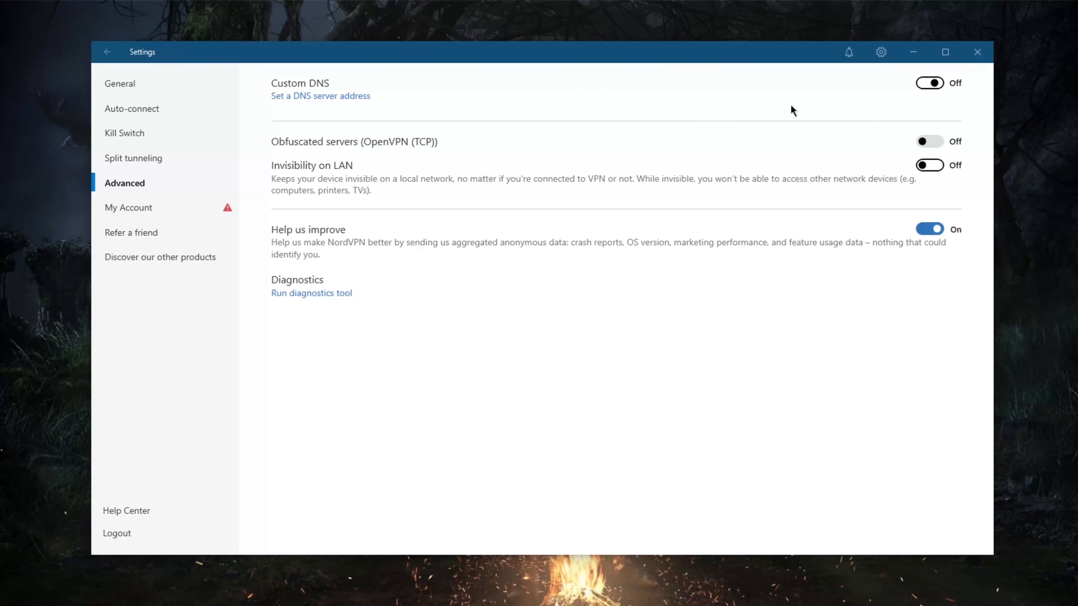
click(320, 95)
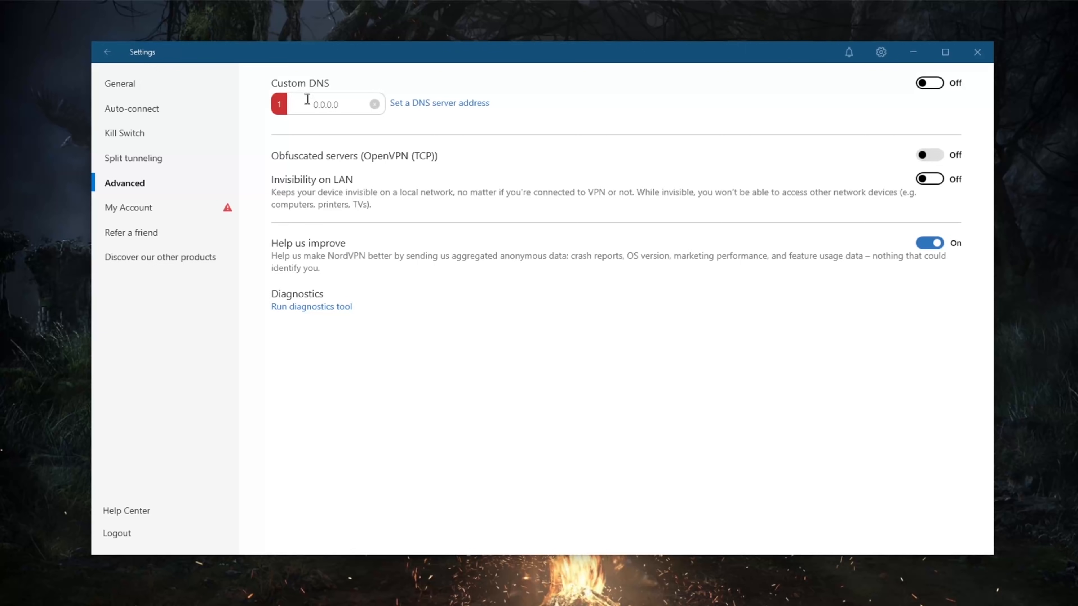
mouse_move(385, 129)
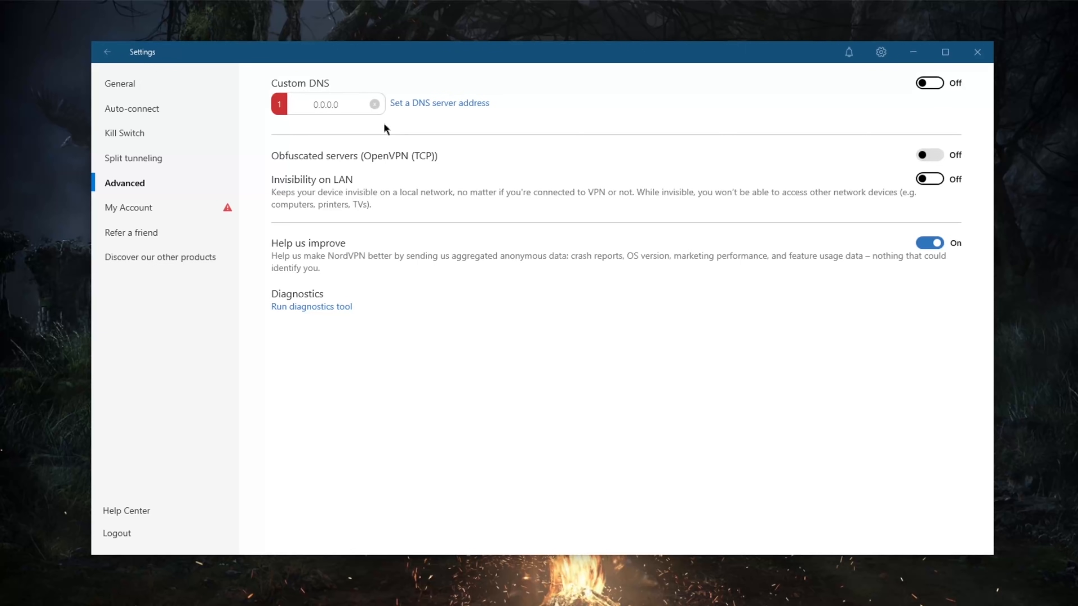
mouse_move(887, 99)
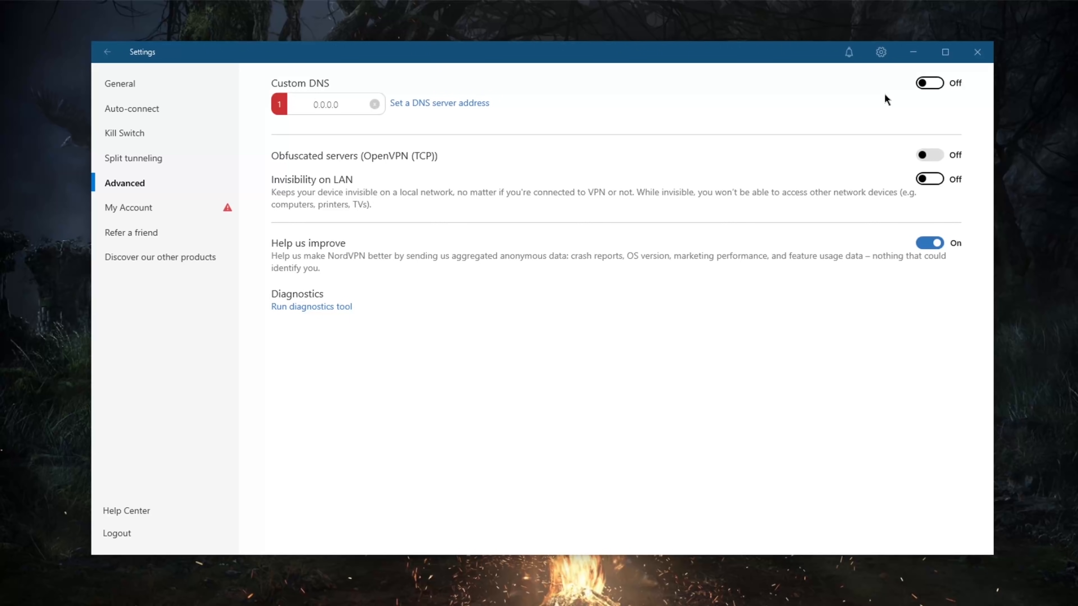
mouse_move(476, 108)
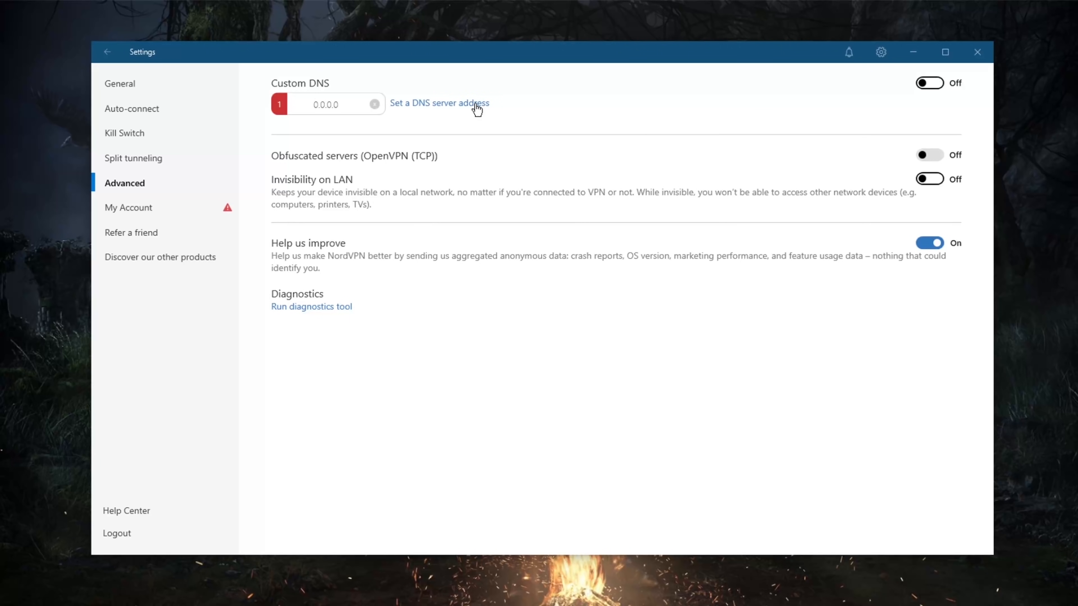
mouse_move(558, 151)
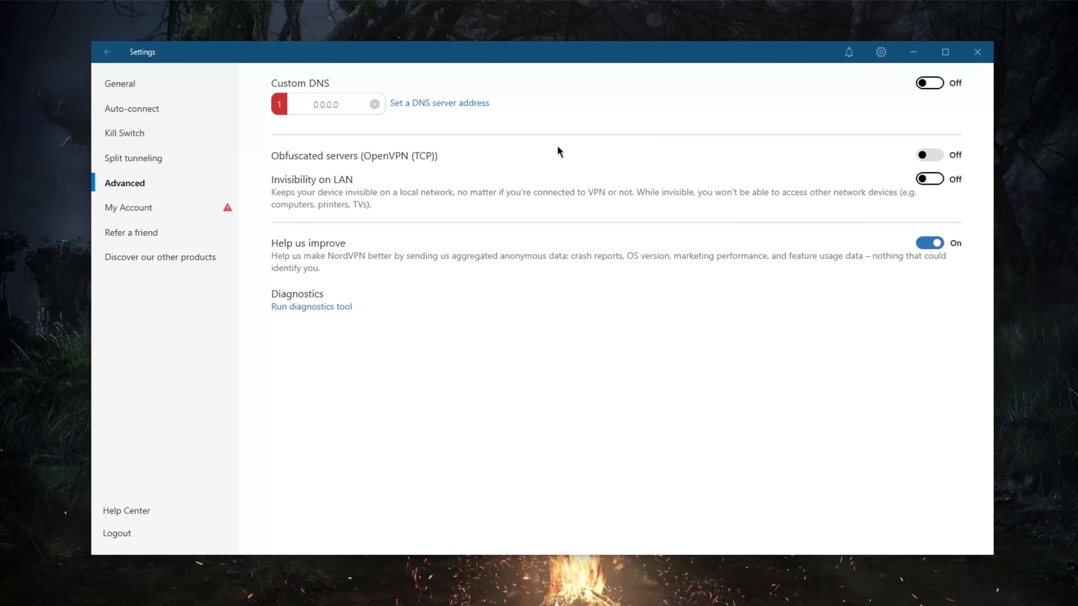
mouse_move(175, 112)
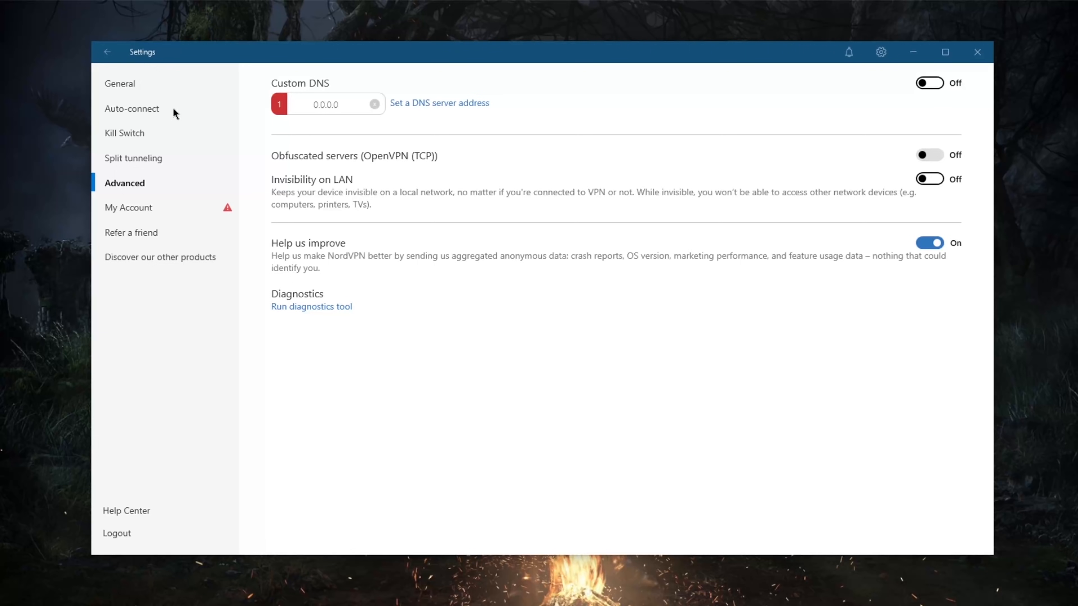
mouse_move(388, 100)
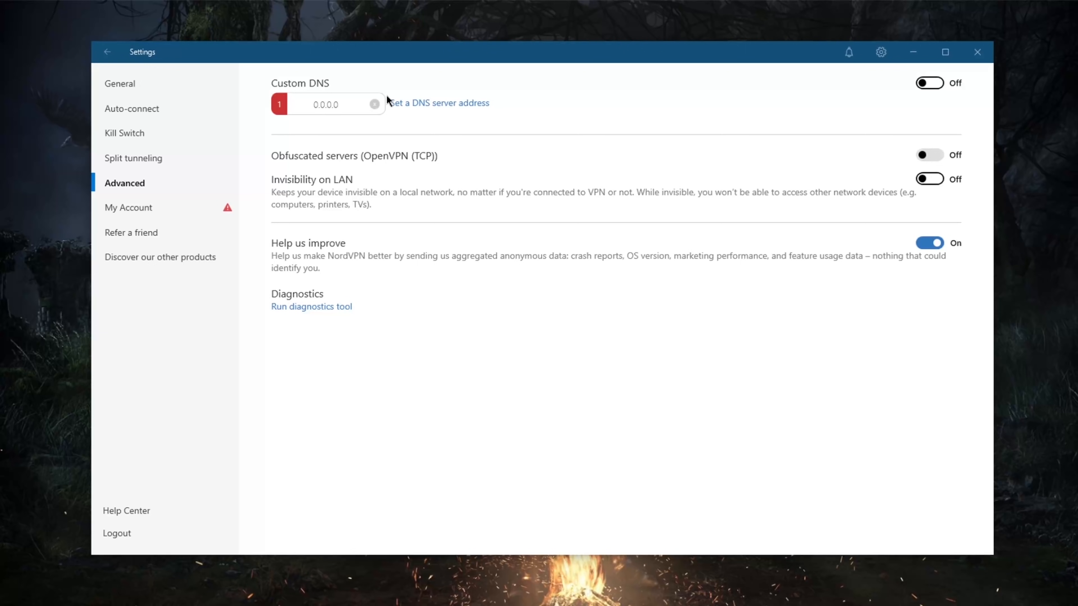
mouse_move(778, 126)
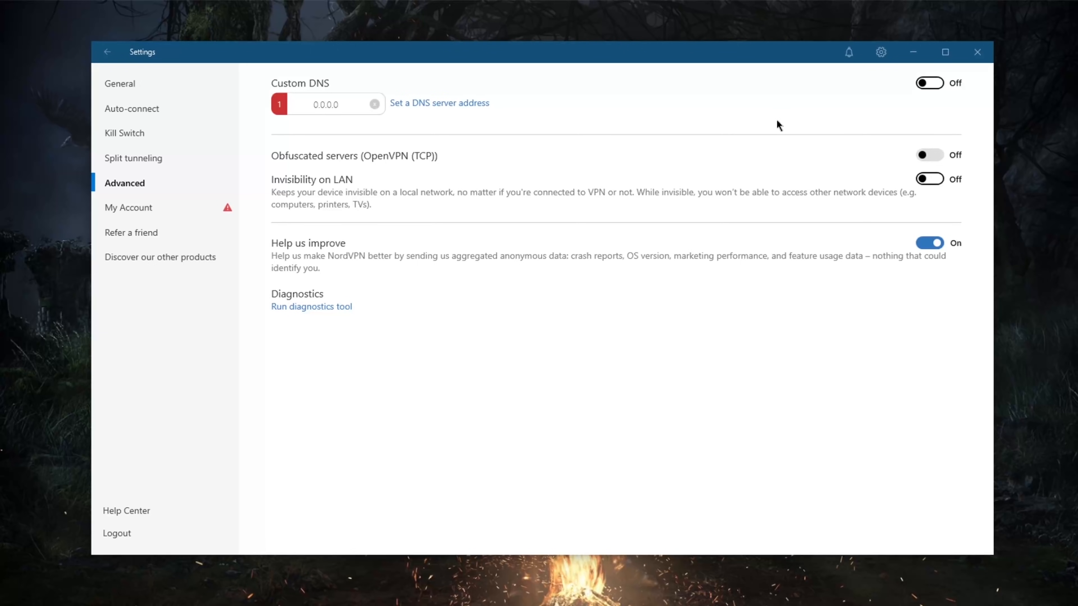
mouse_move(465, 150)
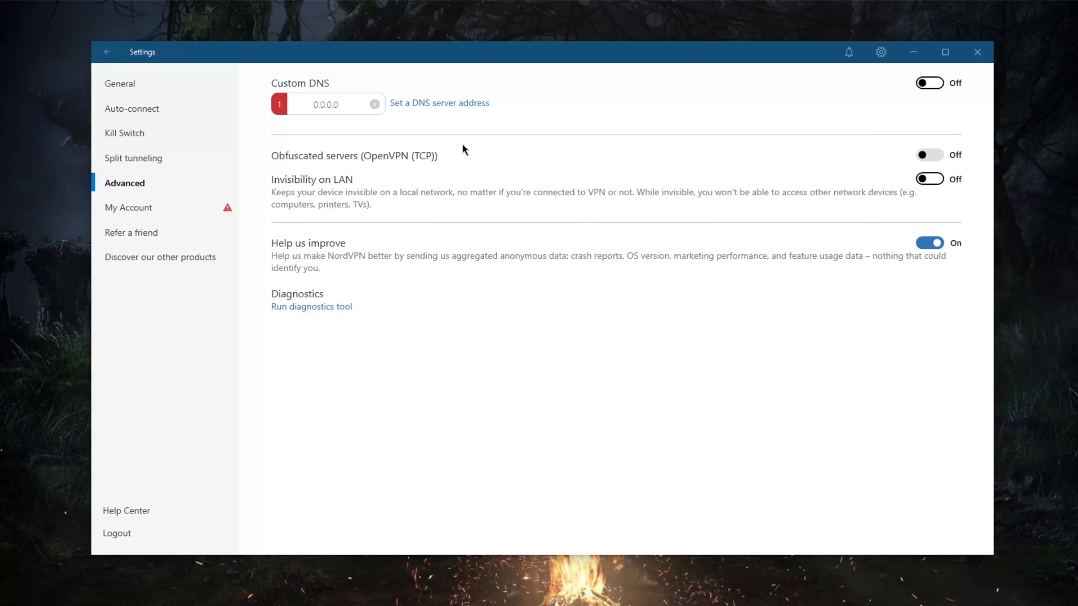
mouse_move(506, 122)
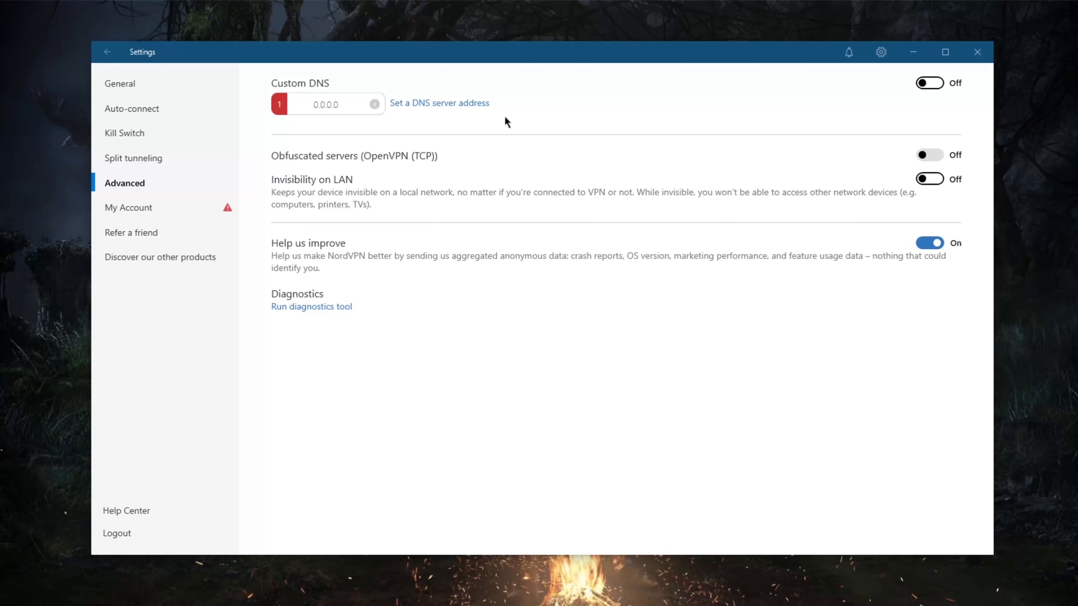
mouse_move(142, 114)
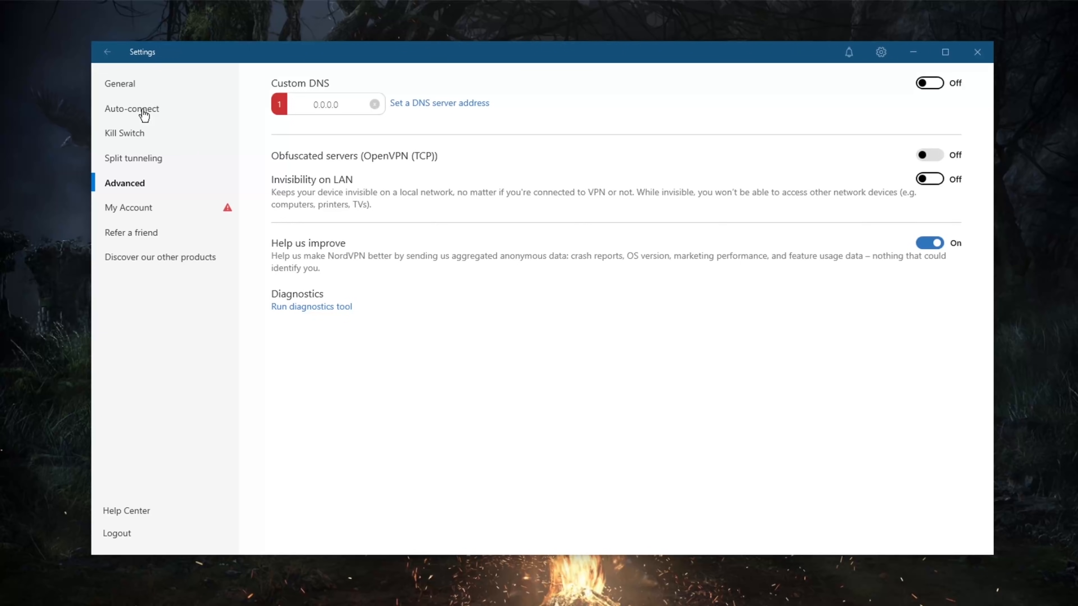
Set the VPN protocol to OpenVPN (TCP), check Advanced, and return to the server map
click(132, 109)
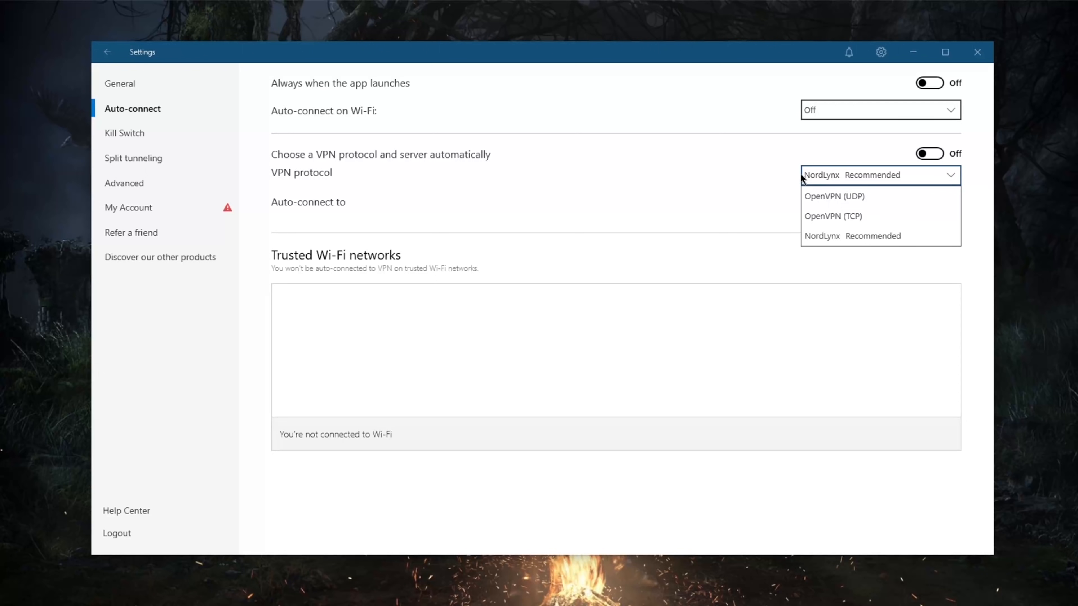
mouse_move(832, 215)
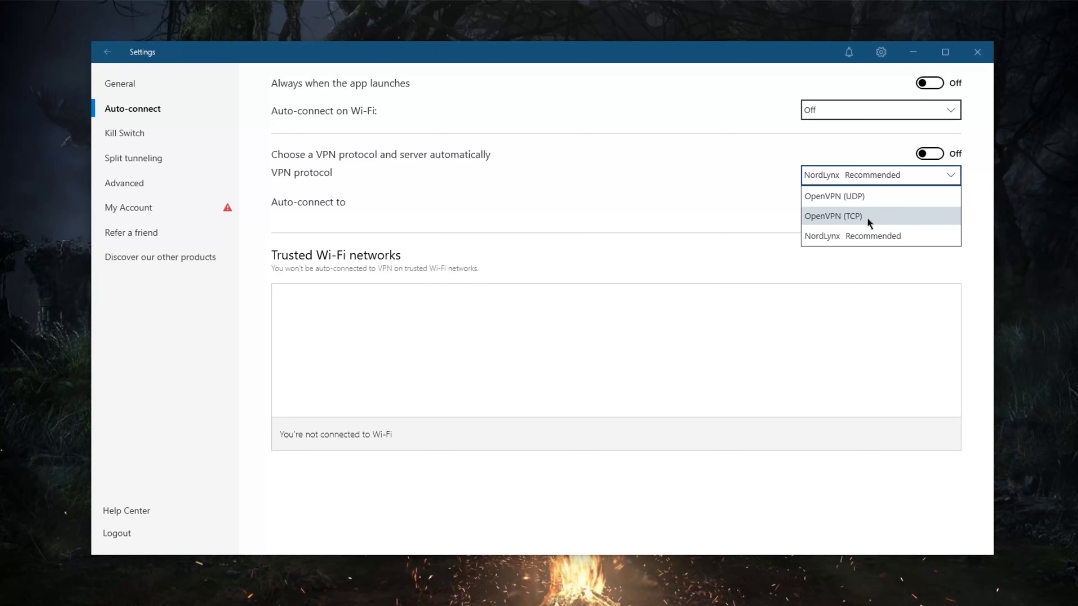
click(832, 215)
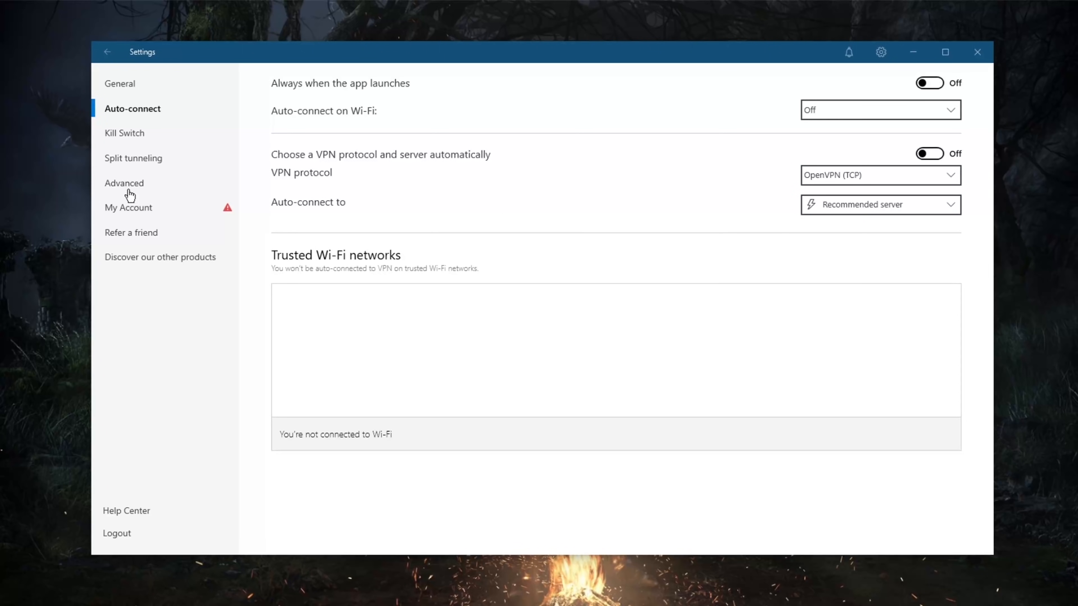
click(125, 183)
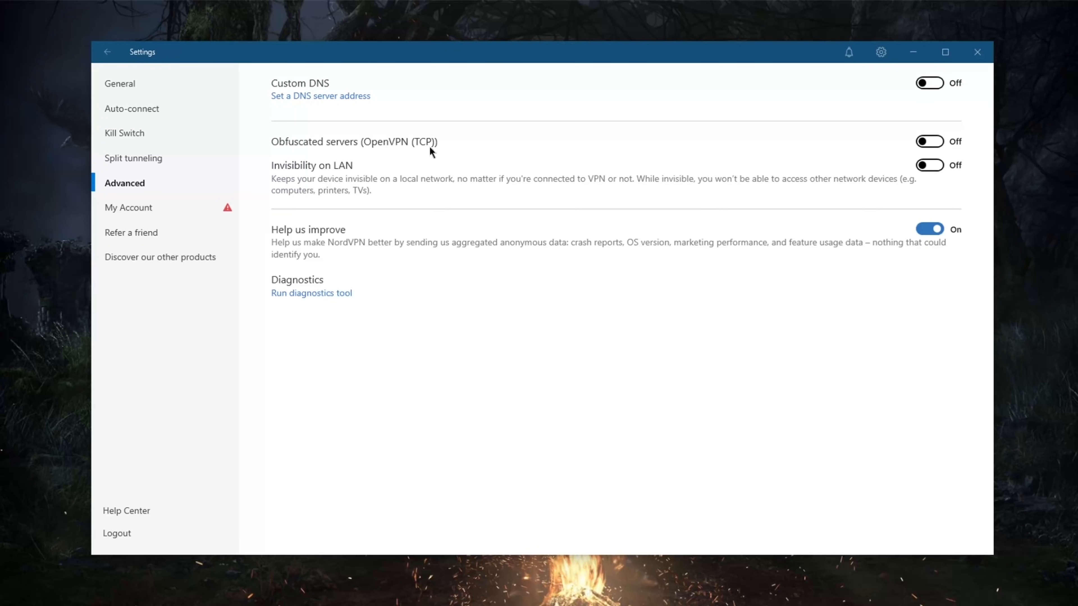
mouse_move(387, 157)
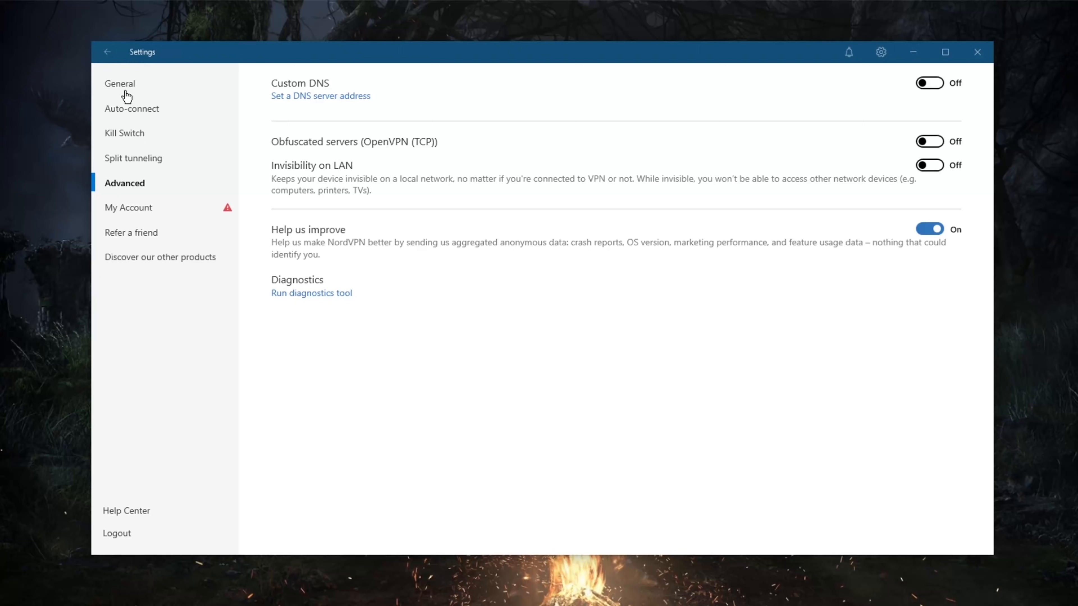
click(132, 108)
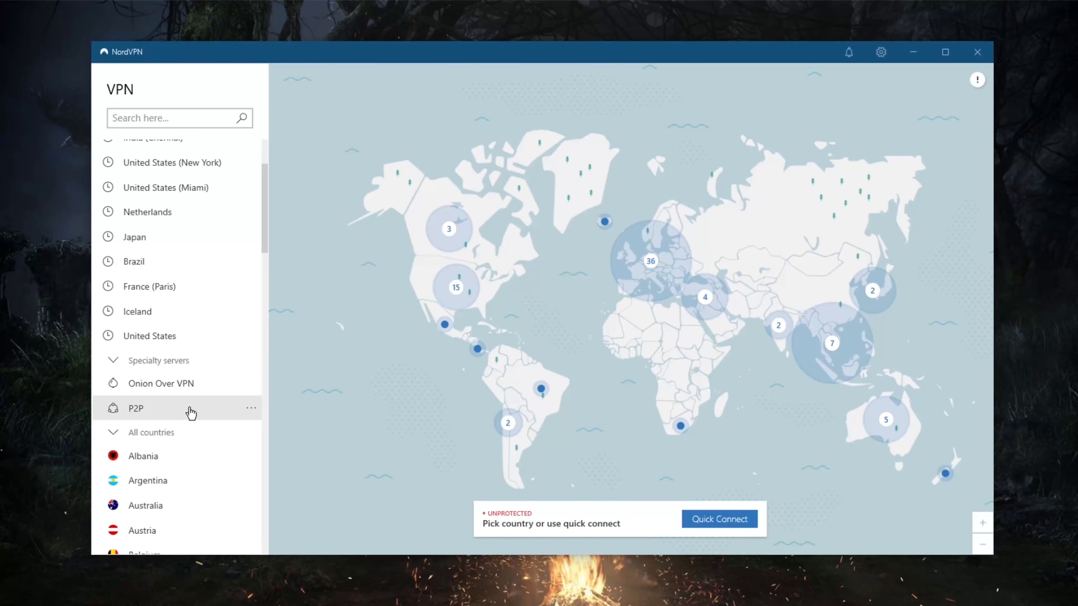
mouse_move(885, 85)
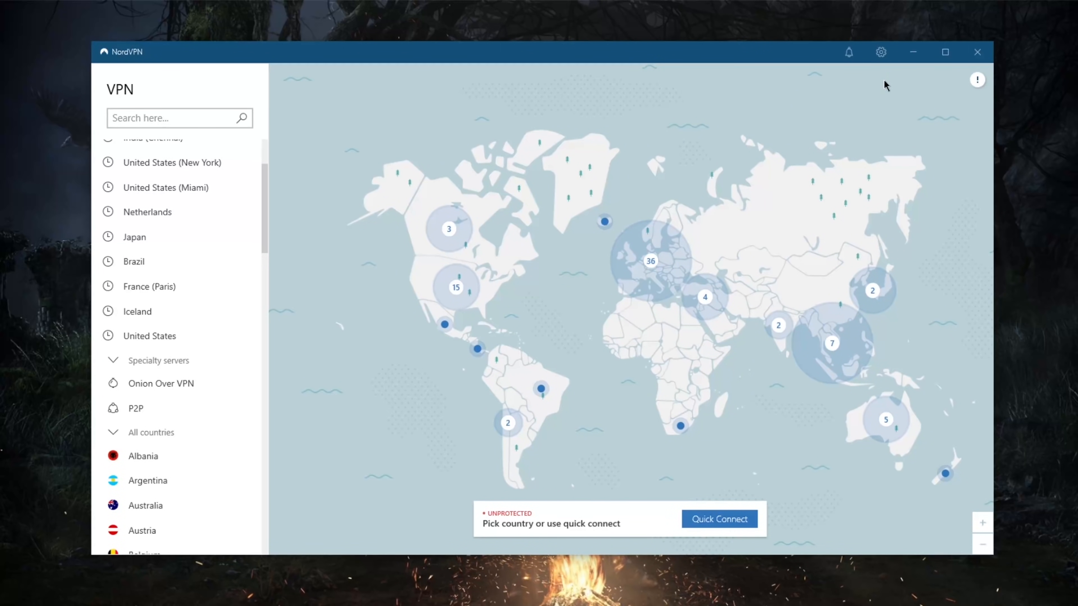
Reopen settings and set the VPN protocol to OpenVPN (TCP)
click(880, 52)
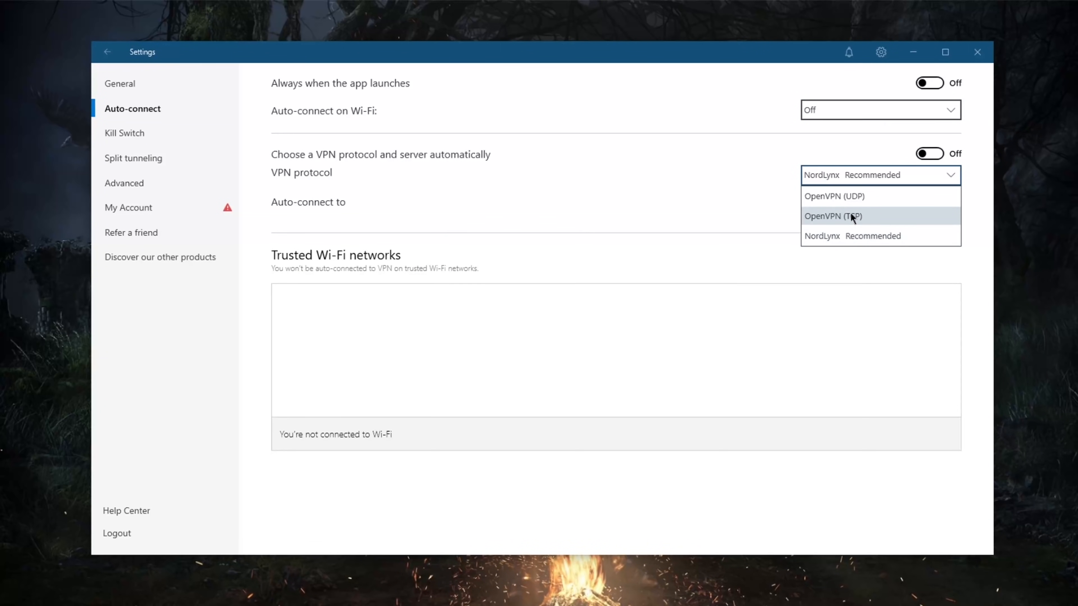
click(833, 216)
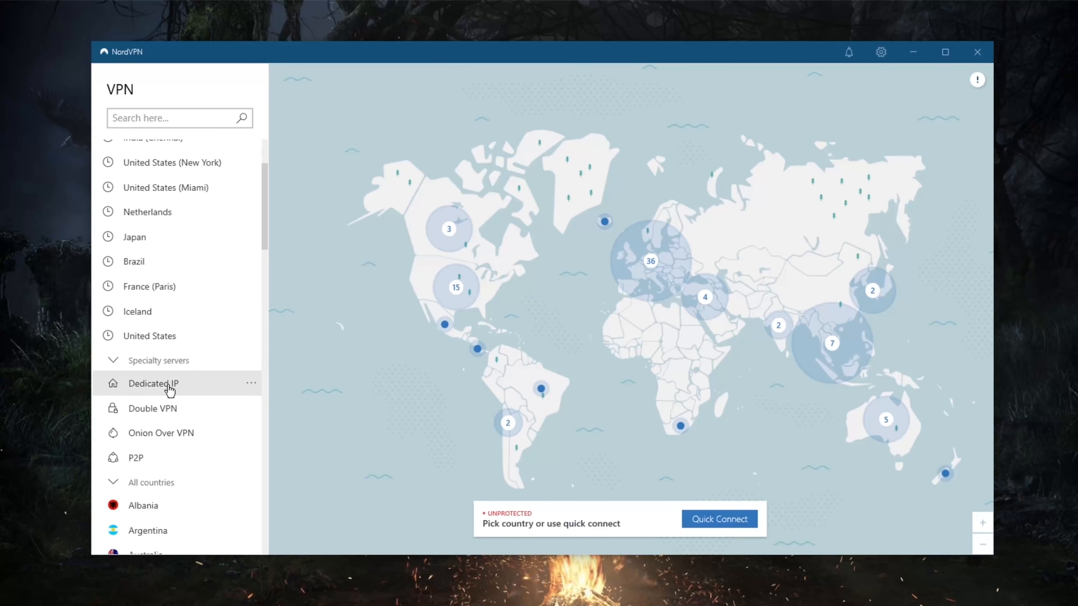
mouse_move(165, 391)
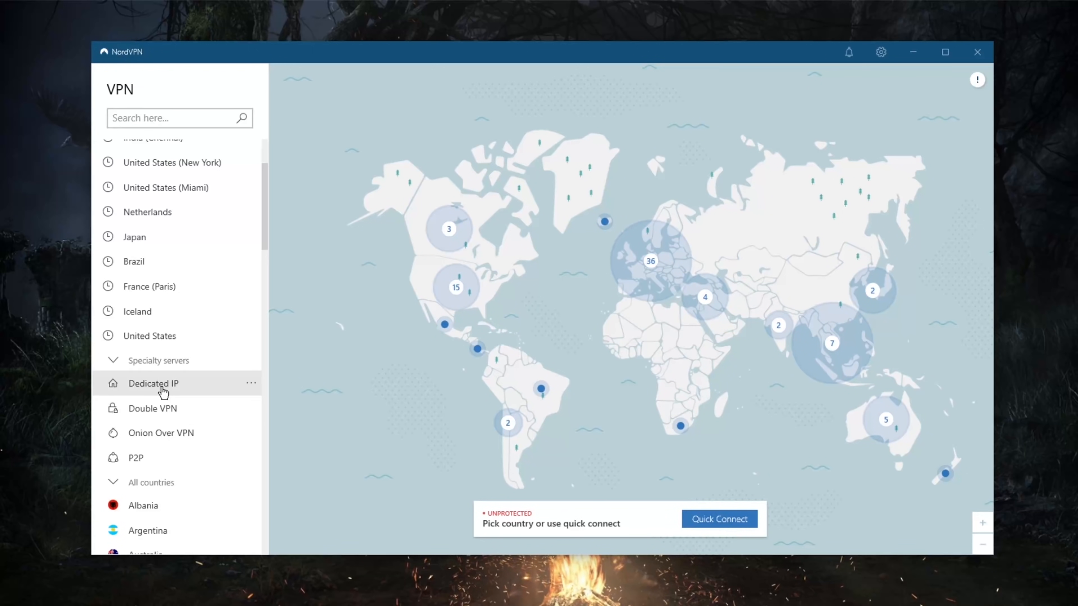
mouse_move(180, 409)
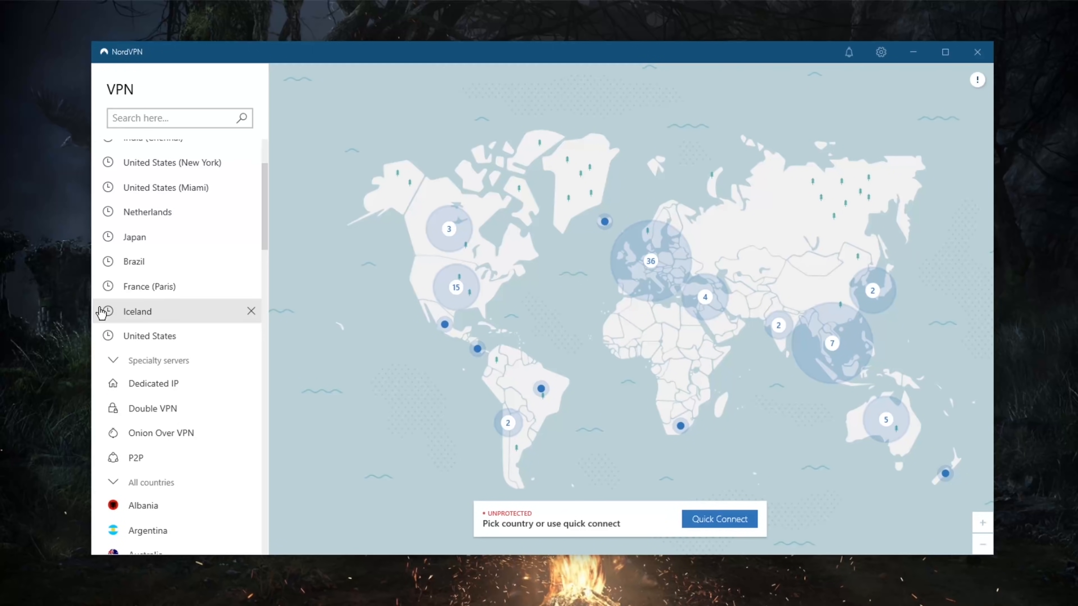
mouse_move(201, 325)
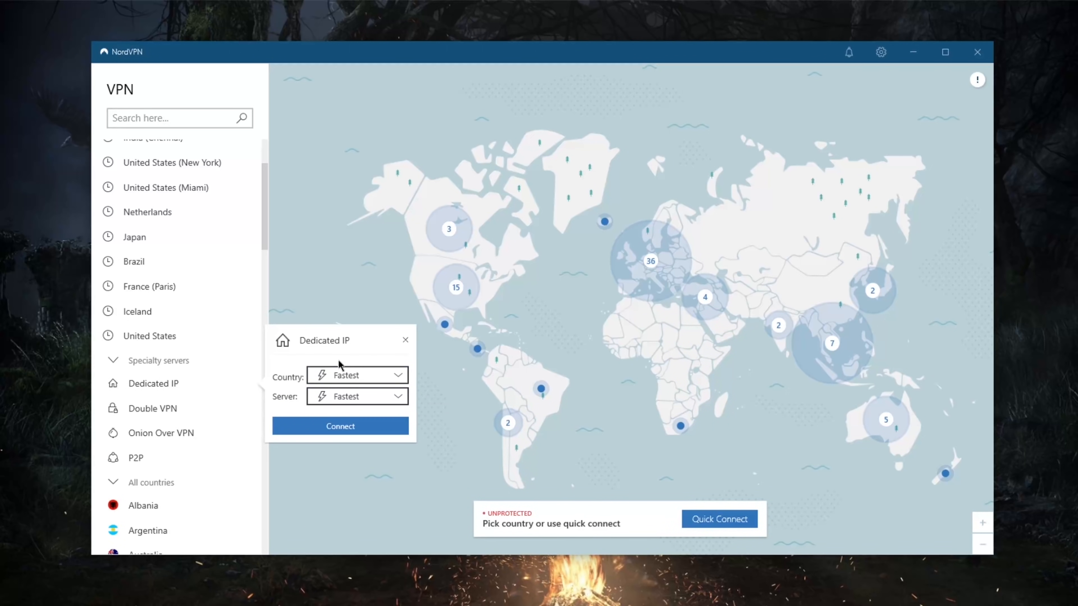
mouse_move(343, 347)
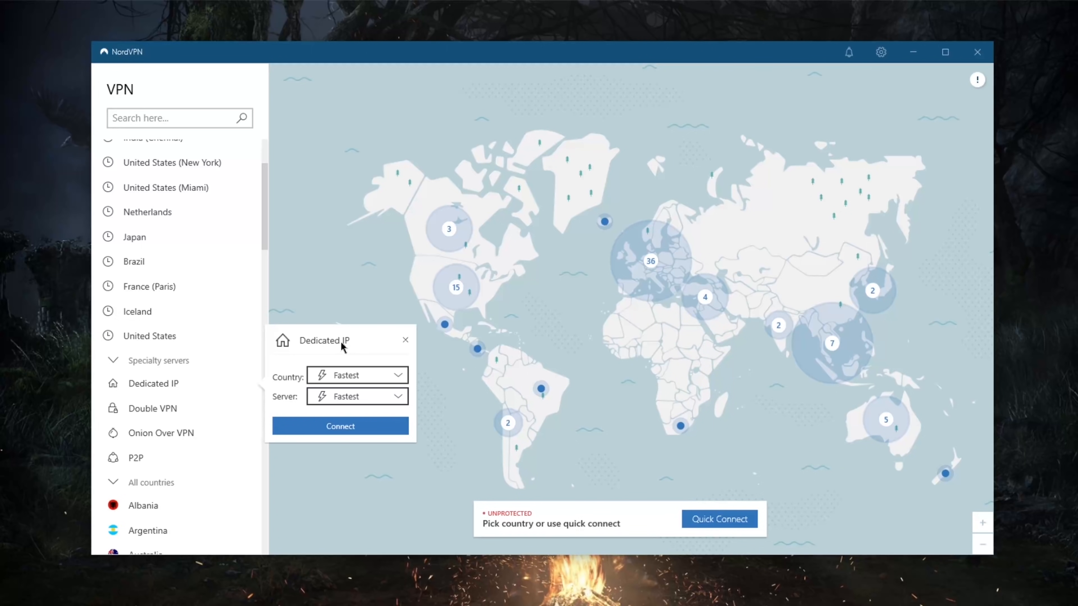
mouse_move(320, 347)
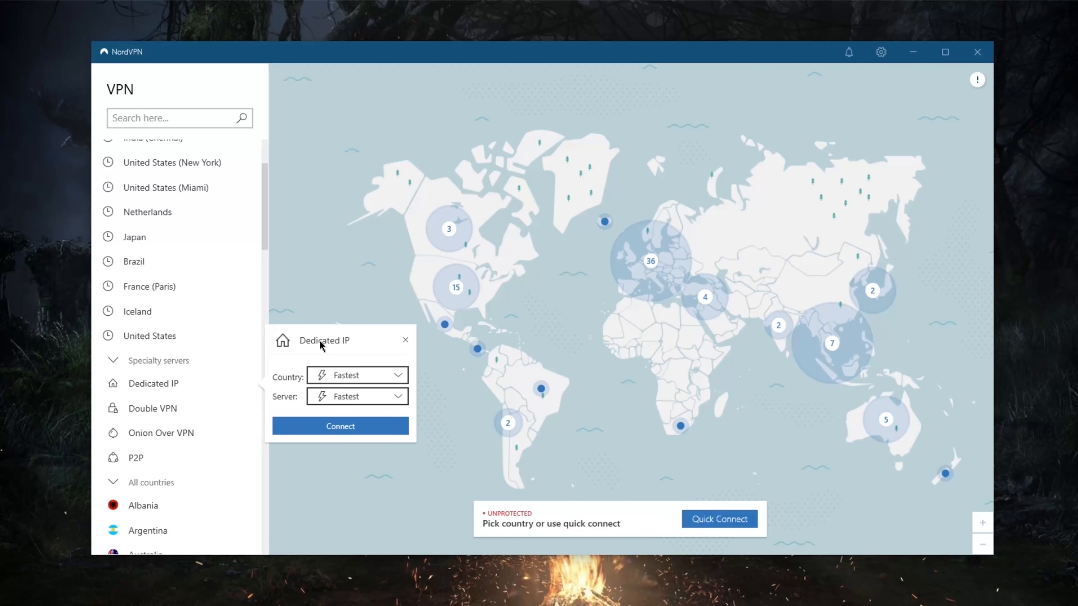
mouse_move(337, 351)
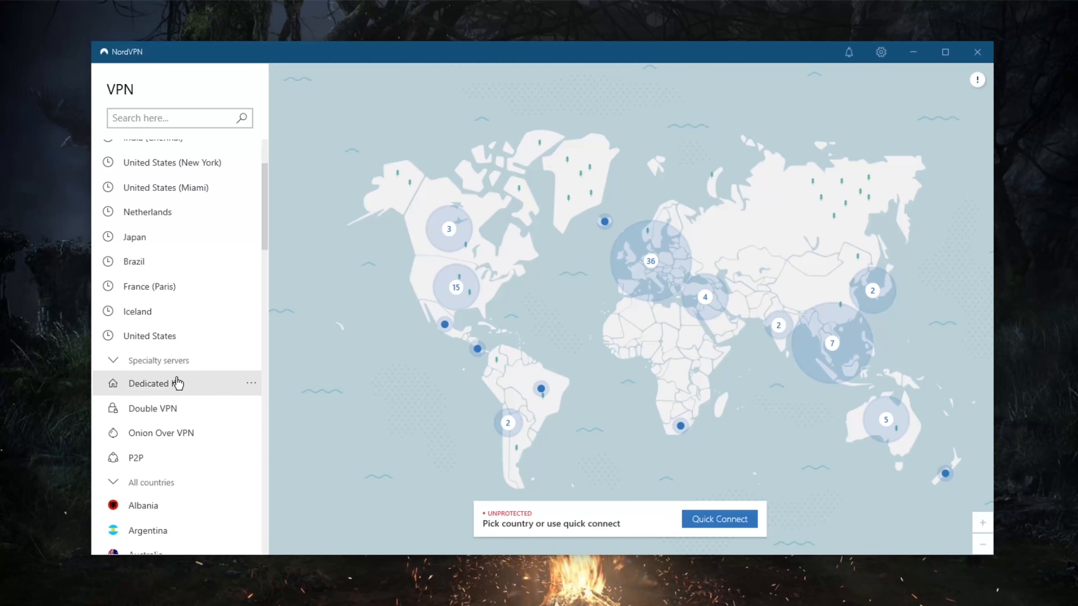
Scroll the server country list down
scroll(down, 3)
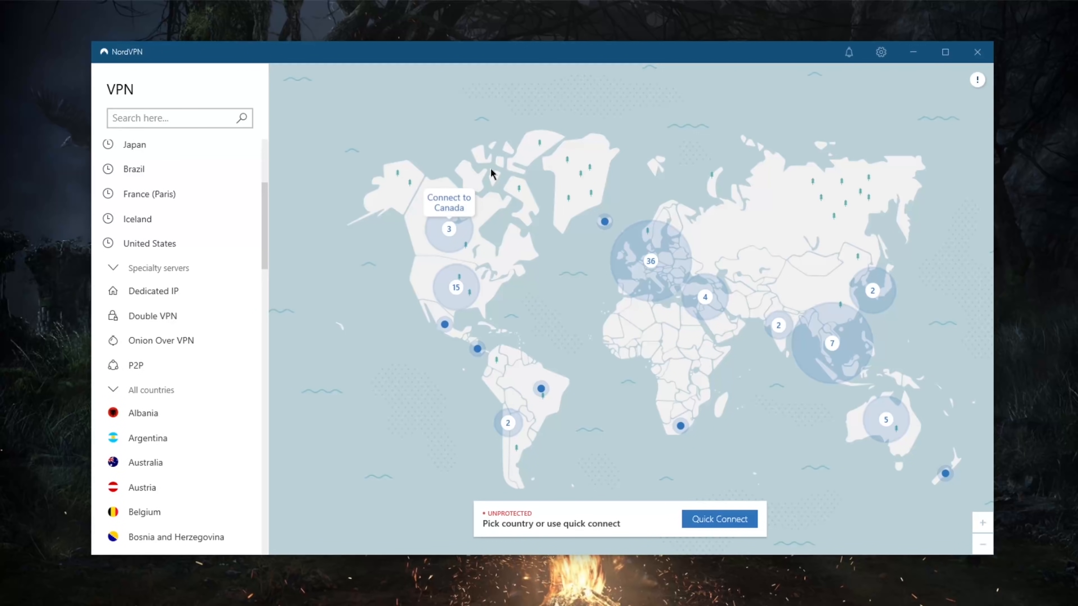
mouse_move(247, 316)
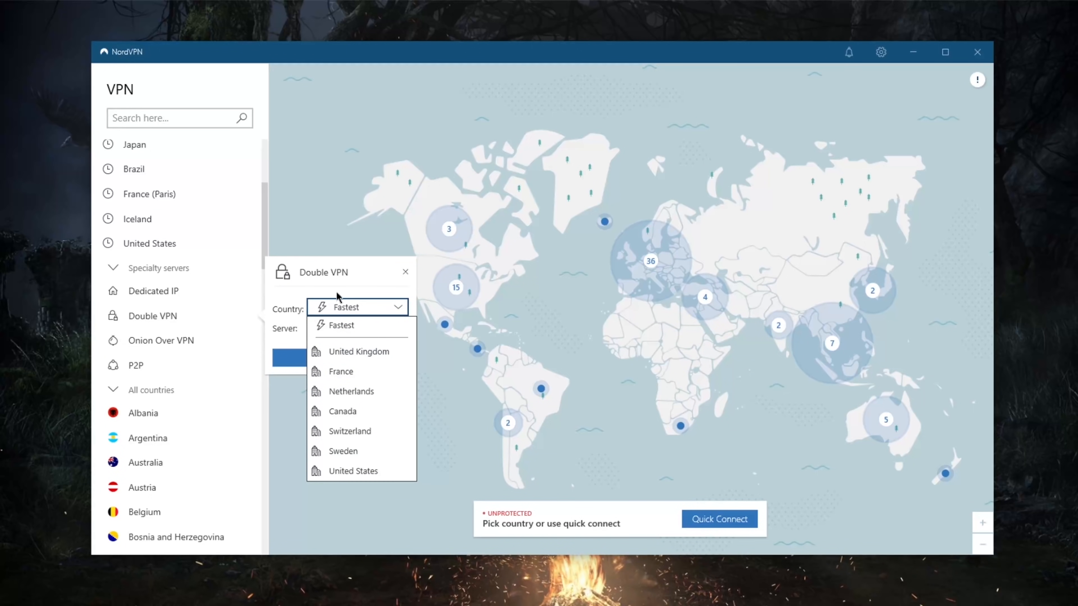
click(356, 307)
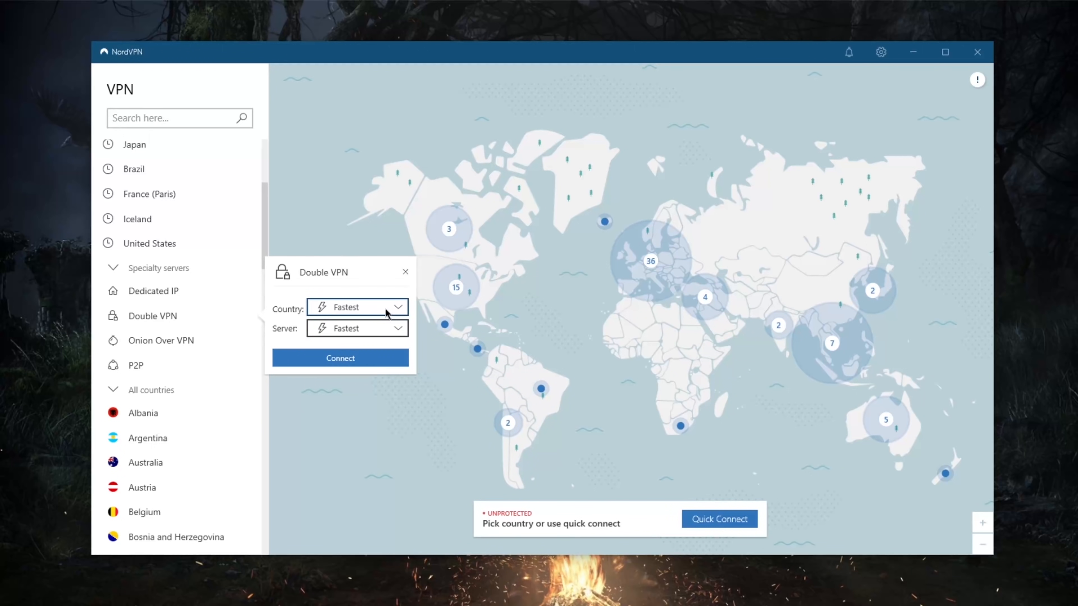
click(356, 327)
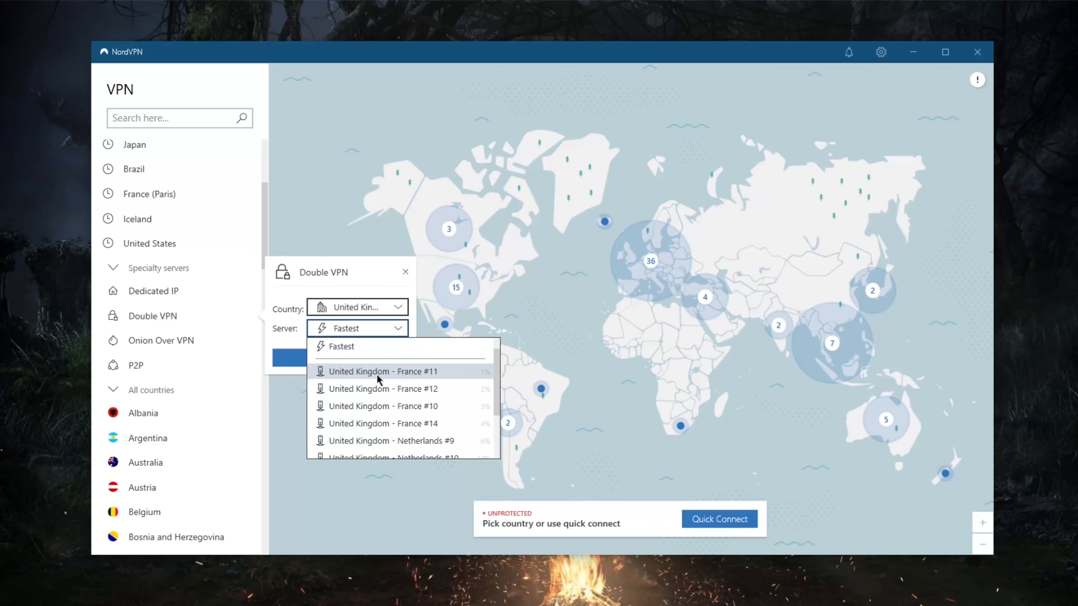
scroll(down, 3)
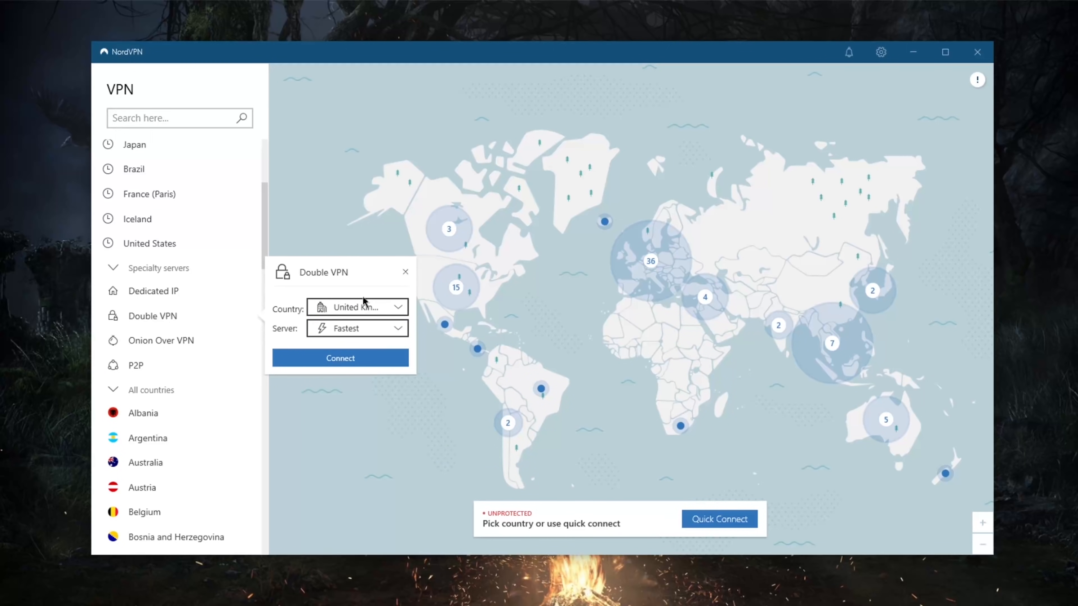
mouse_move(405, 275)
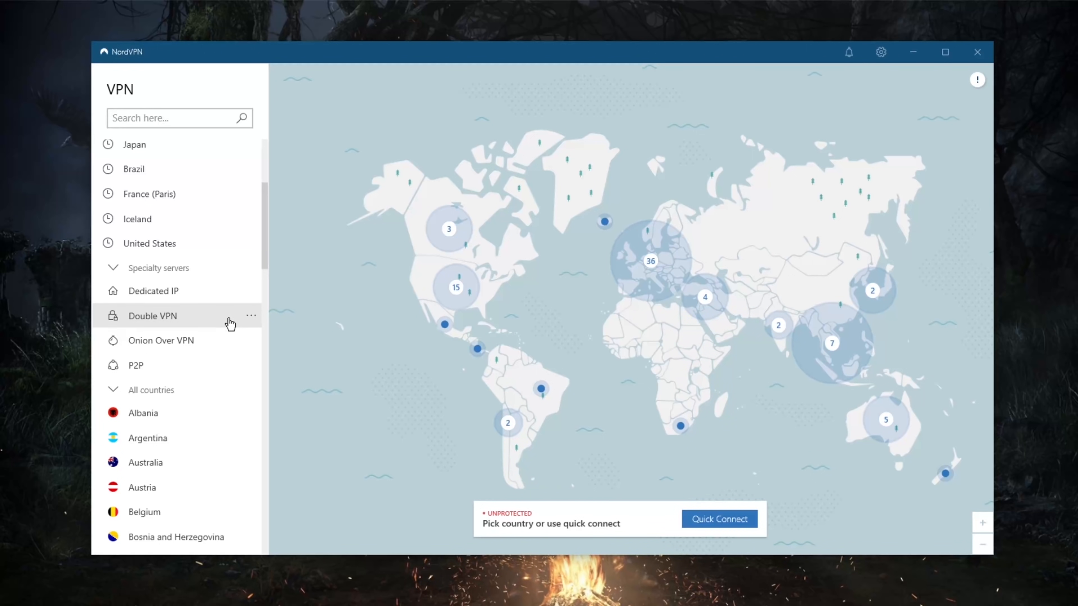
mouse_move(251, 348)
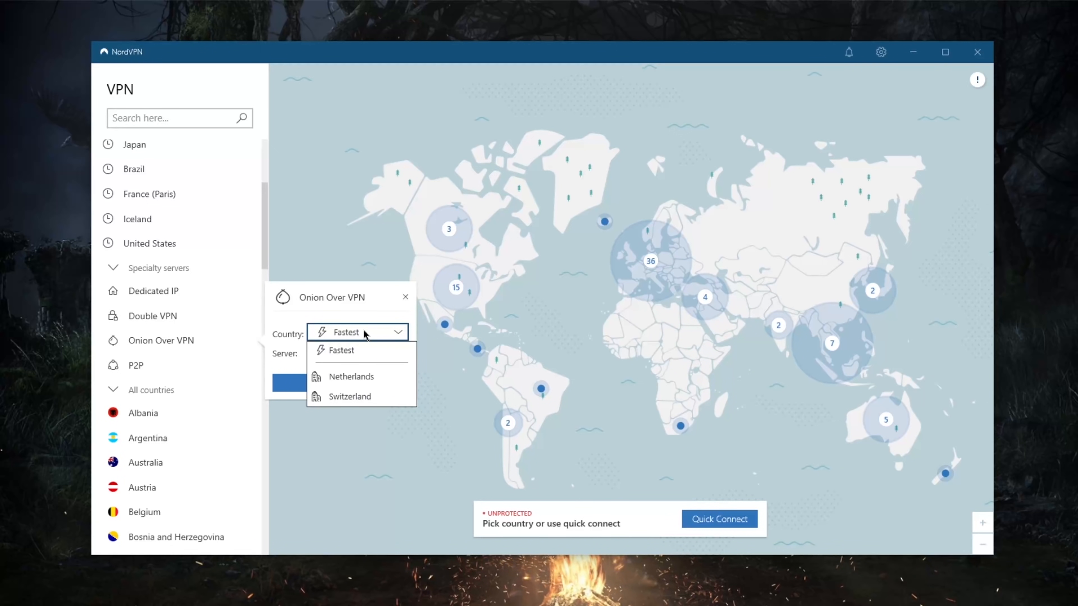
mouse_move(350, 376)
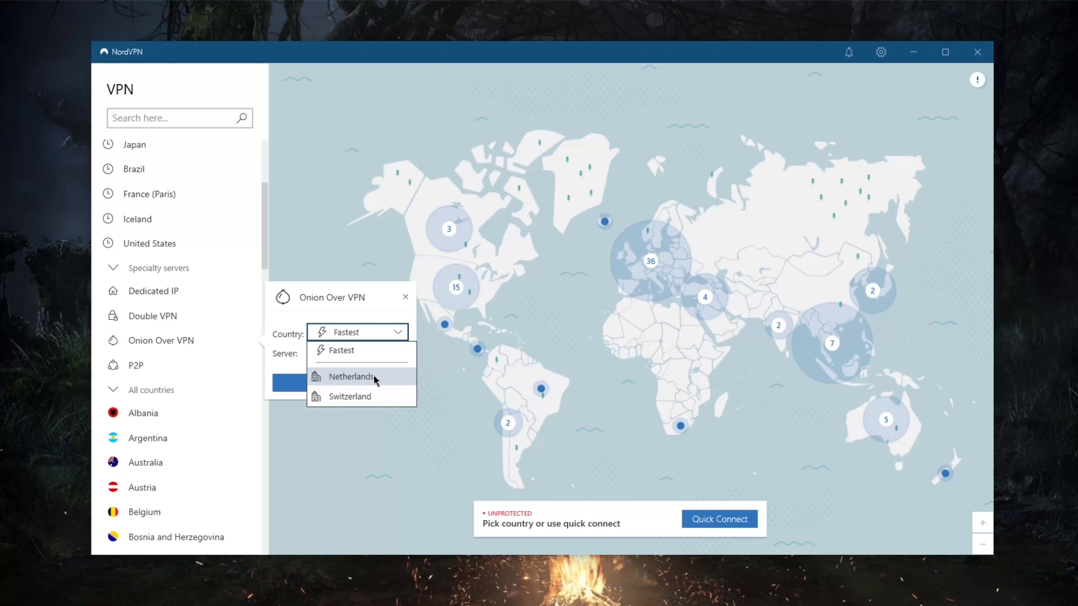
mouse_move(356, 310)
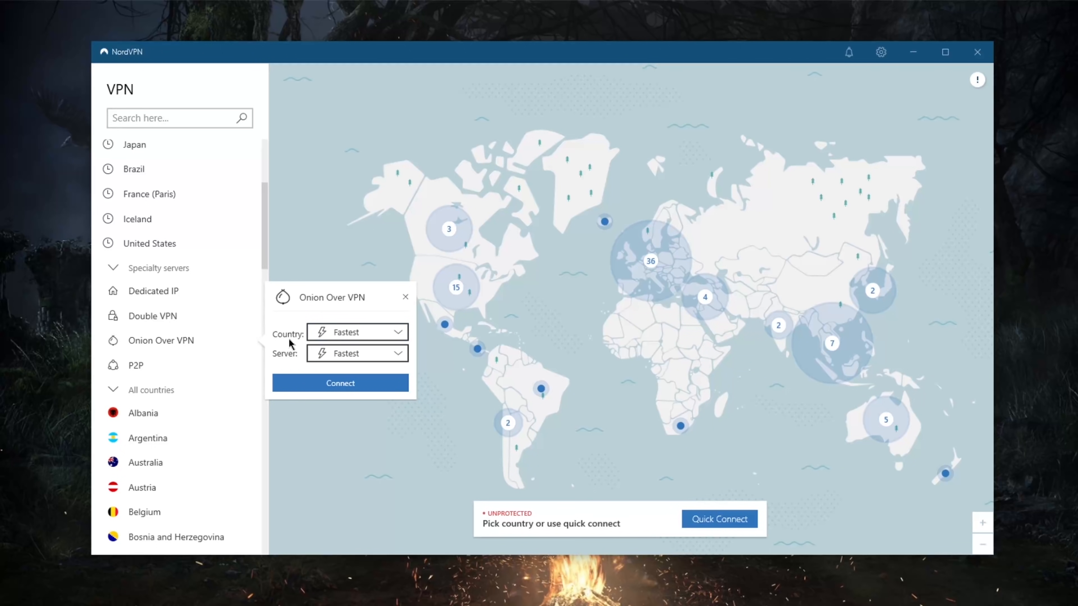
click(405, 297)
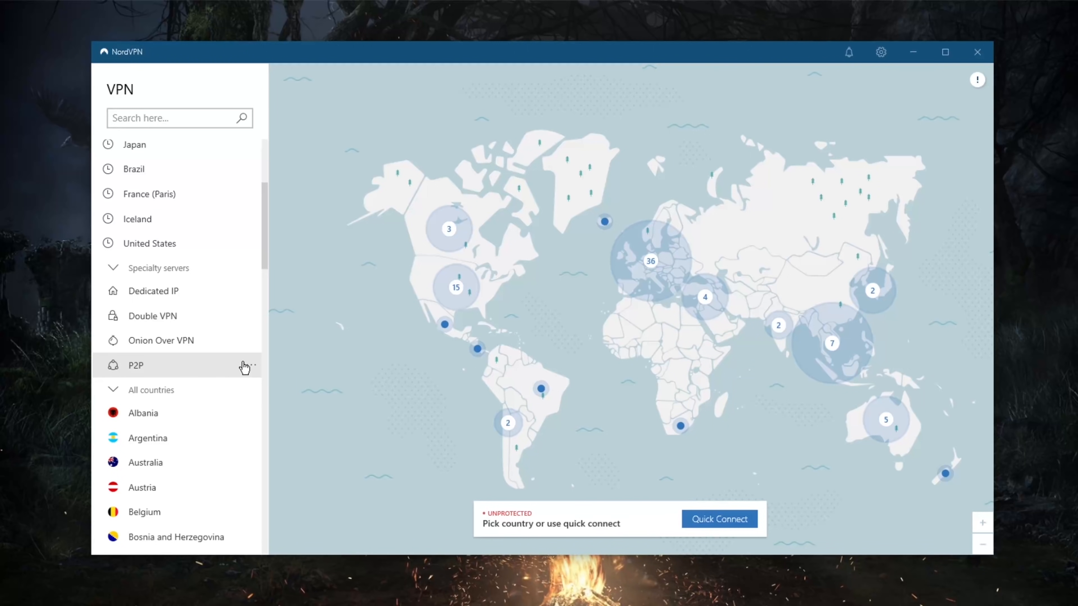
mouse_move(206, 340)
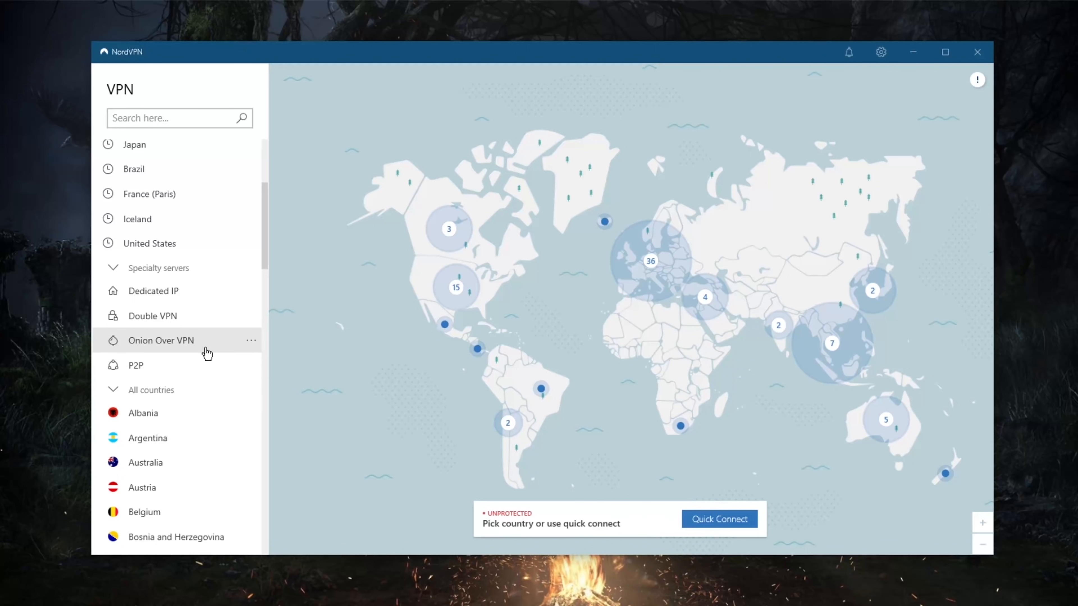
mouse_move(216, 347)
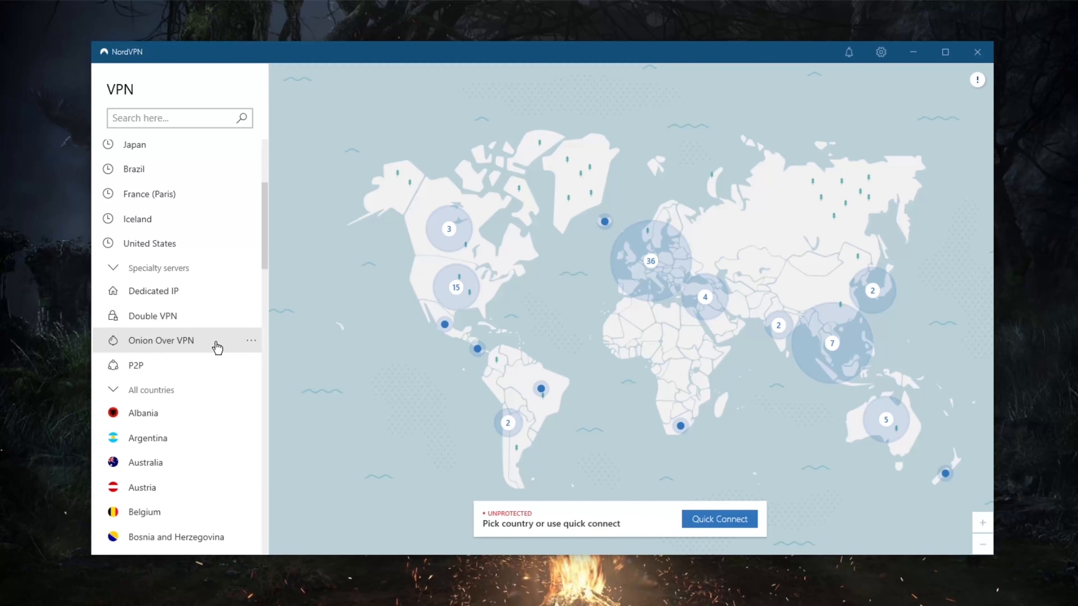
mouse_move(151, 365)
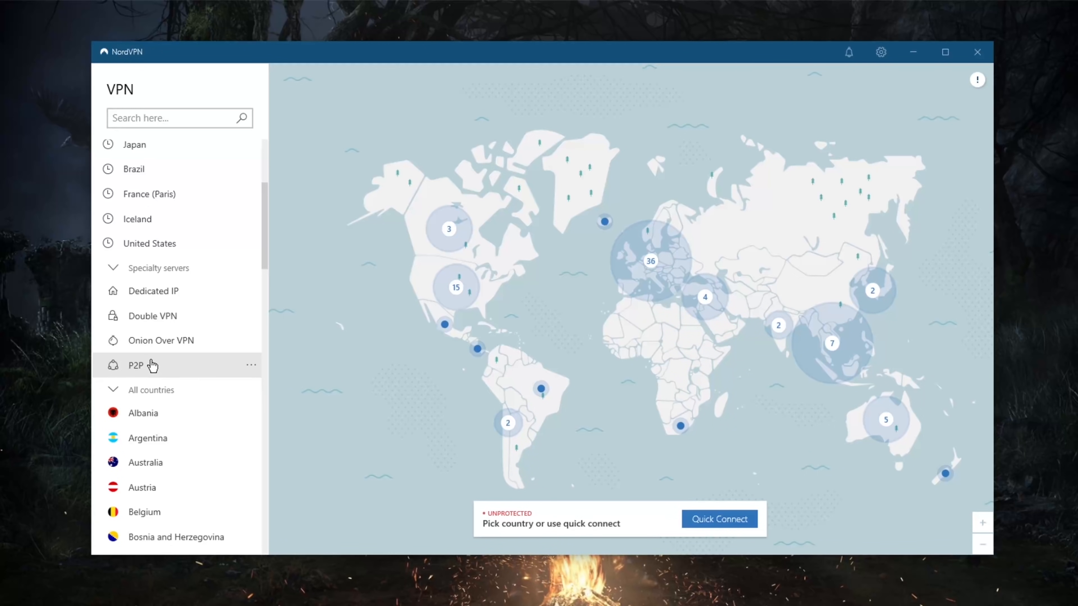
mouse_move(268, 377)
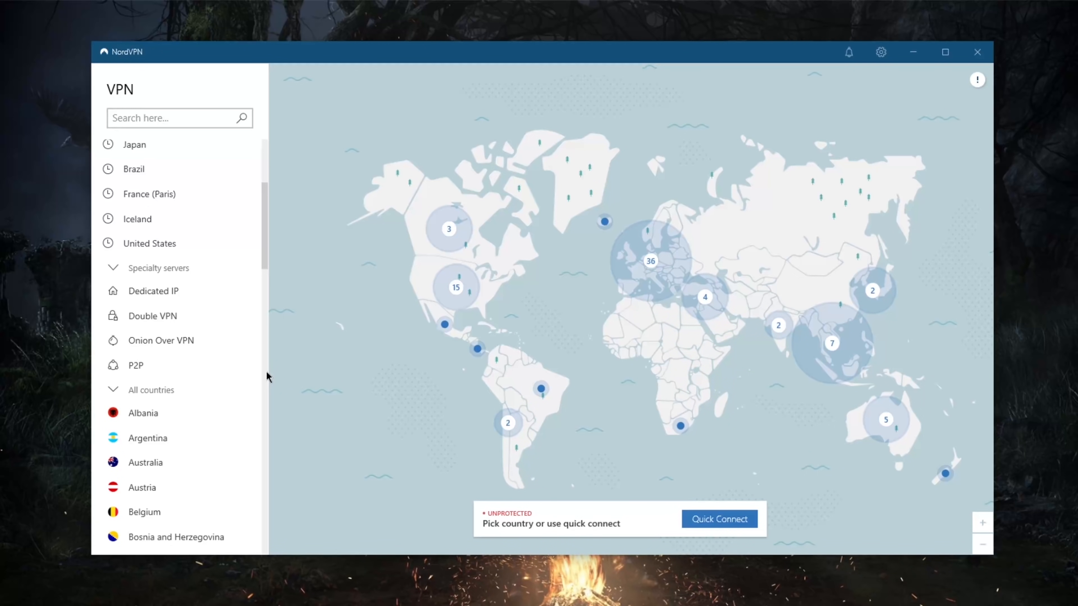
click(136, 365)
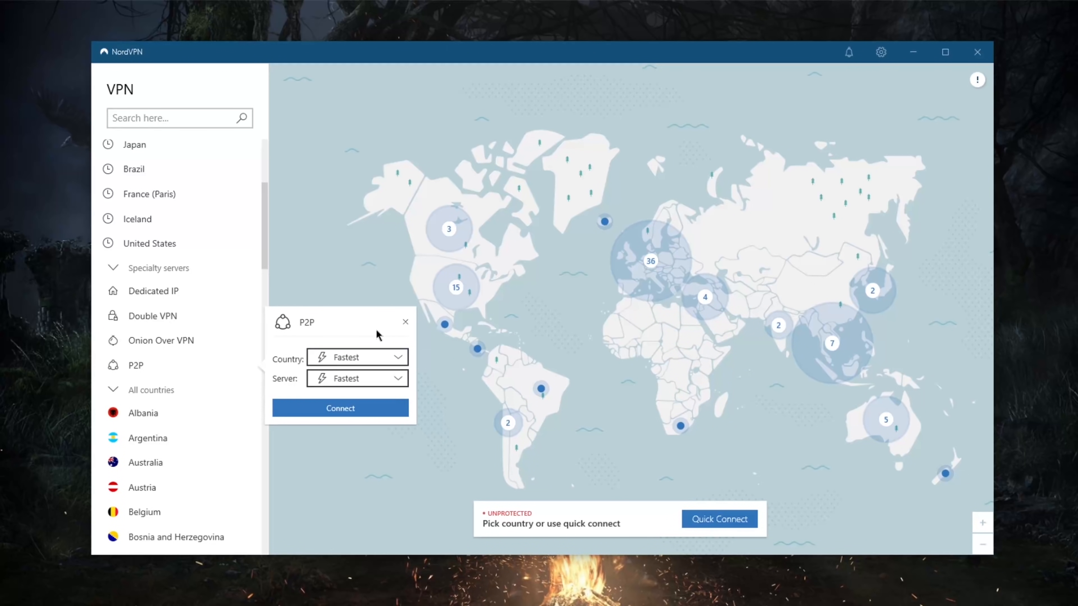
click(404, 322)
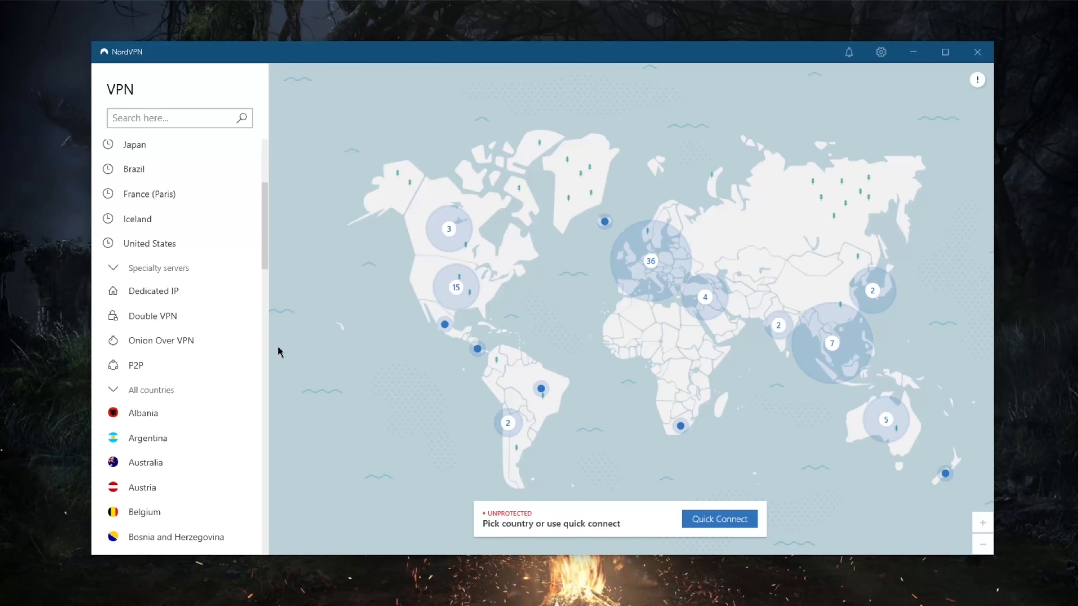
mouse_move(260, 360)
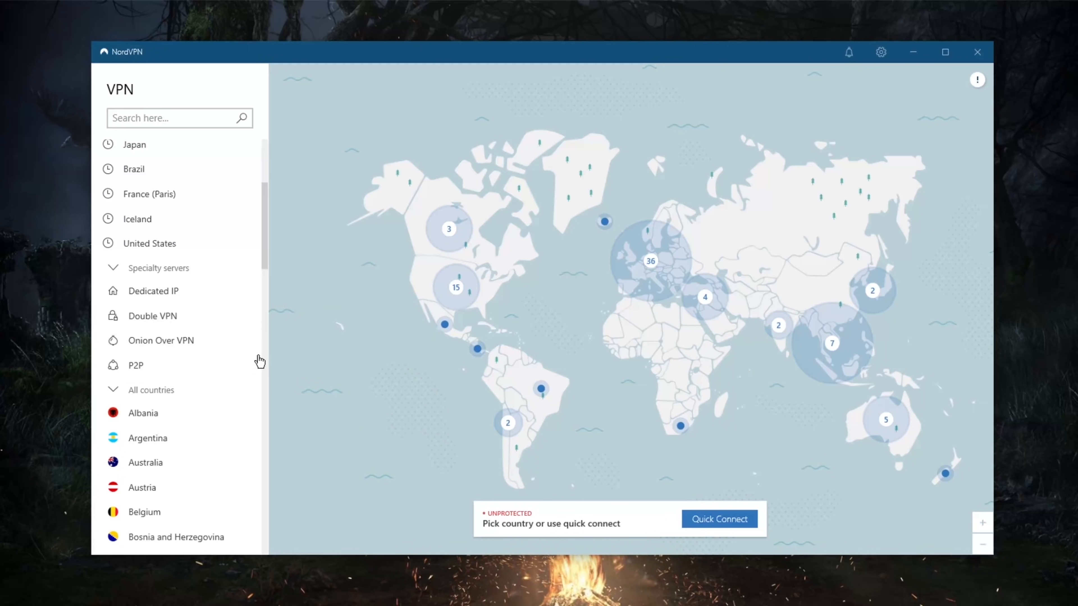
mouse_move(170, 382)
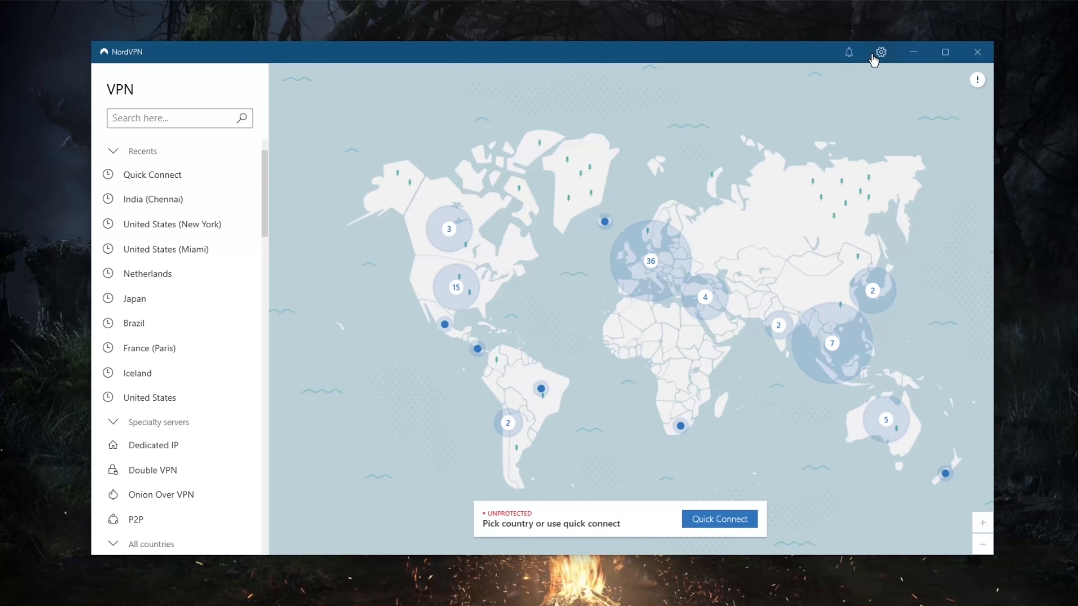
click(879, 52)
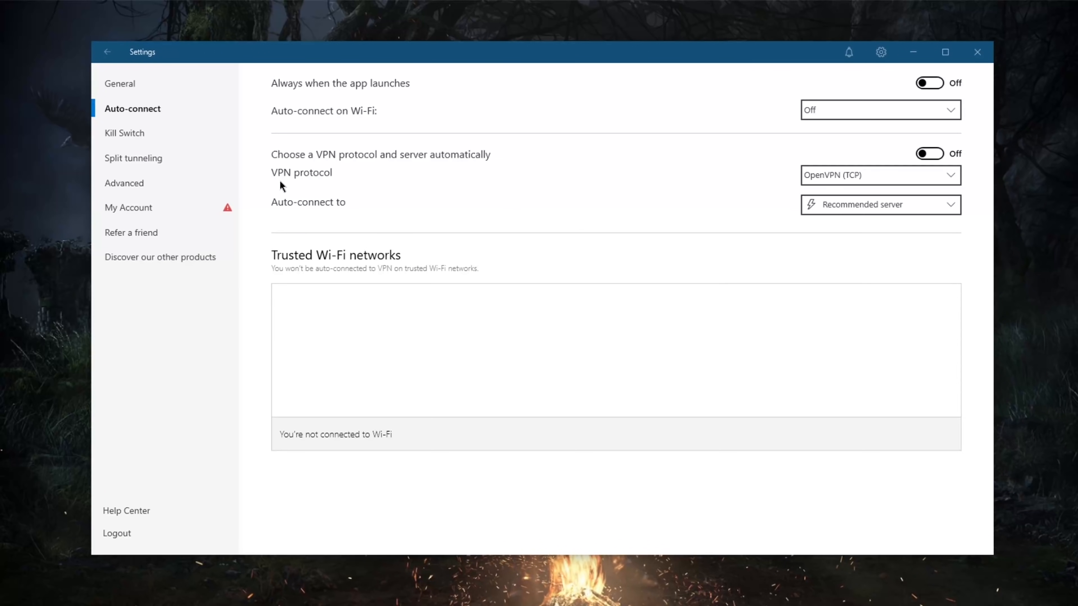
mouse_move(151, 199)
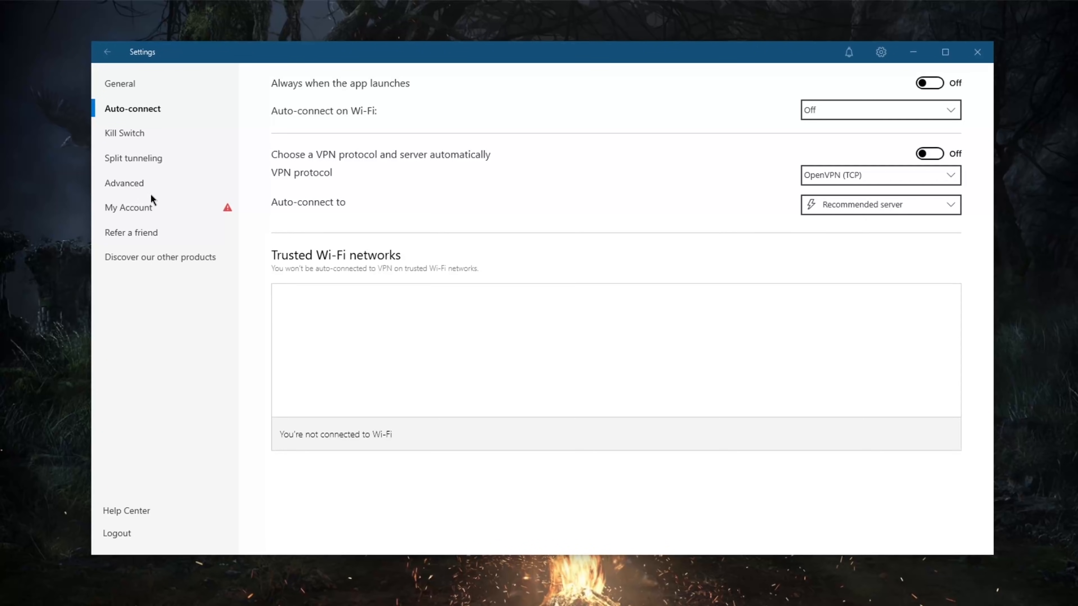
click(124, 183)
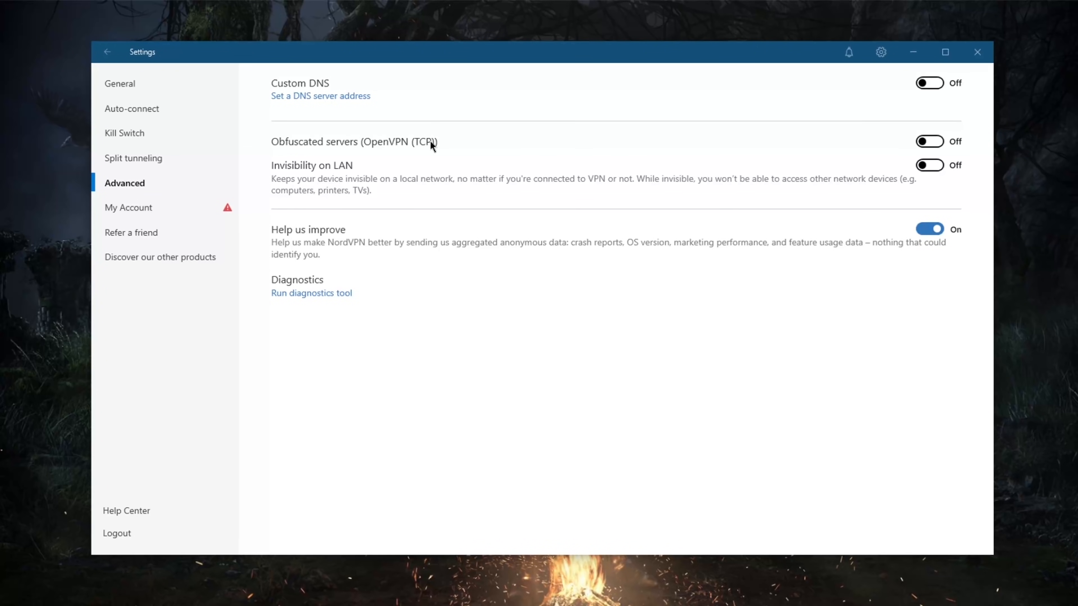
click(107, 52)
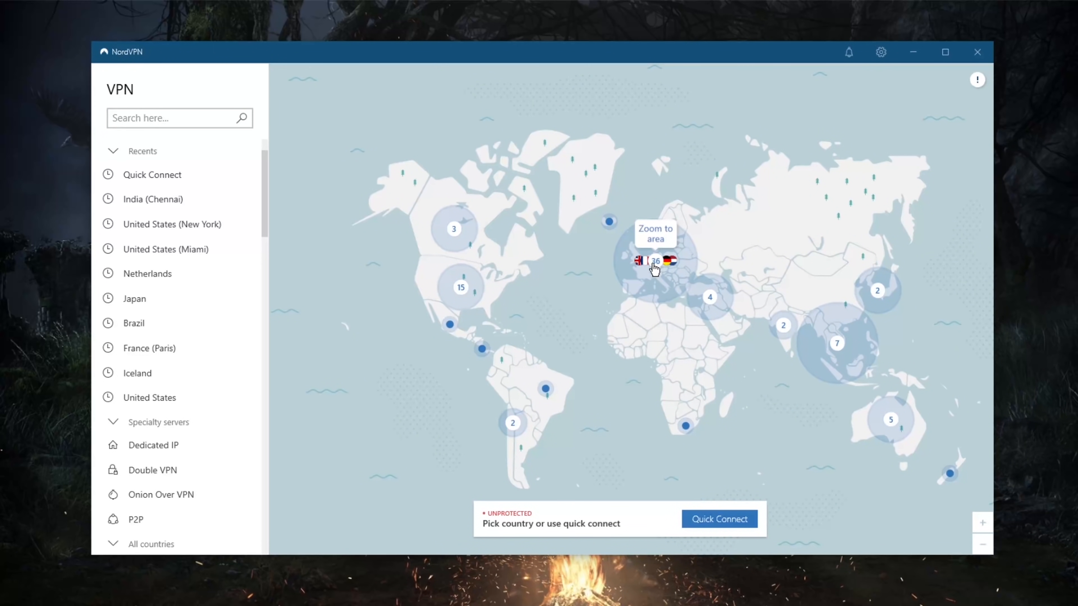
mouse_move(722, 316)
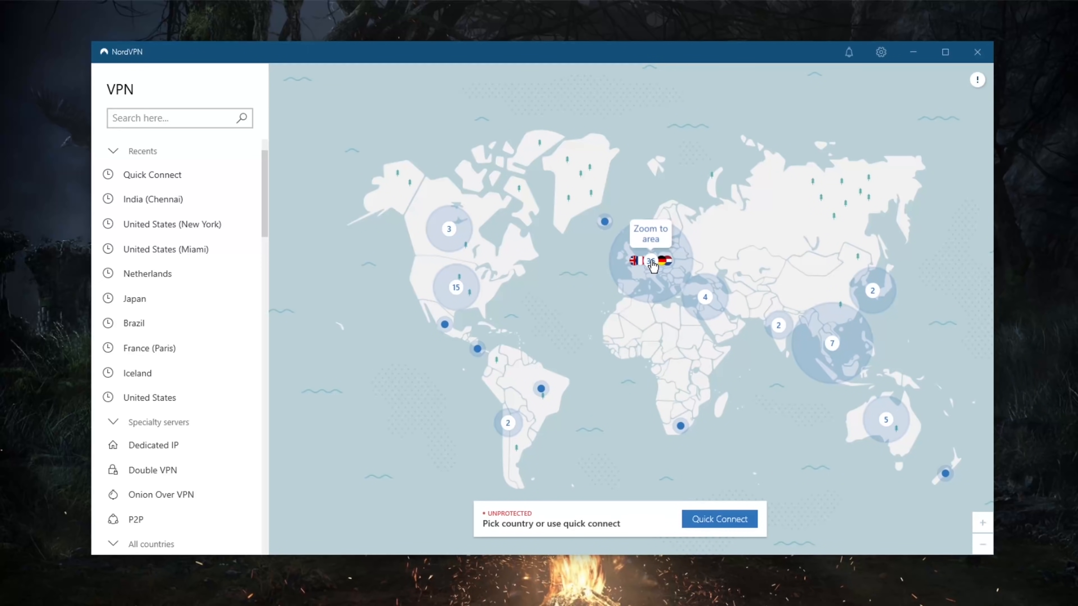
mouse_move(456, 287)
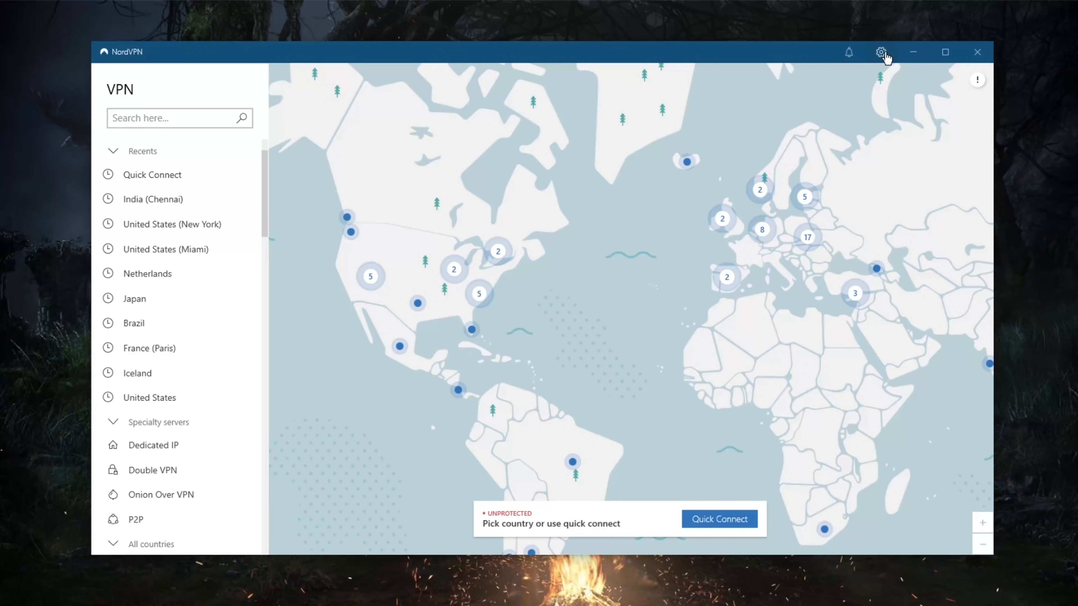
Turn on Obfuscated servers (OpenVPN TCP) in Advanced settings and return to the server map
click(882, 52)
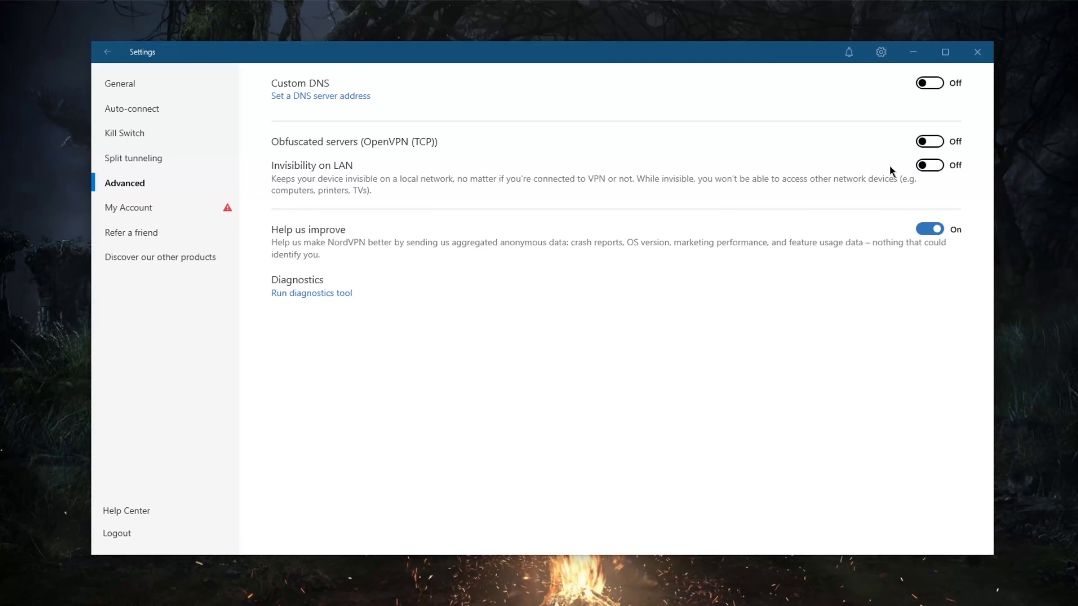
click(929, 141)
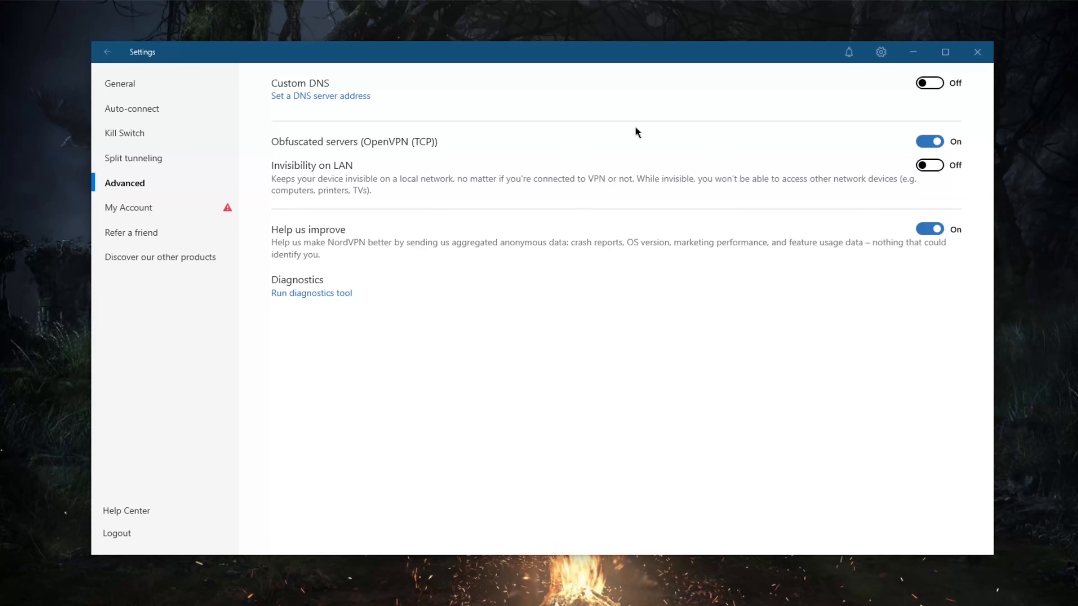
click(107, 51)
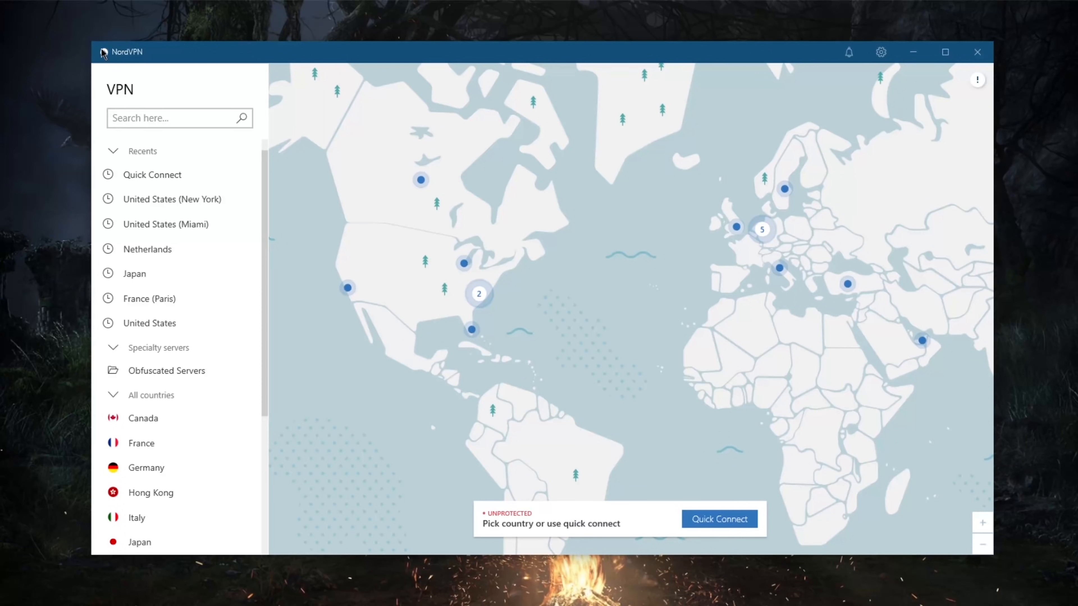
mouse_move(735, 227)
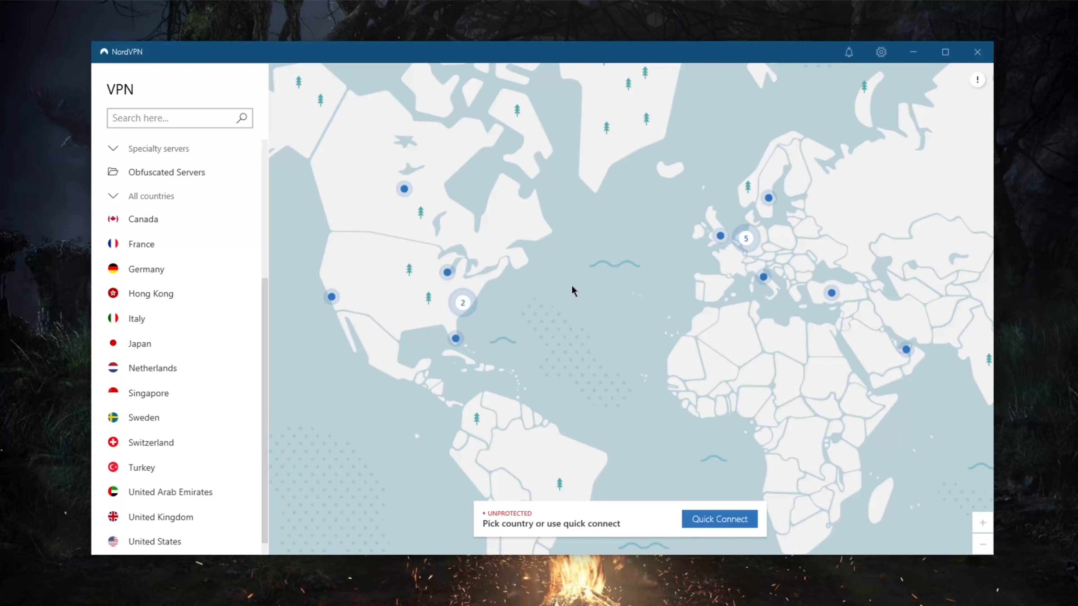
mouse_move(609, 323)
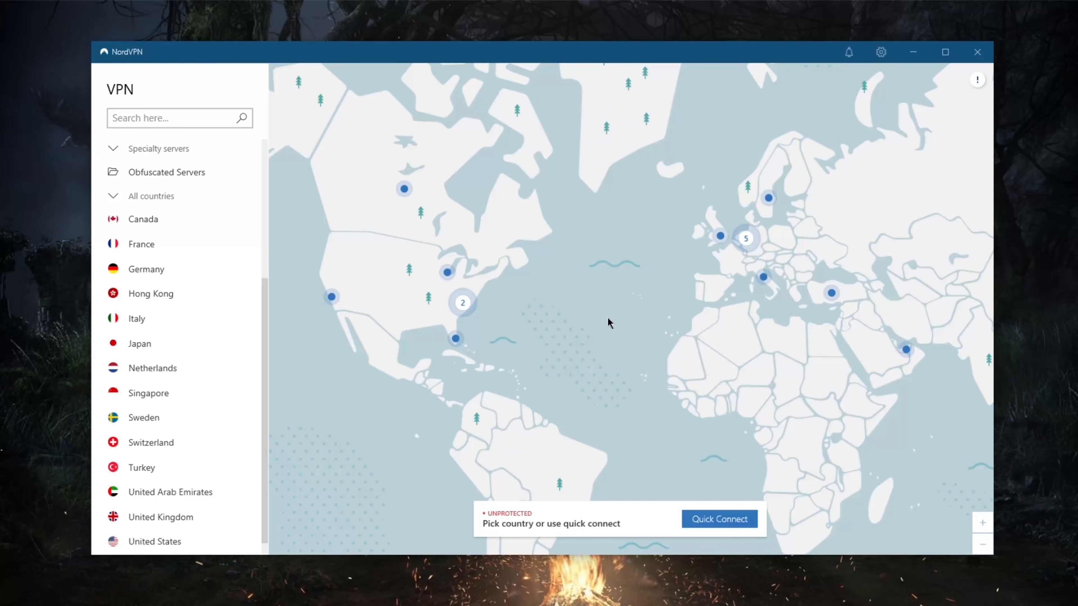
mouse_move(368, 328)
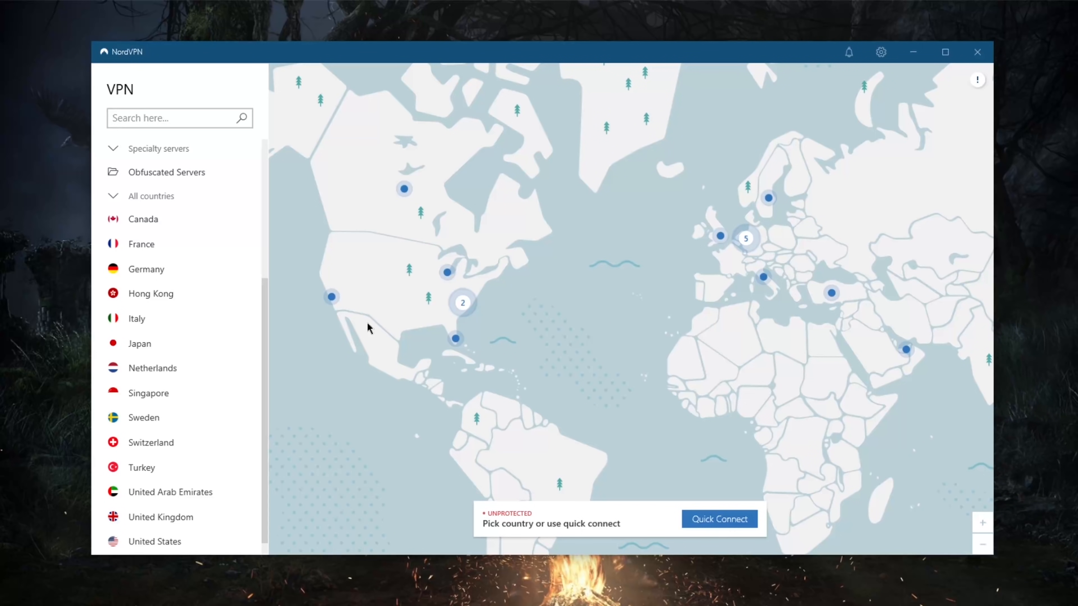
mouse_move(665, 307)
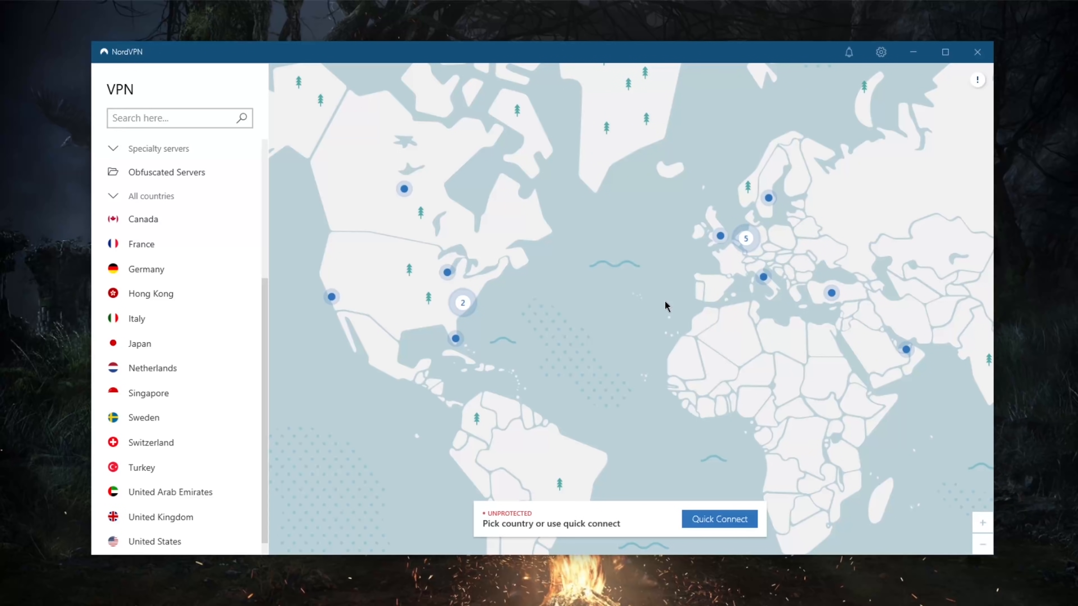
mouse_move(652, 326)
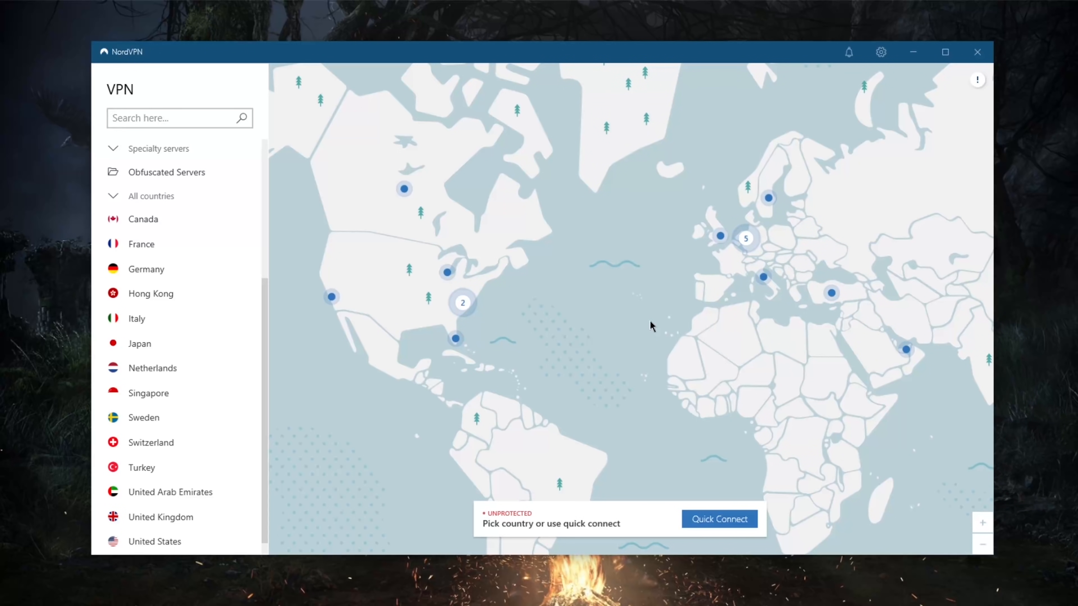
mouse_move(252, 350)
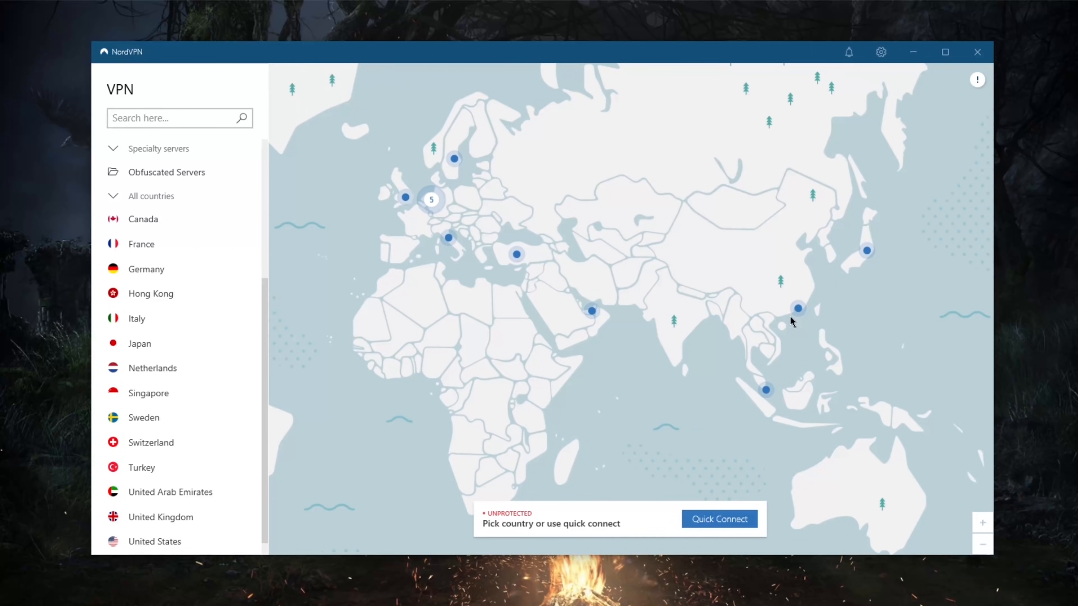
mouse_move(866, 254)
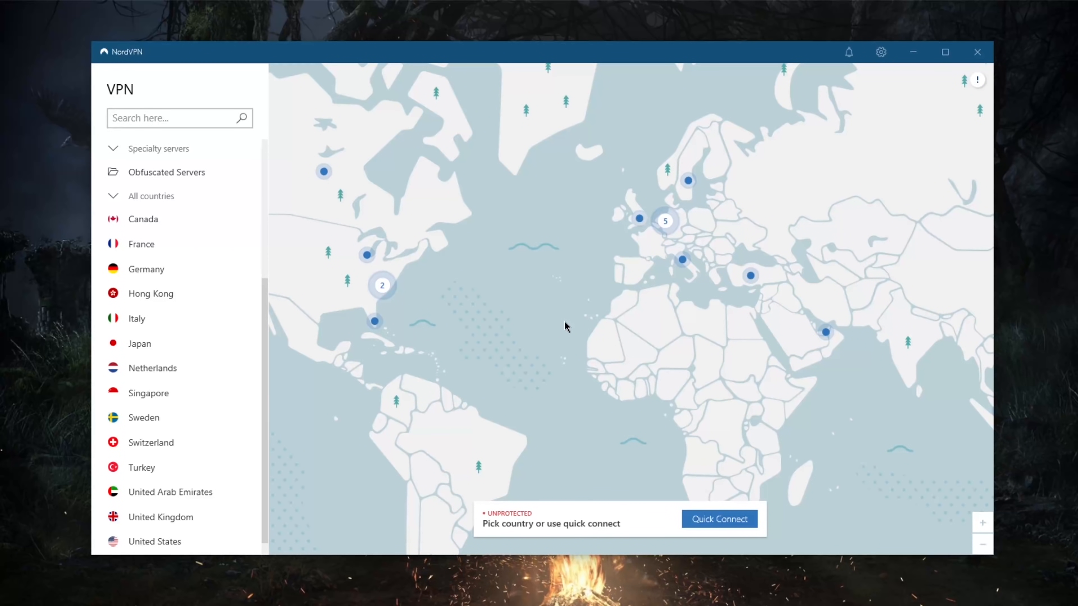
mouse_move(567, 328)
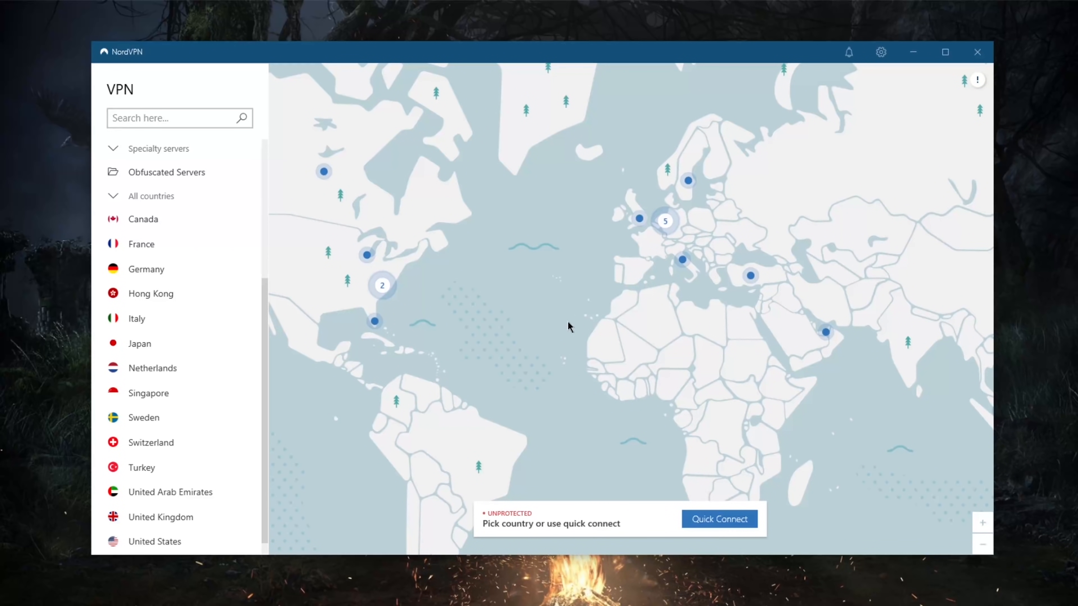
mouse_move(318, 234)
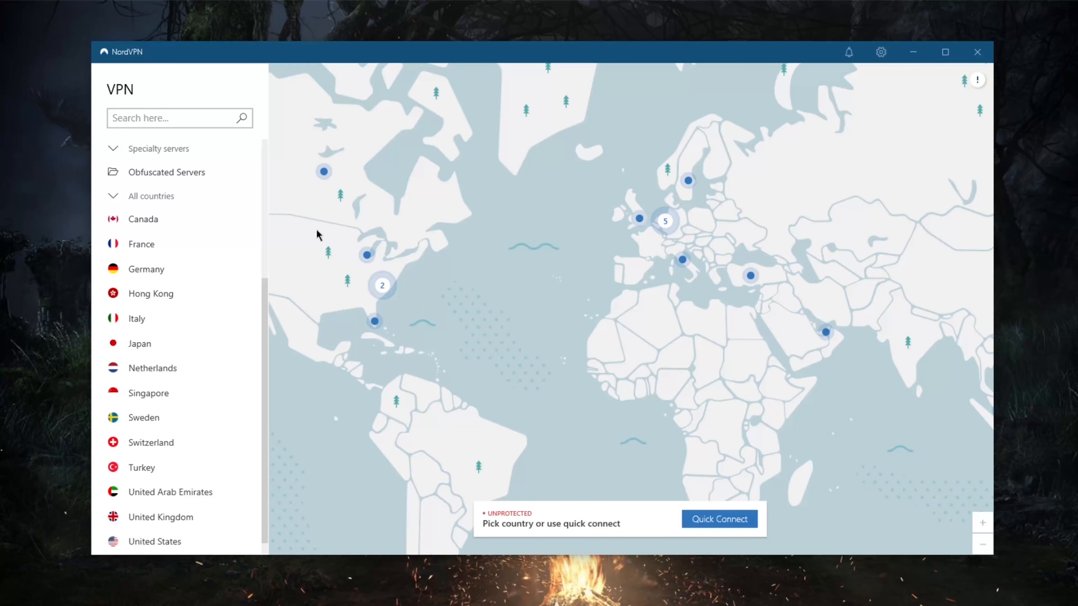
mouse_move(636, 263)
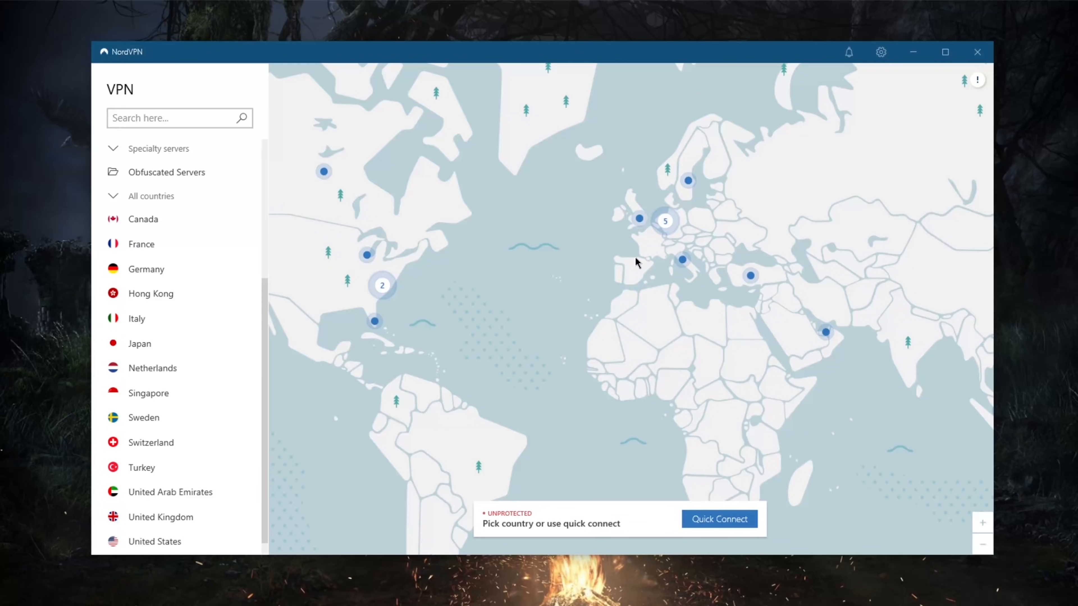
mouse_move(307, 50)
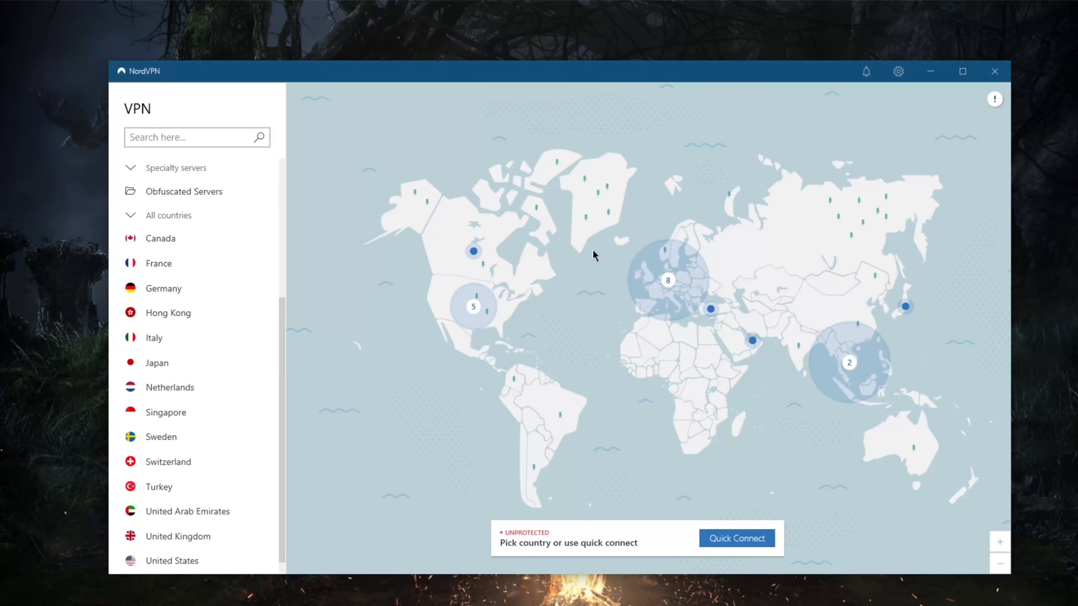
mouse_move(898, 71)
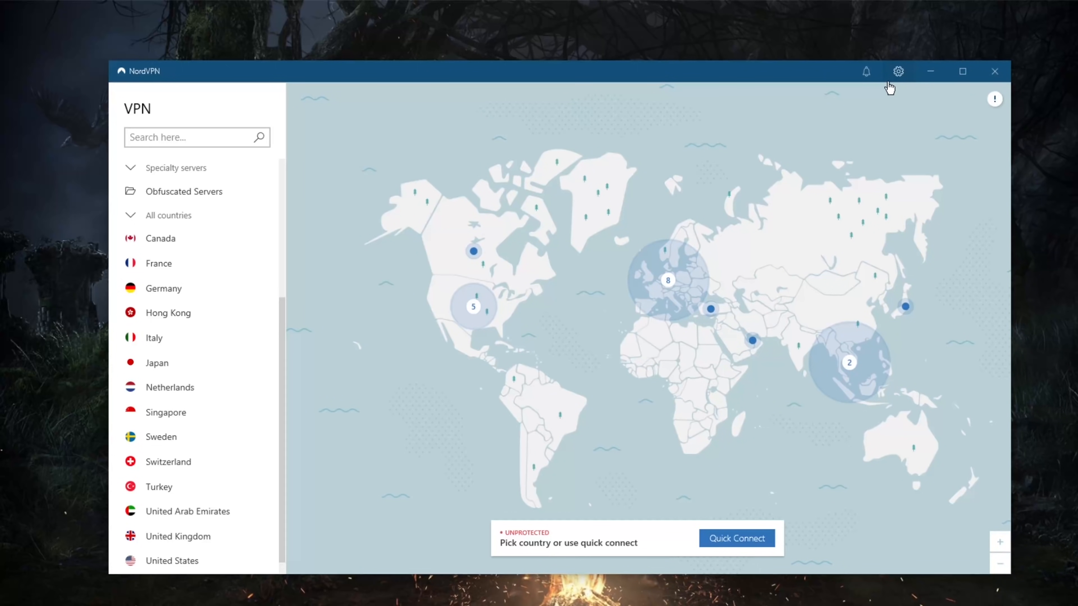
Switch Obfuscated servers back off under Advanced and show the General settings page
click(897, 71)
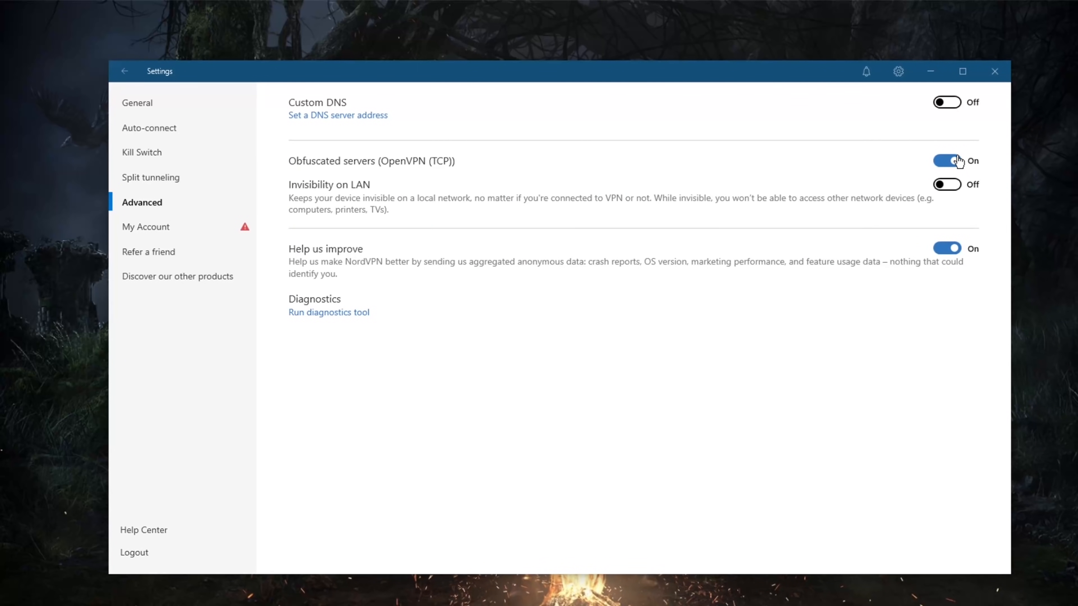
click(947, 160)
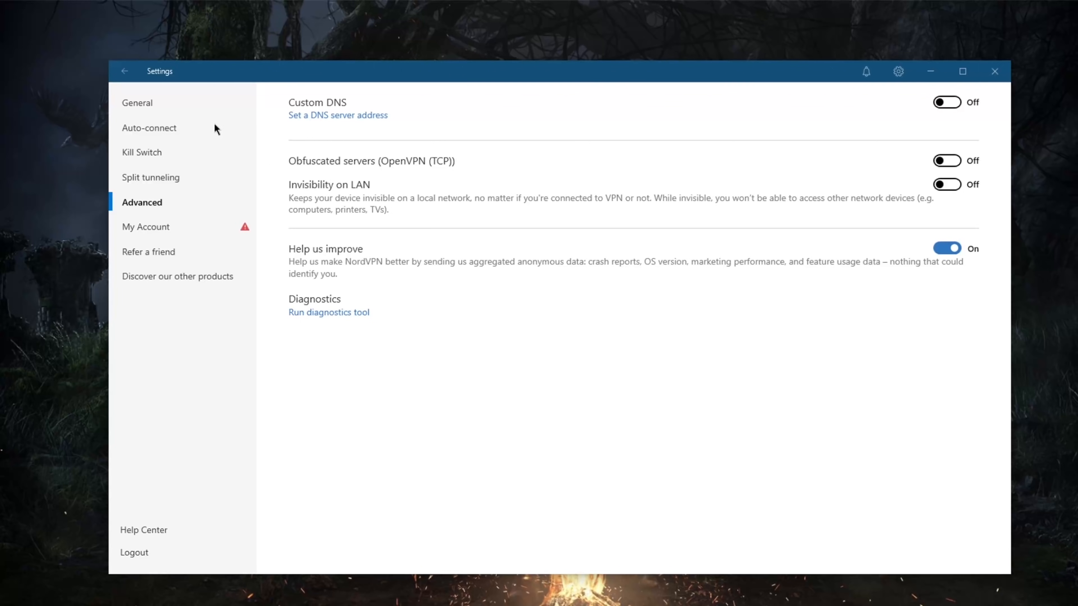
click(136, 102)
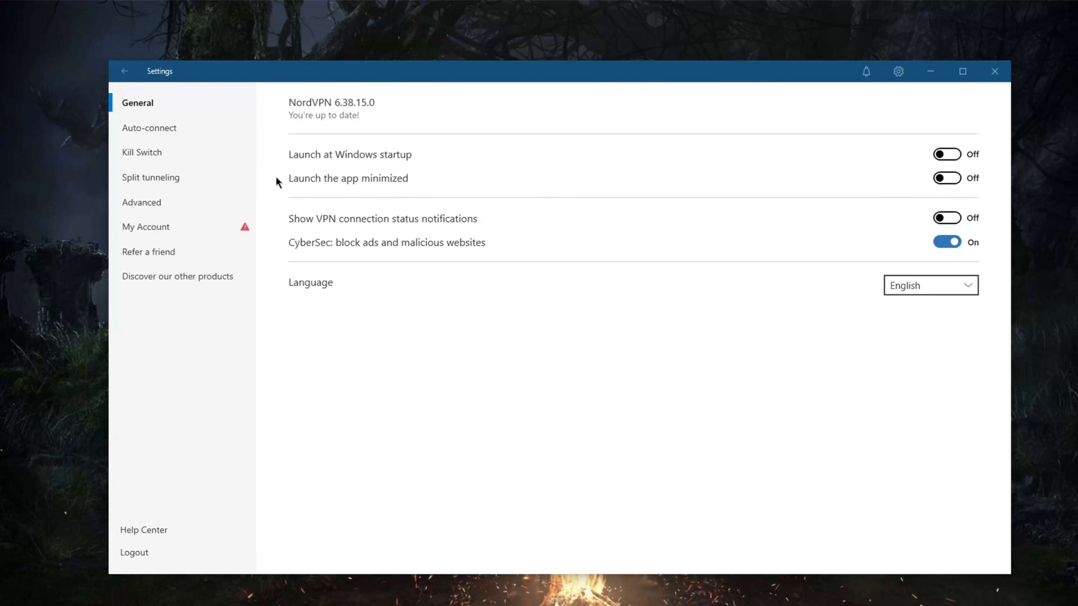
mouse_move(299, 170)
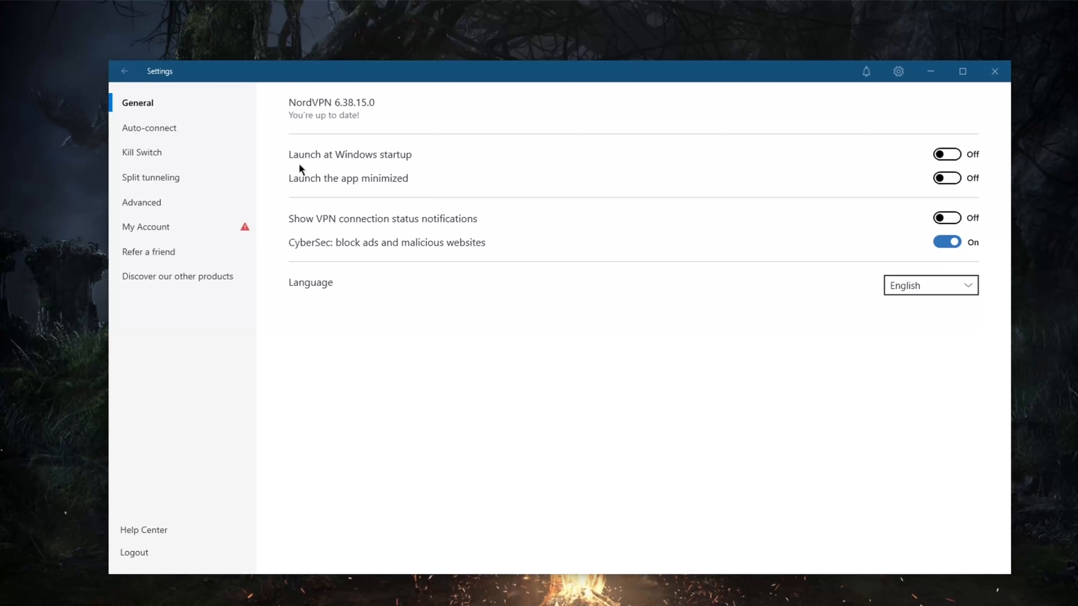
mouse_move(181, 142)
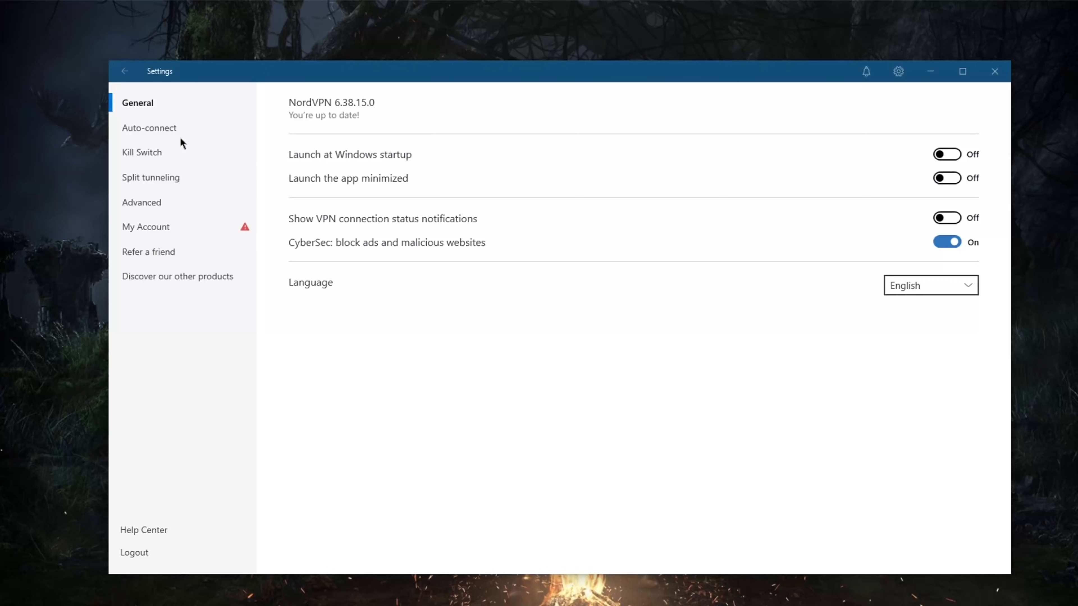
Set the Auto-connect VPN protocol to NordLynx and return to the server map
click(149, 128)
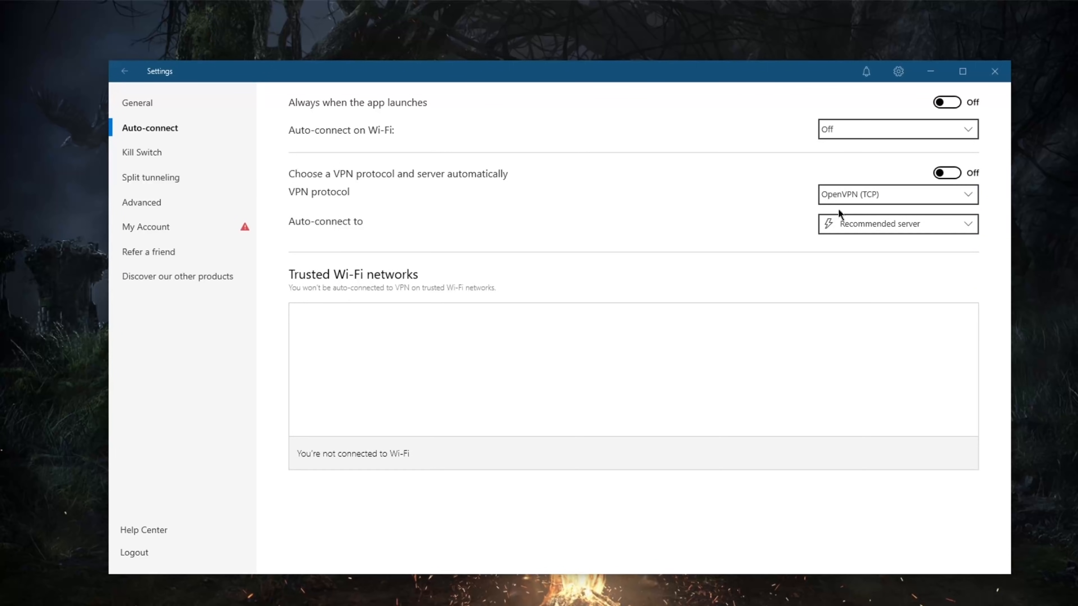
click(897, 193)
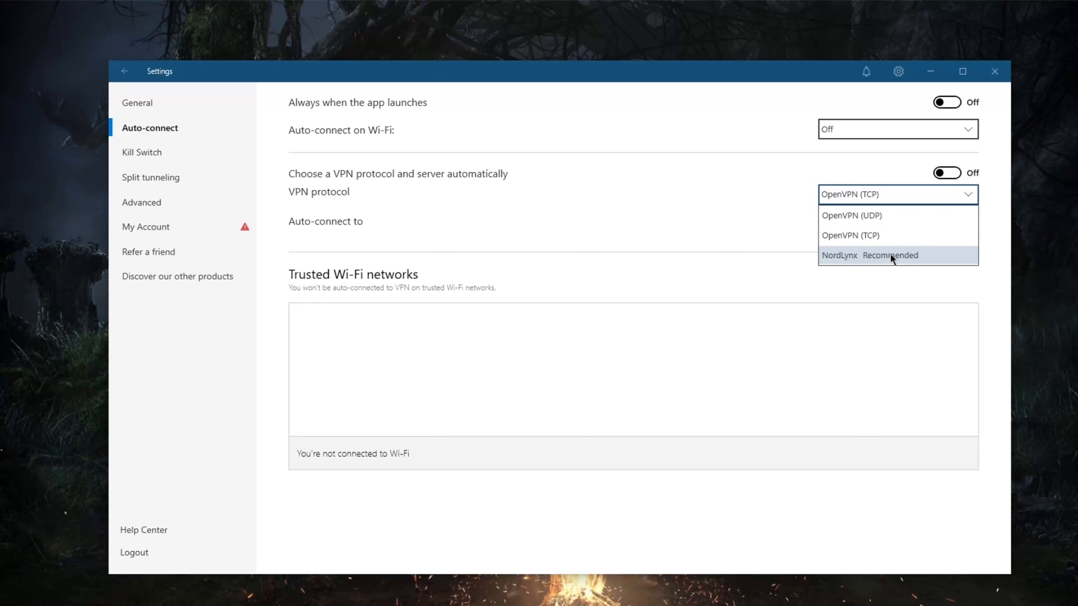
click(870, 255)
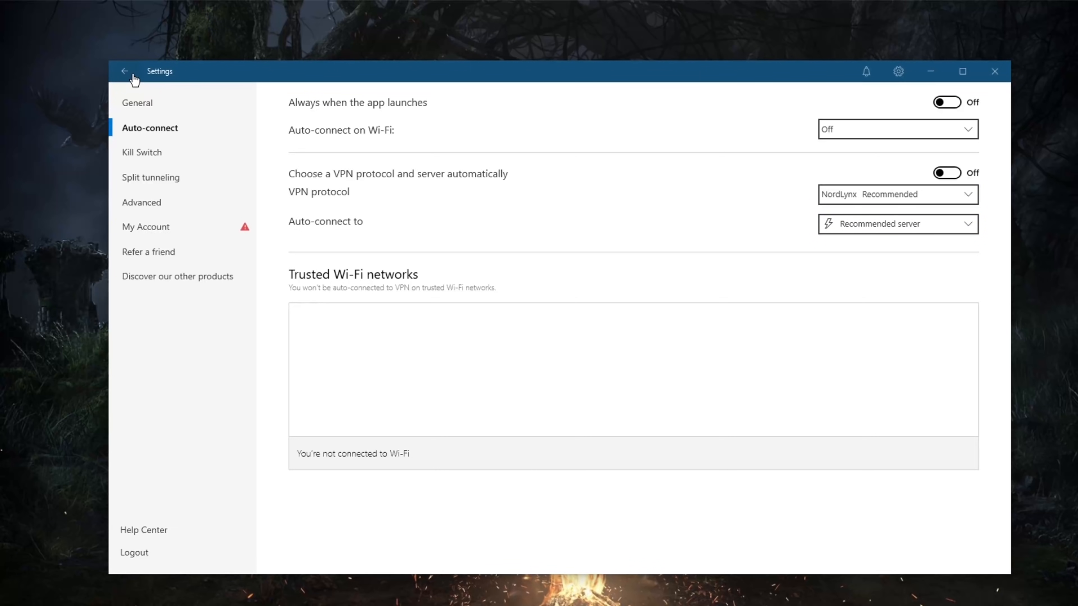
click(125, 70)
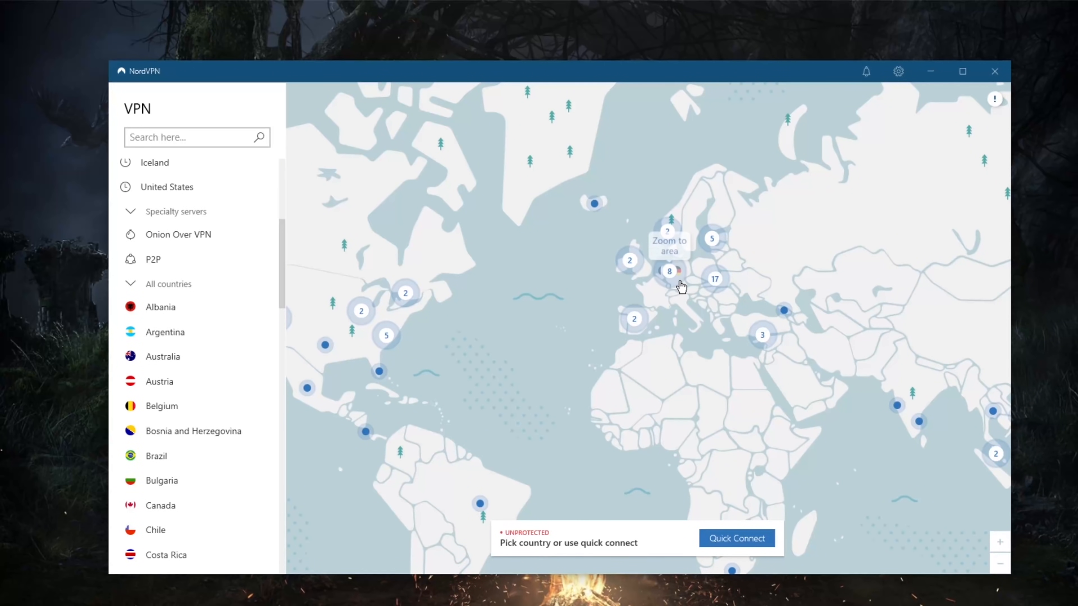
Connect to United Kingdom #1806 from the Europe map pin, then disconnect again
click(679, 286)
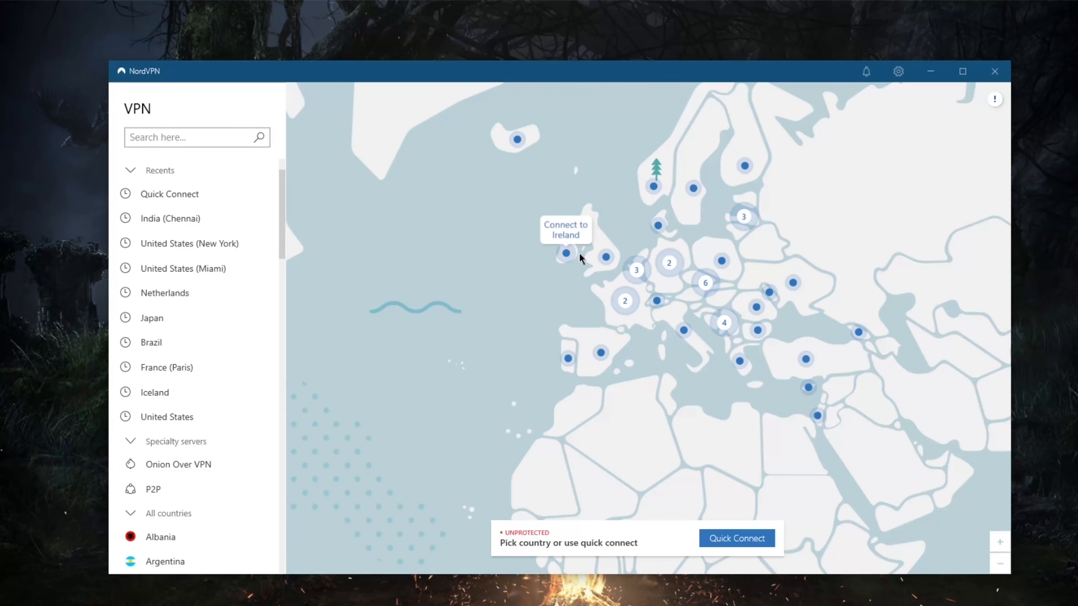
click(565, 253)
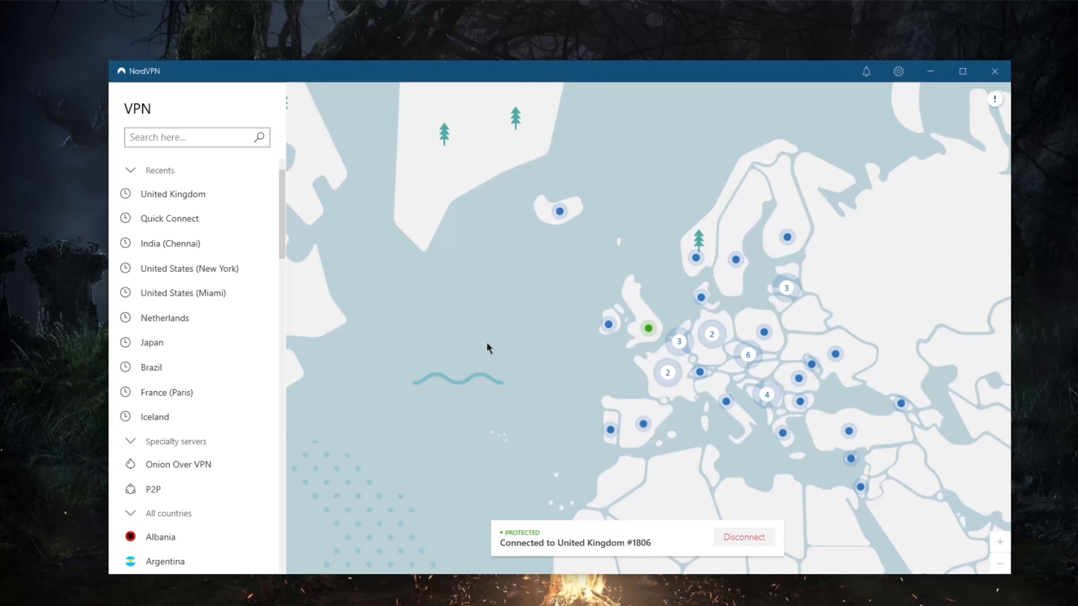
mouse_move(746, 549)
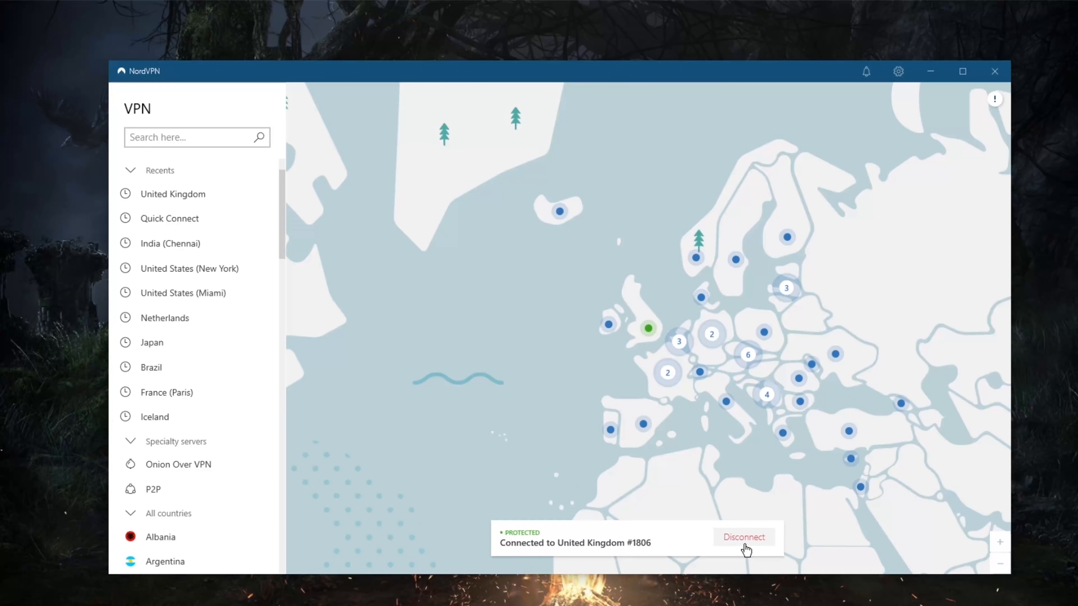
mouse_move(214, 96)
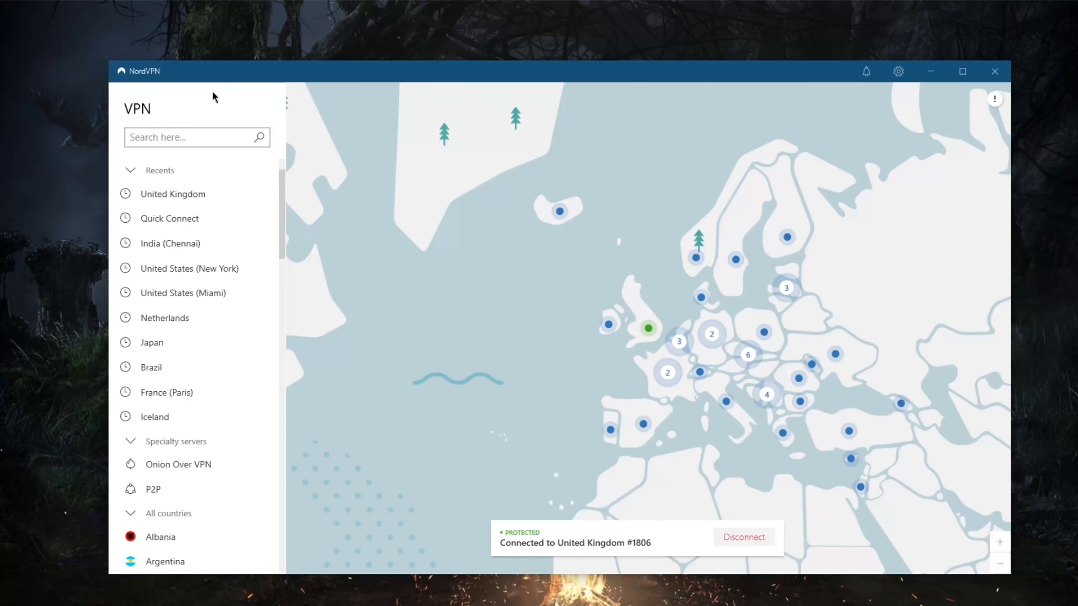
mouse_move(702, 443)
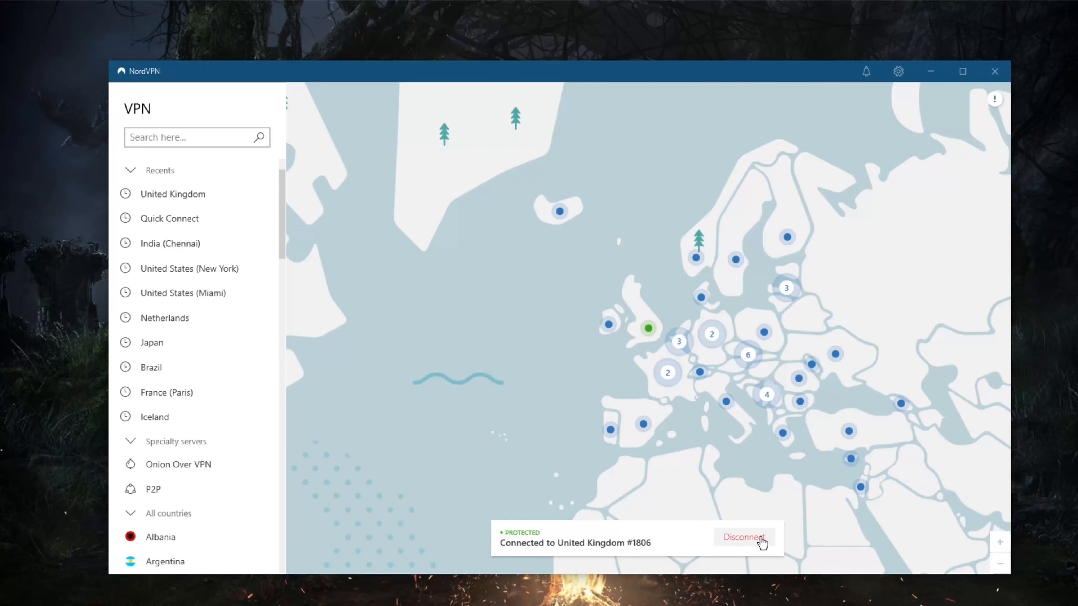
click(743, 536)
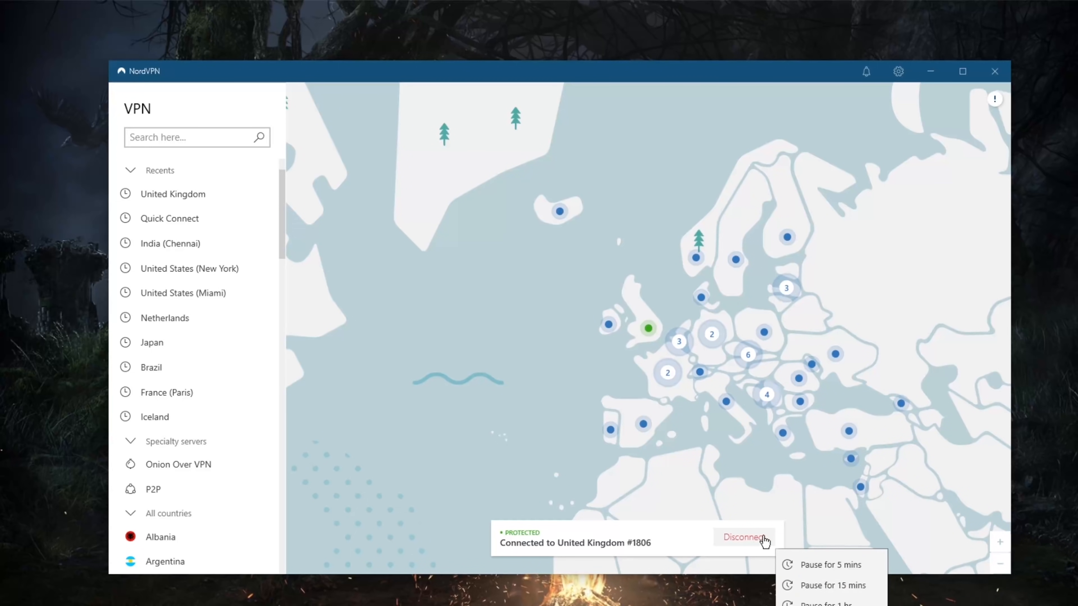
click(743, 537)
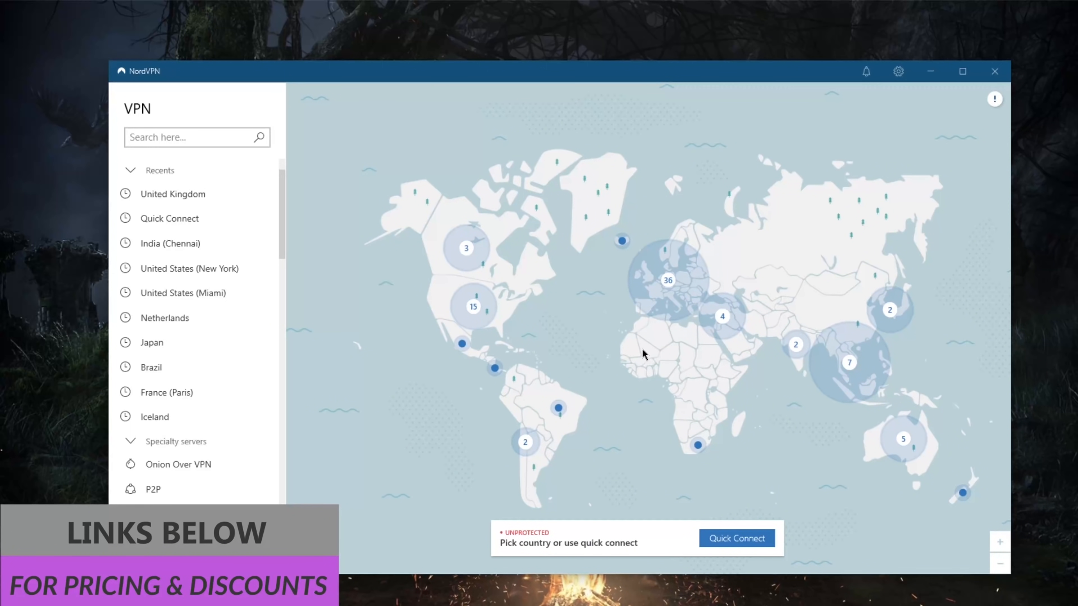
mouse_move(645, 355)
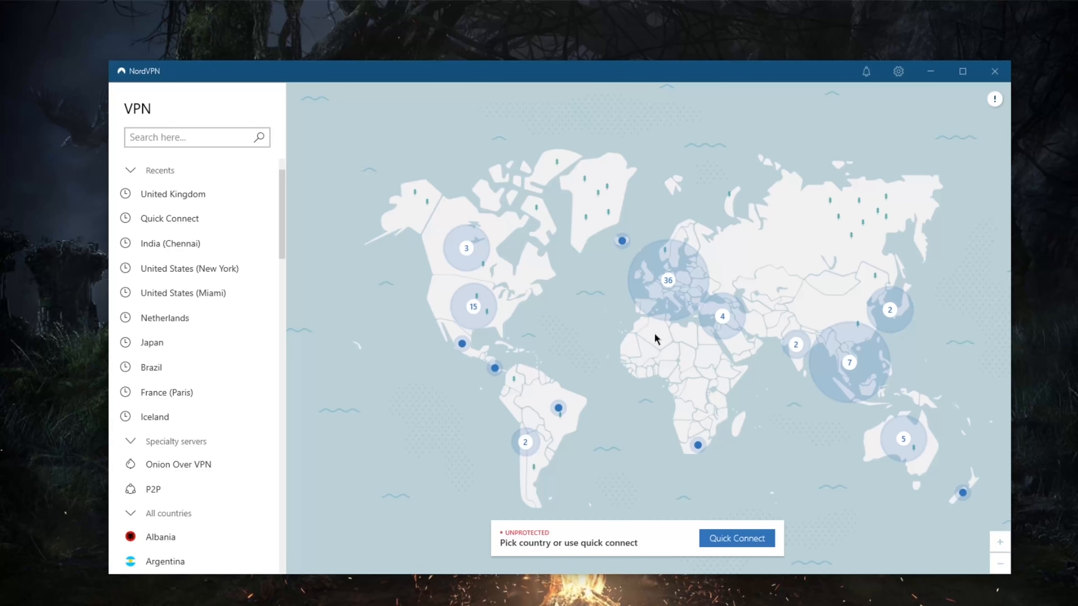
mouse_move(686, 365)
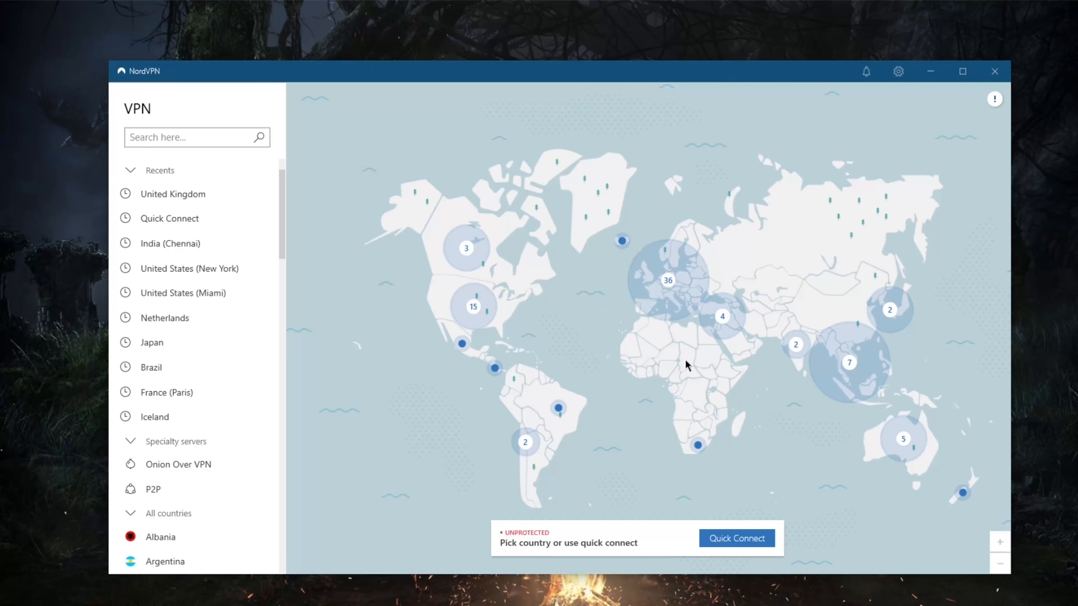
mouse_move(662, 355)
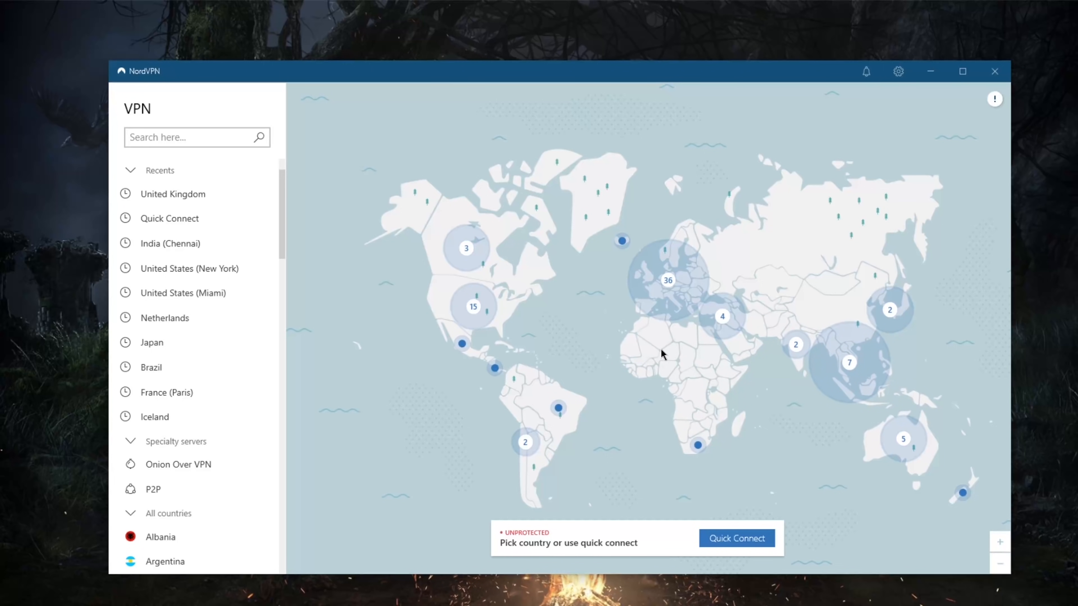